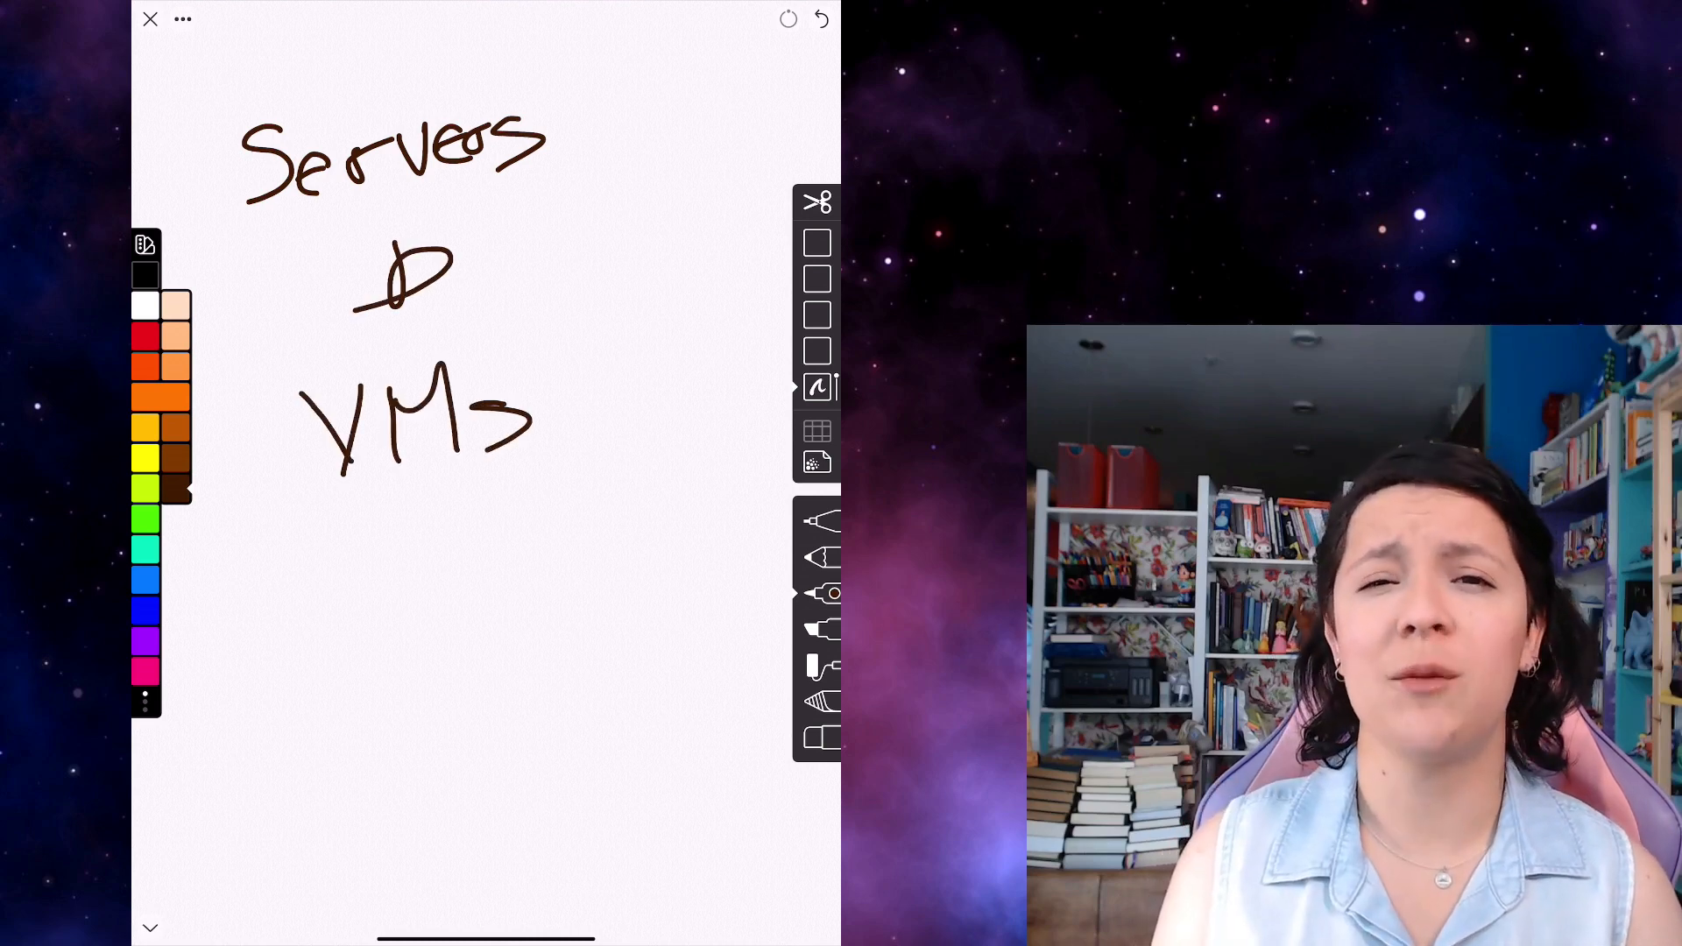
# Draw a tall pink rectangle as a building outline on a fresh sketch page
pyautogui.moveTo(274, 242); pyautogui.dragTo(536, 177)
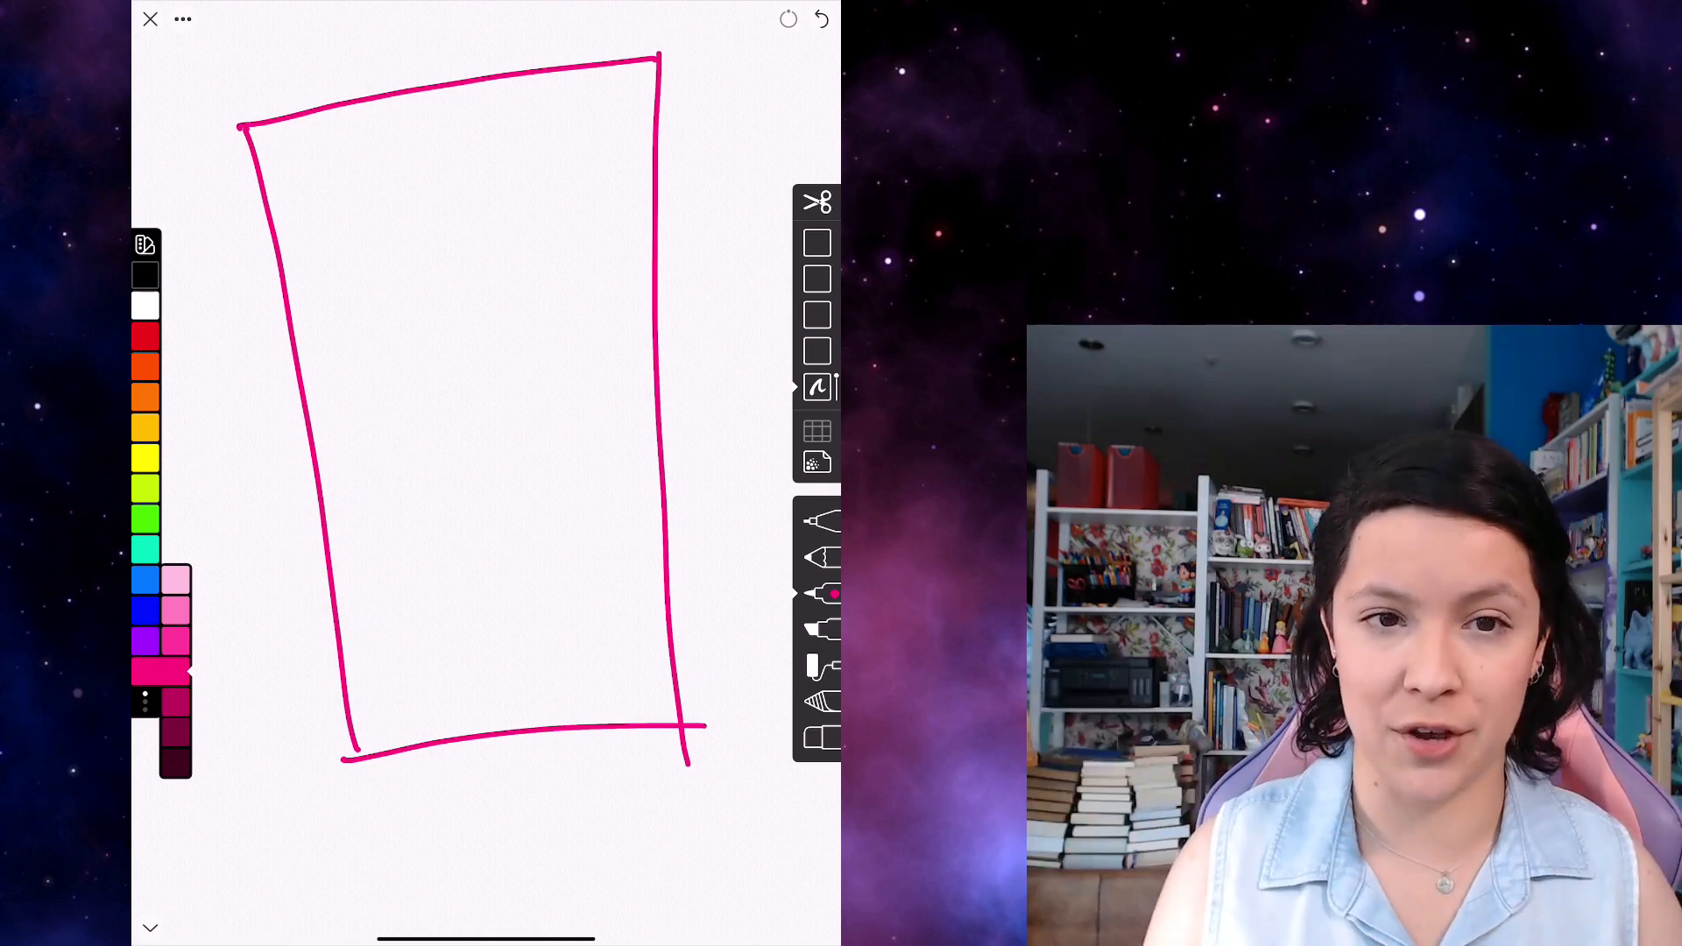
# Draw racks in the outline, label server, rack and DC, and number rows up to 20
pyautogui.moveTo(305, 166); pyautogui.dragTo(349, 462)
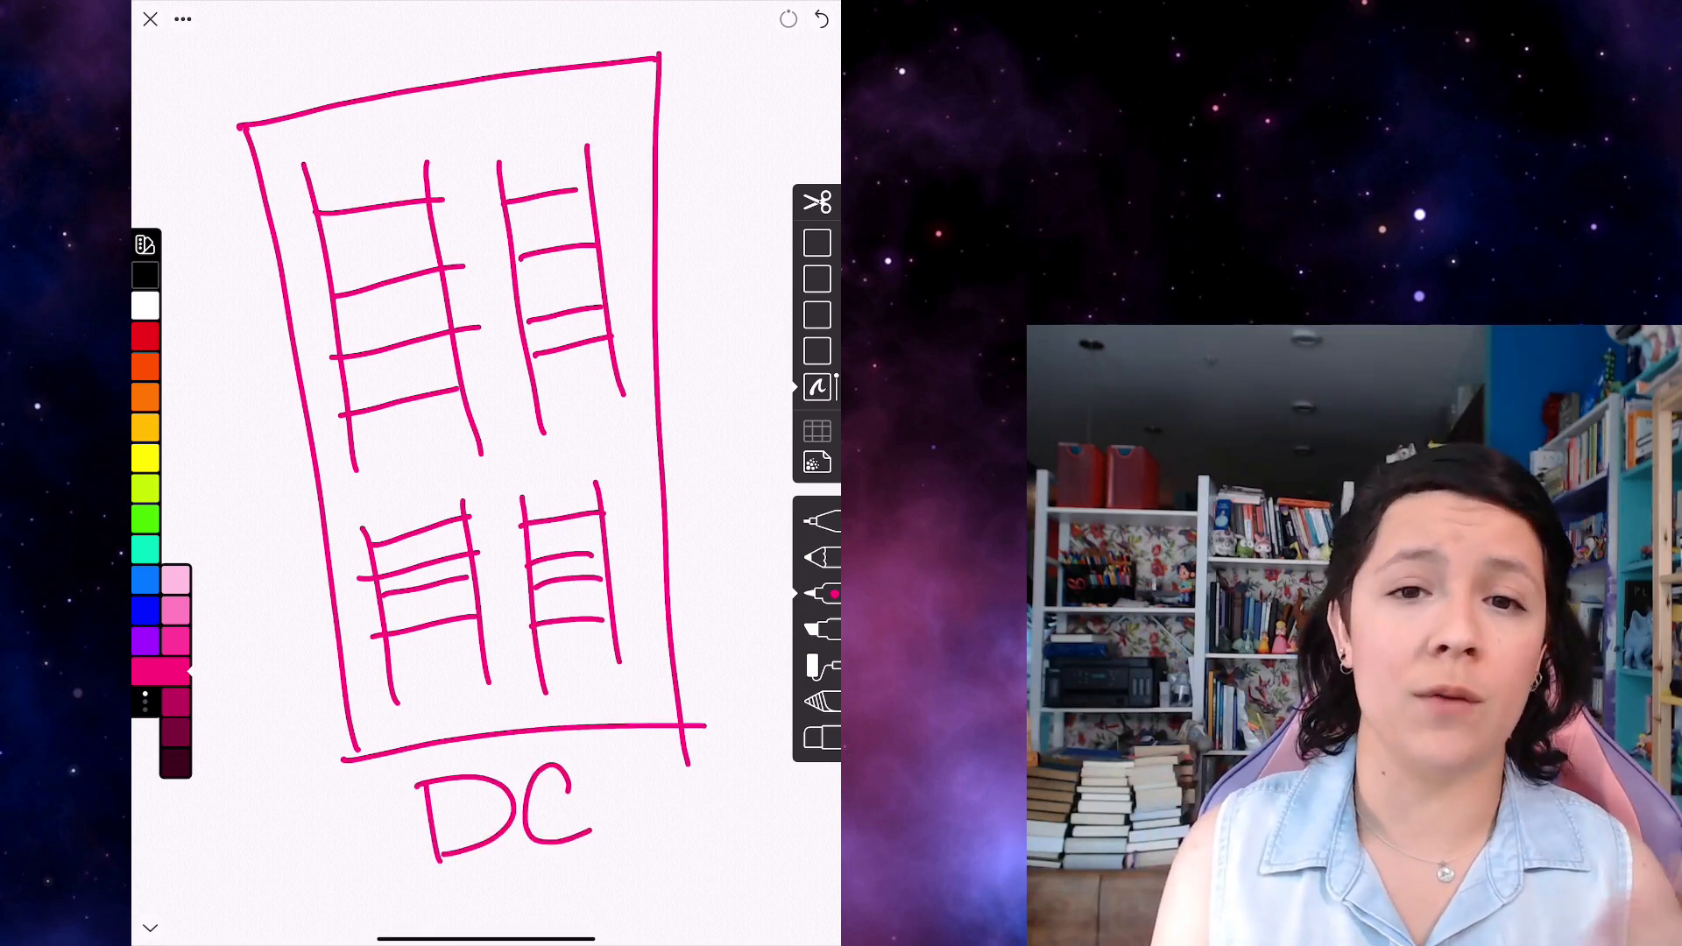
pyautogui.click(821, 19)
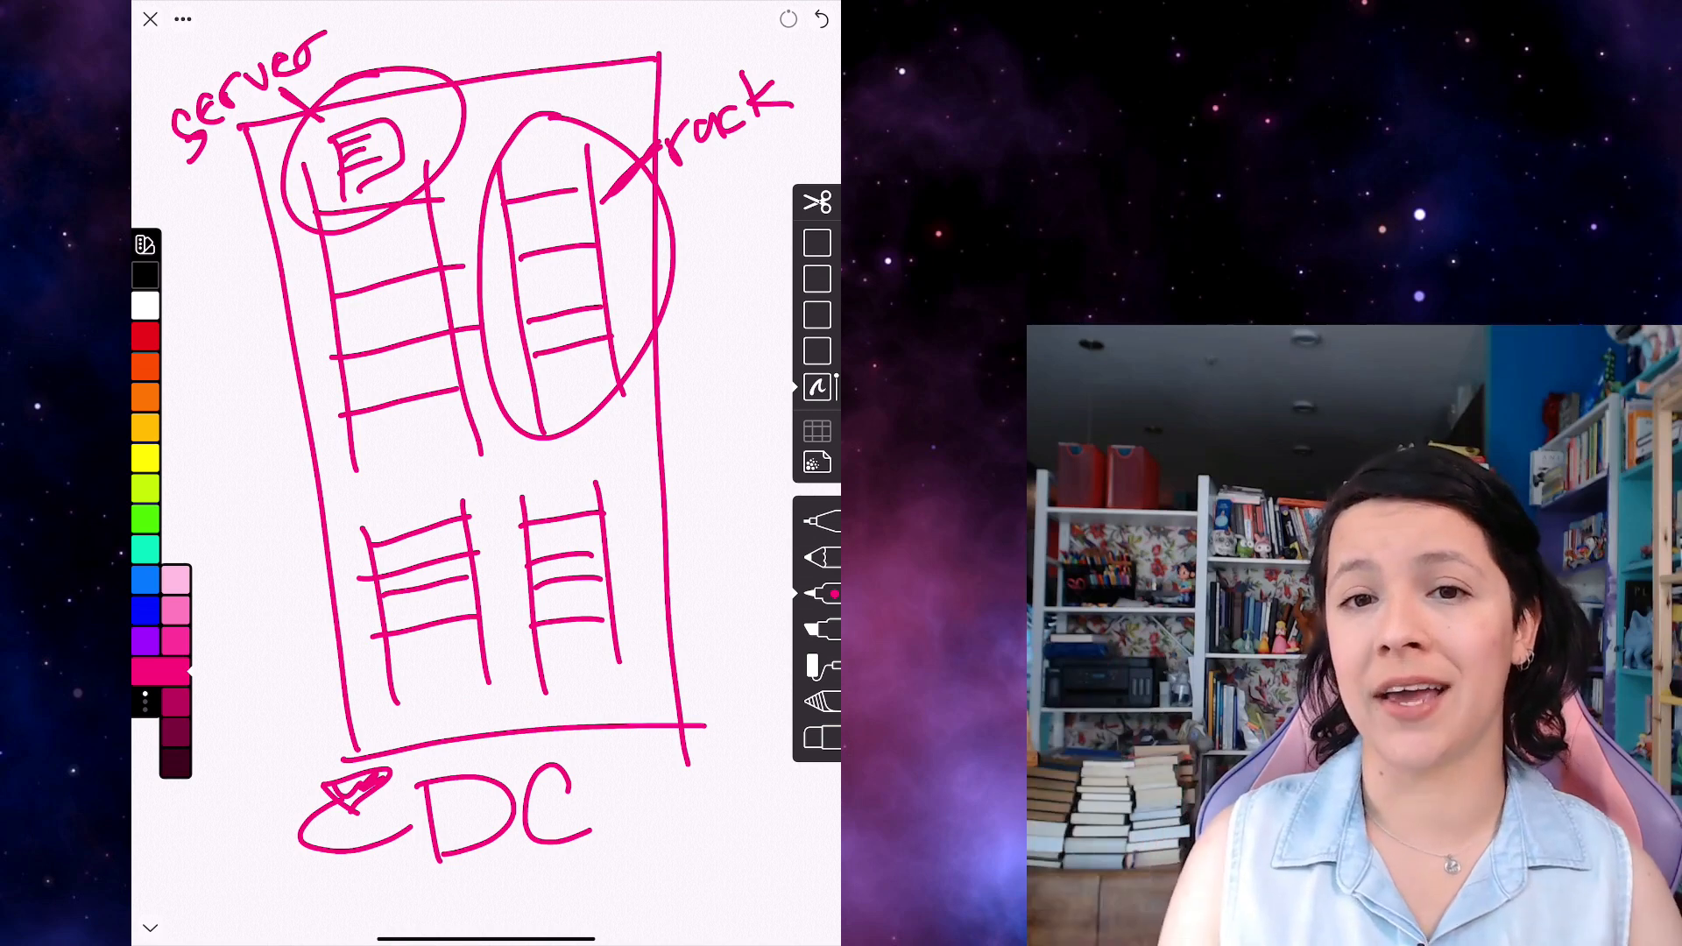
pyautogui.moveTo(247, 248); pyautogui.dragTo(257, 430)
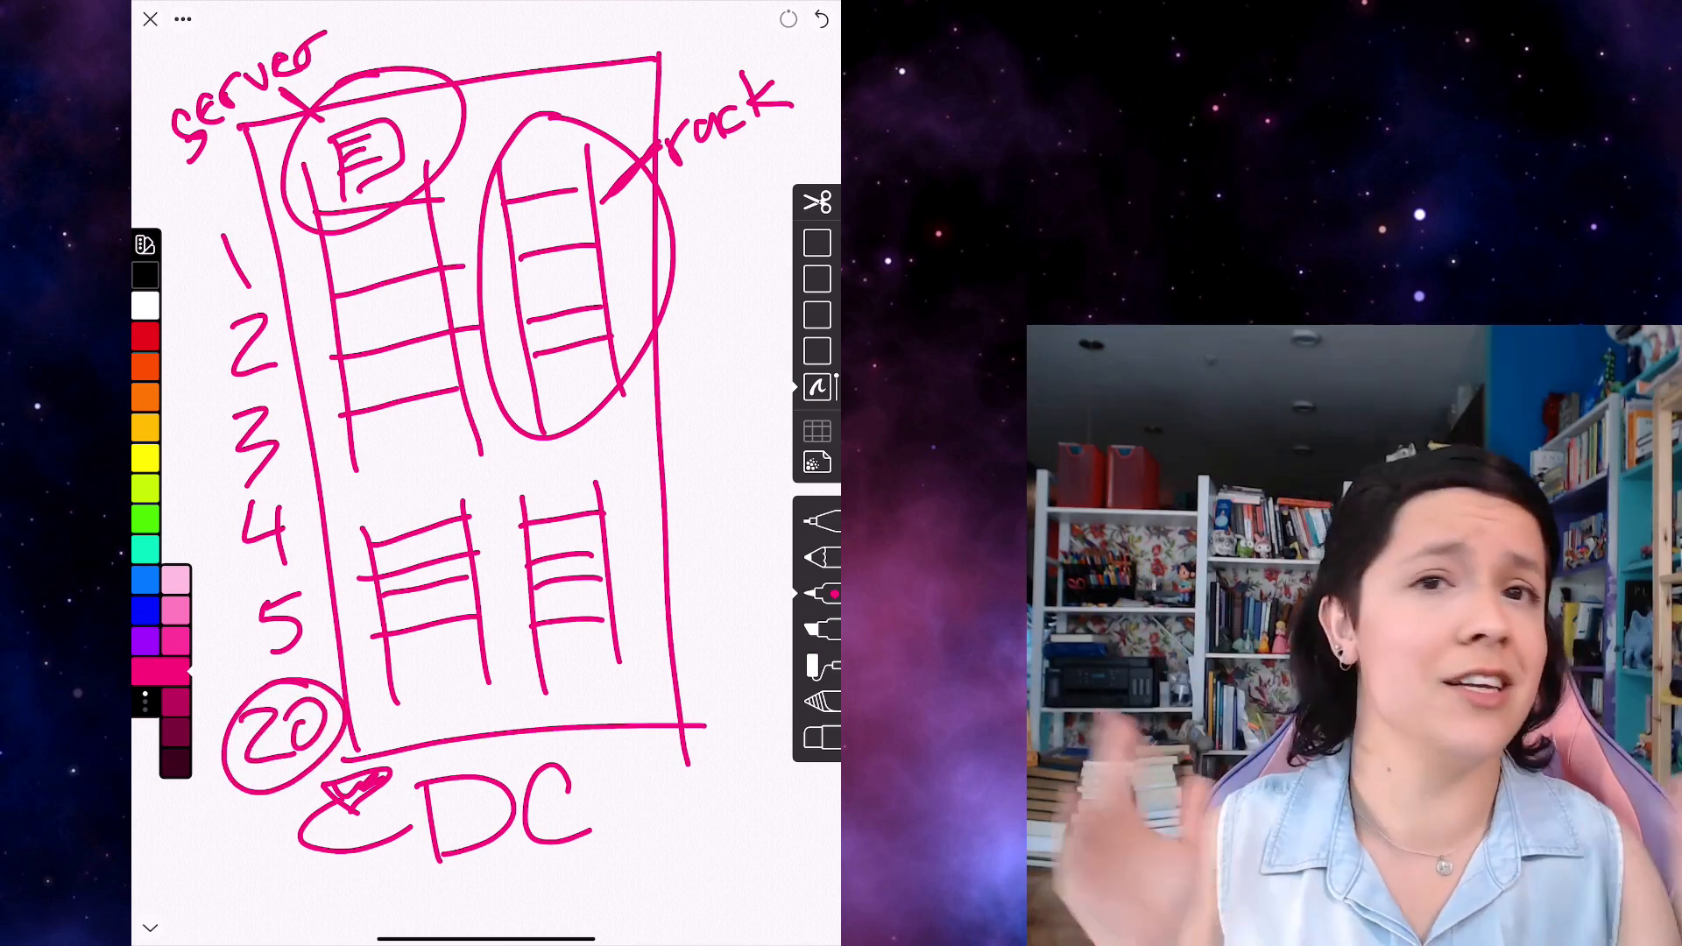
pyautogui.click(182, 19)
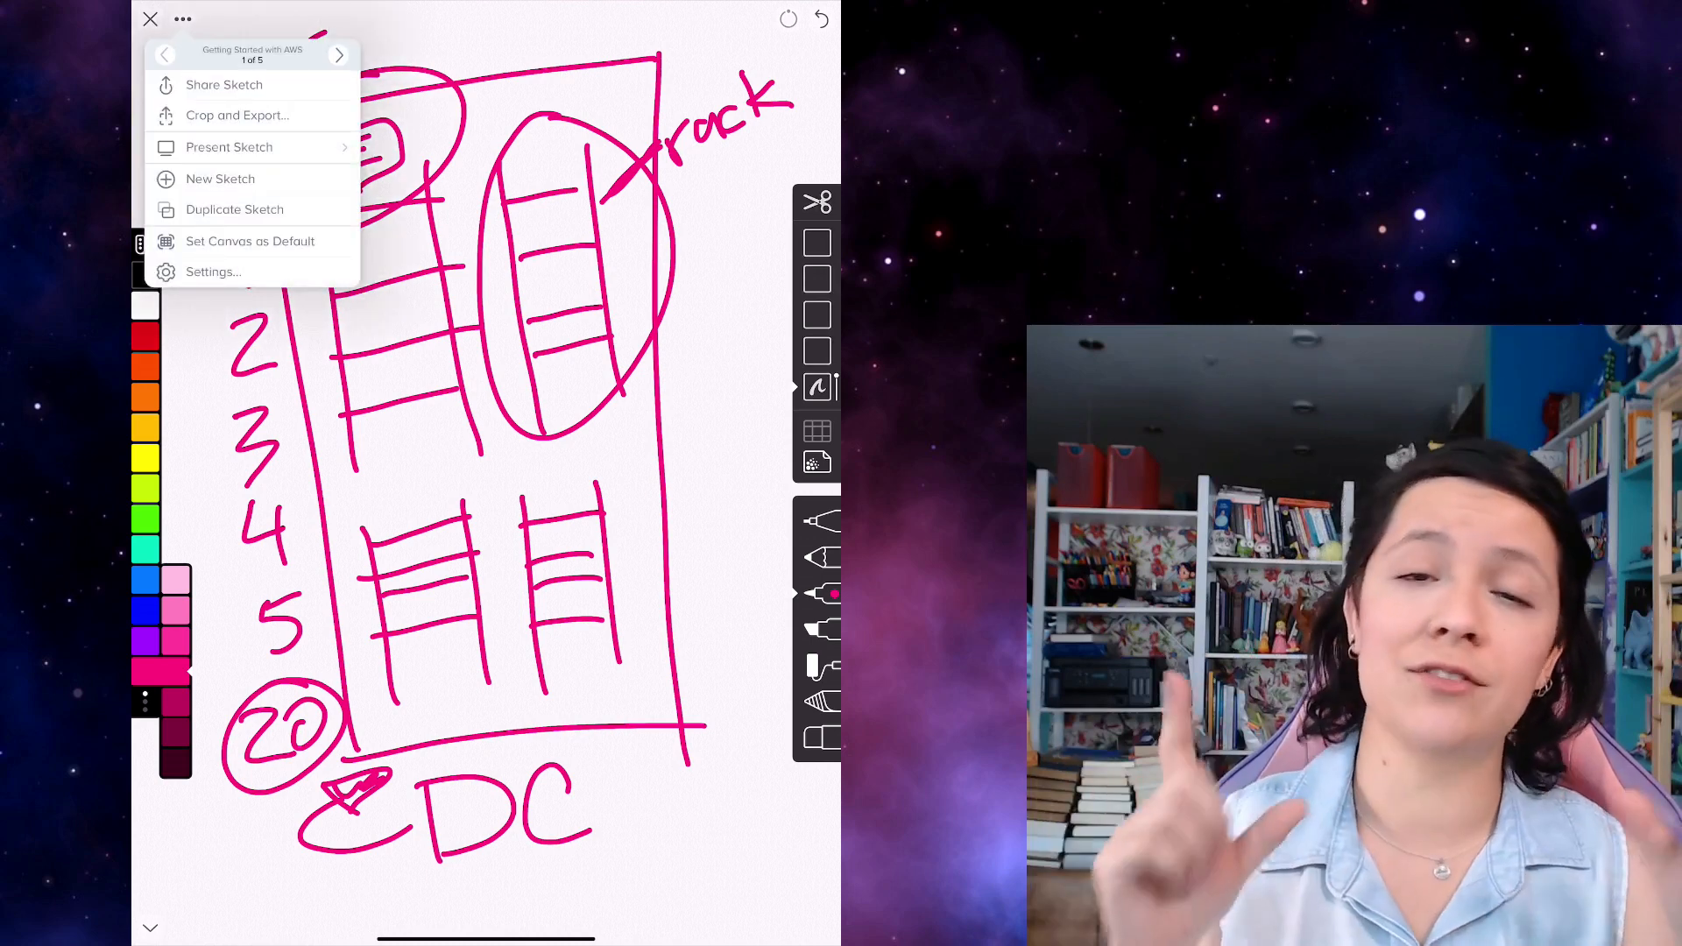
# On a new page, sketch a server rack labelled '1 app' and '1 web'
pyautogui.click(220, 178)
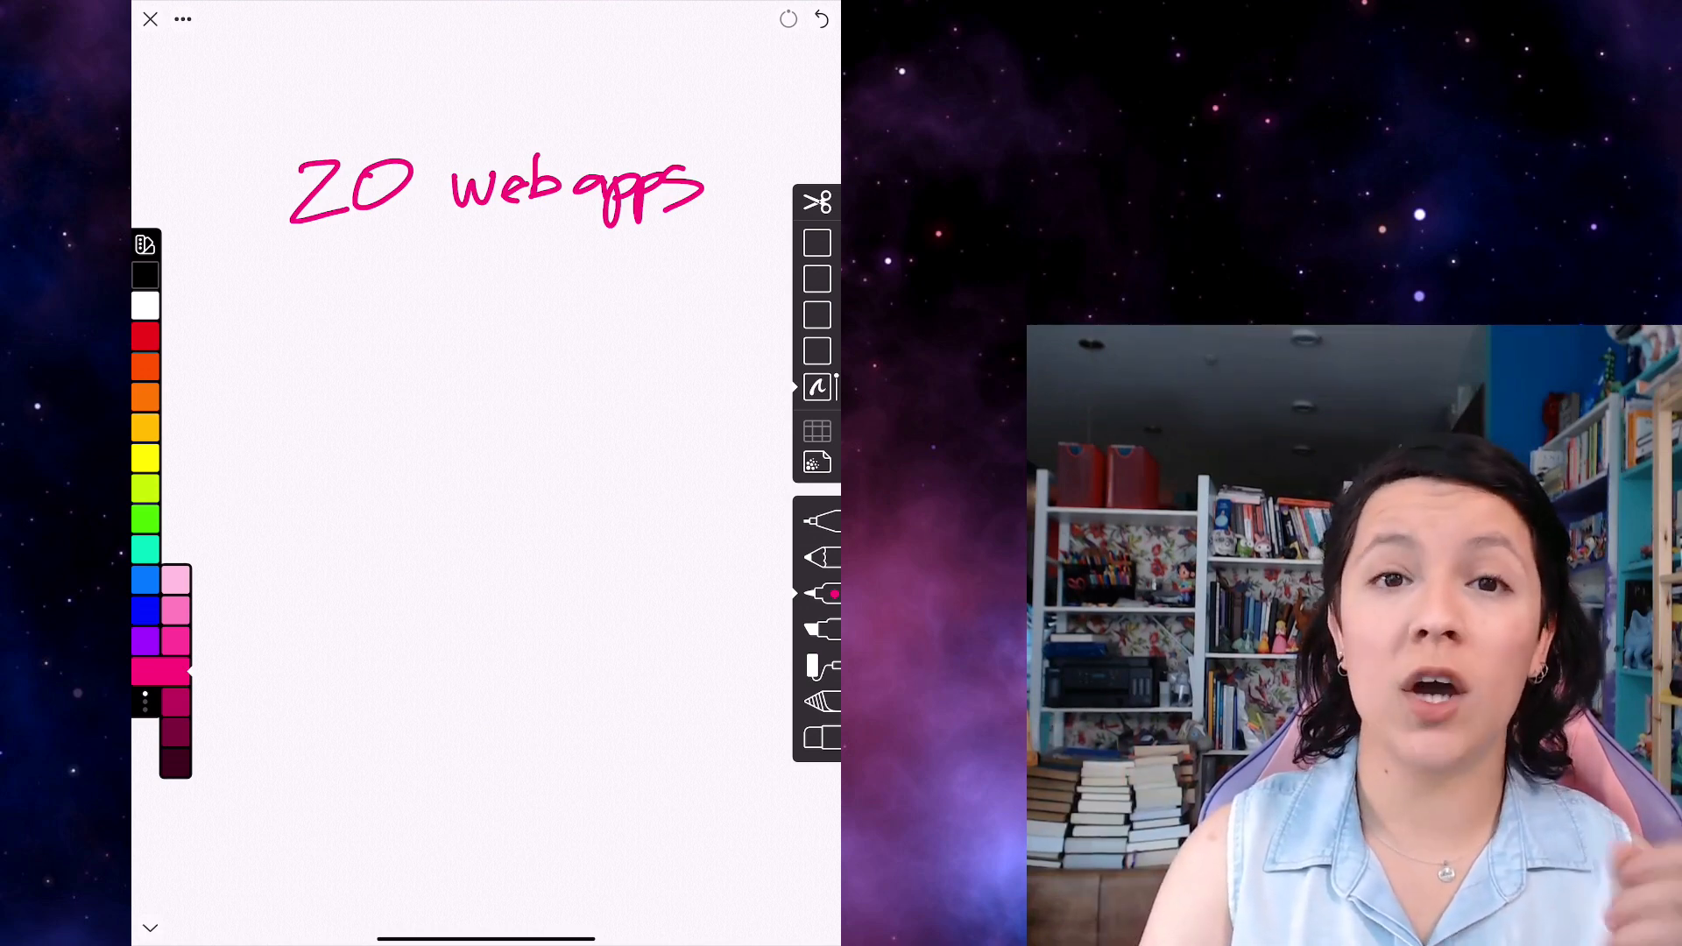
pyautogui.moveTo(273, 267); pyautogui.dragTo(682, 252)
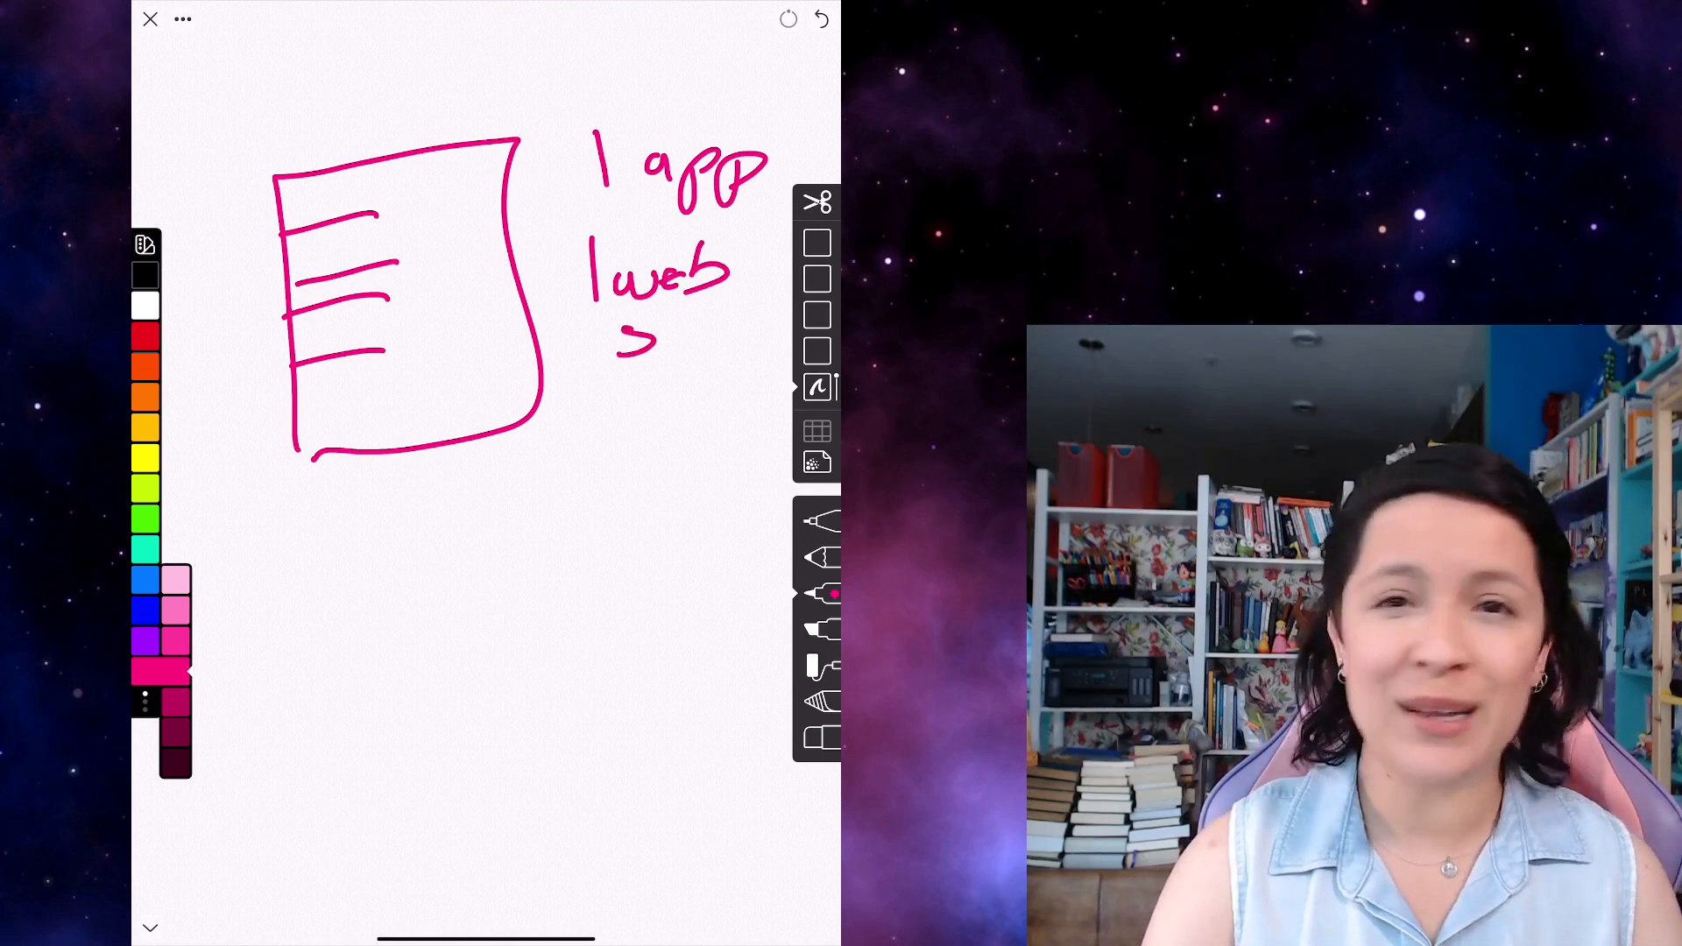
pyautogui.moveTo(622, 344); pyautogui.dragTo(751, 333)
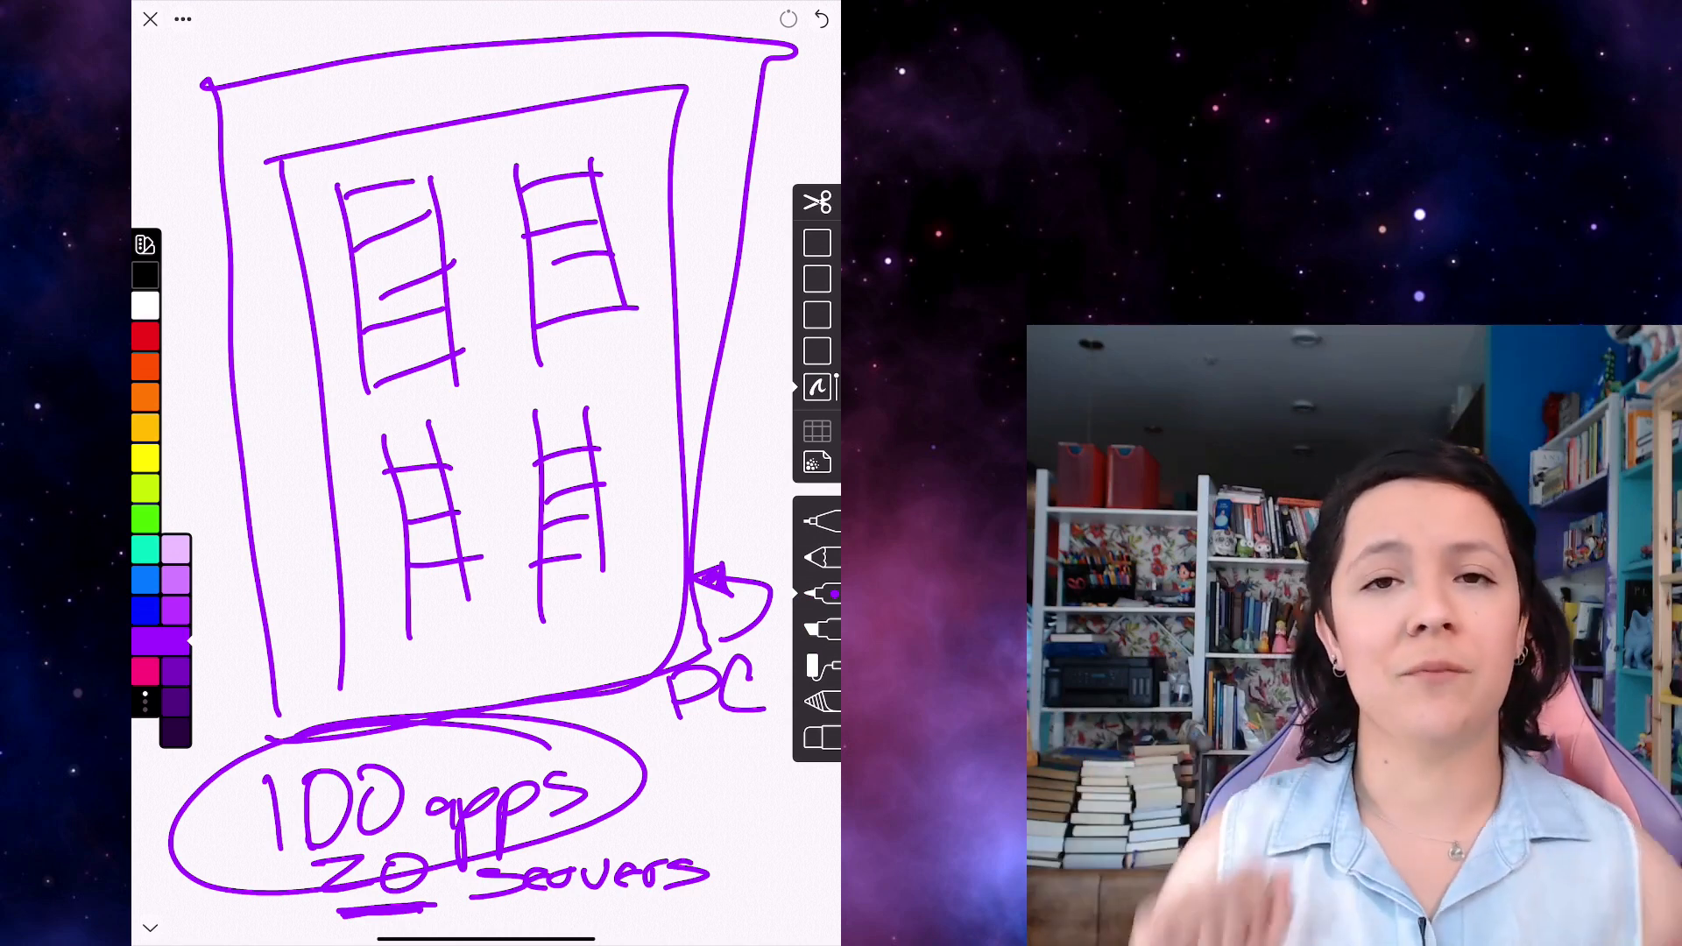
# Finish the purple data centre noting '100 apps 20 servers' and open its sketch options
pyautogui.click(182, 20)
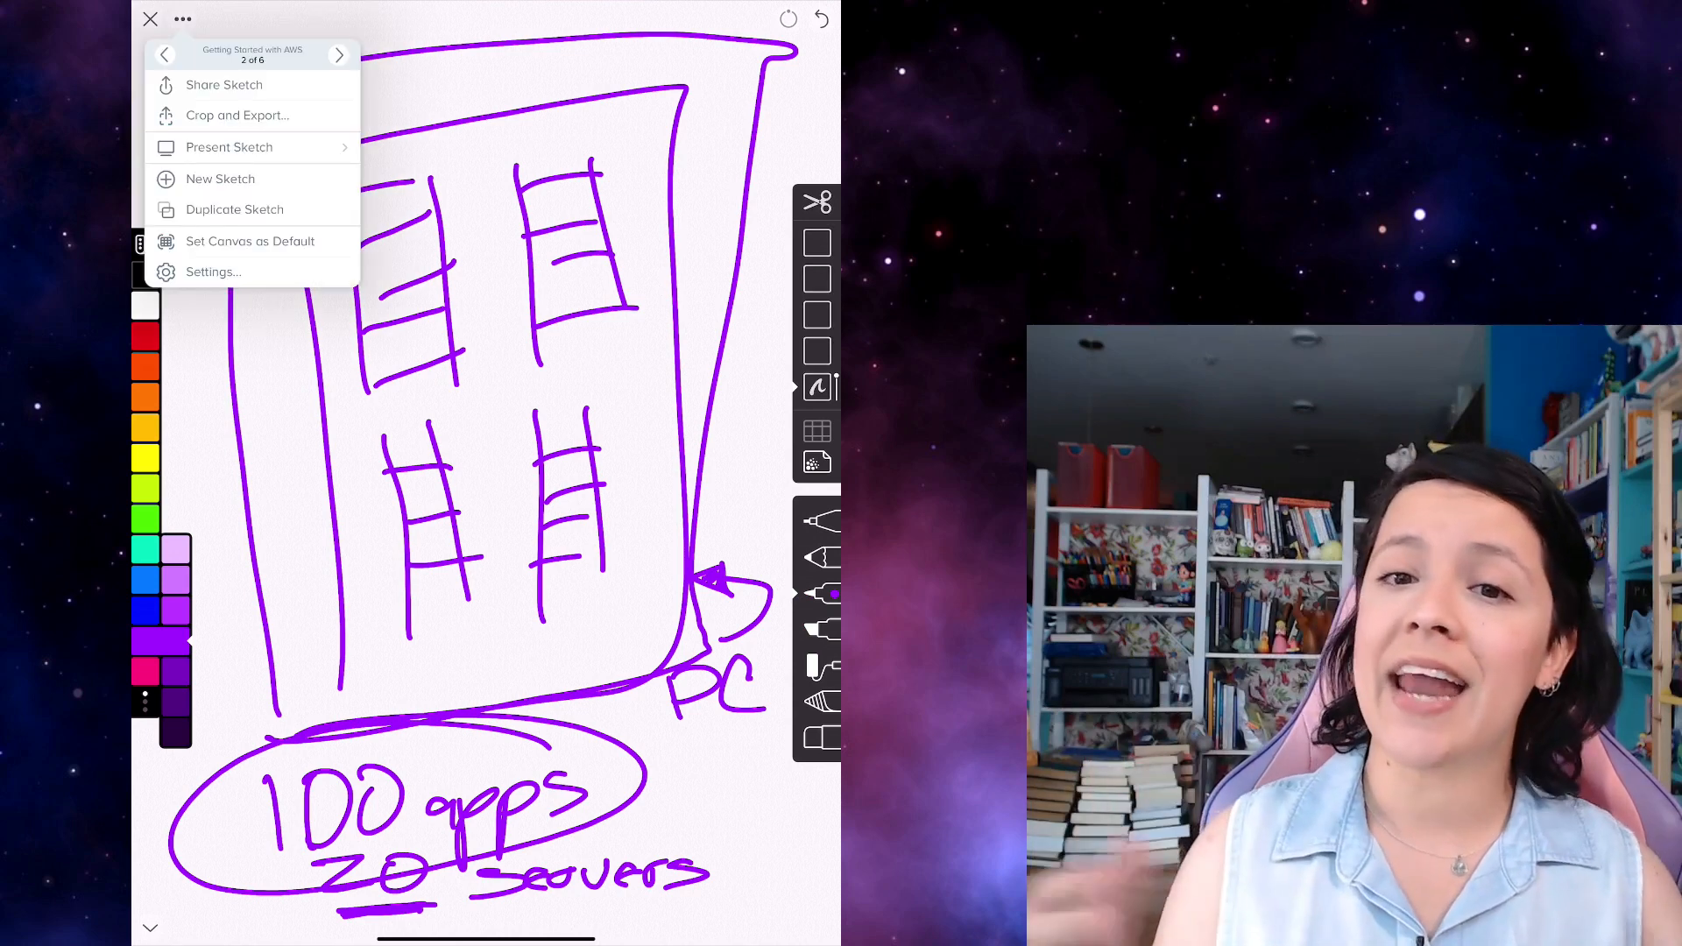
# On a new page, write 'segregation in software' with underlined 'splitting' and 'firewalls'
pyautogui.click(220, 178)
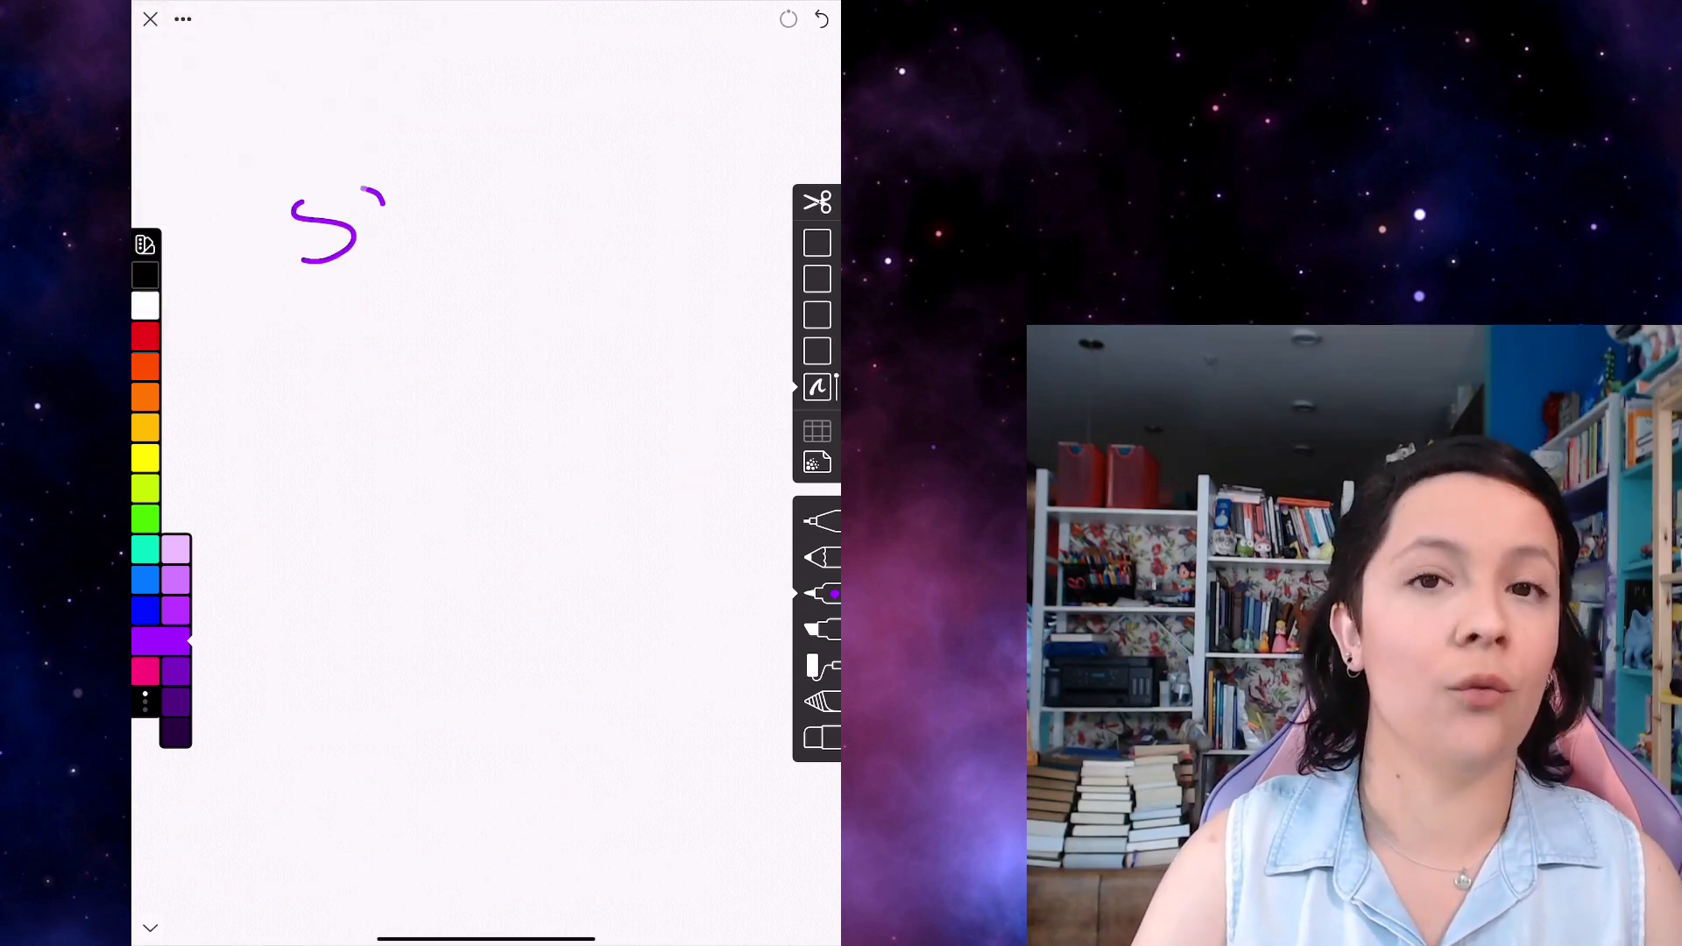
pyautogui.moveTo(387, 215); pyautogui.dragTo(526, 225)
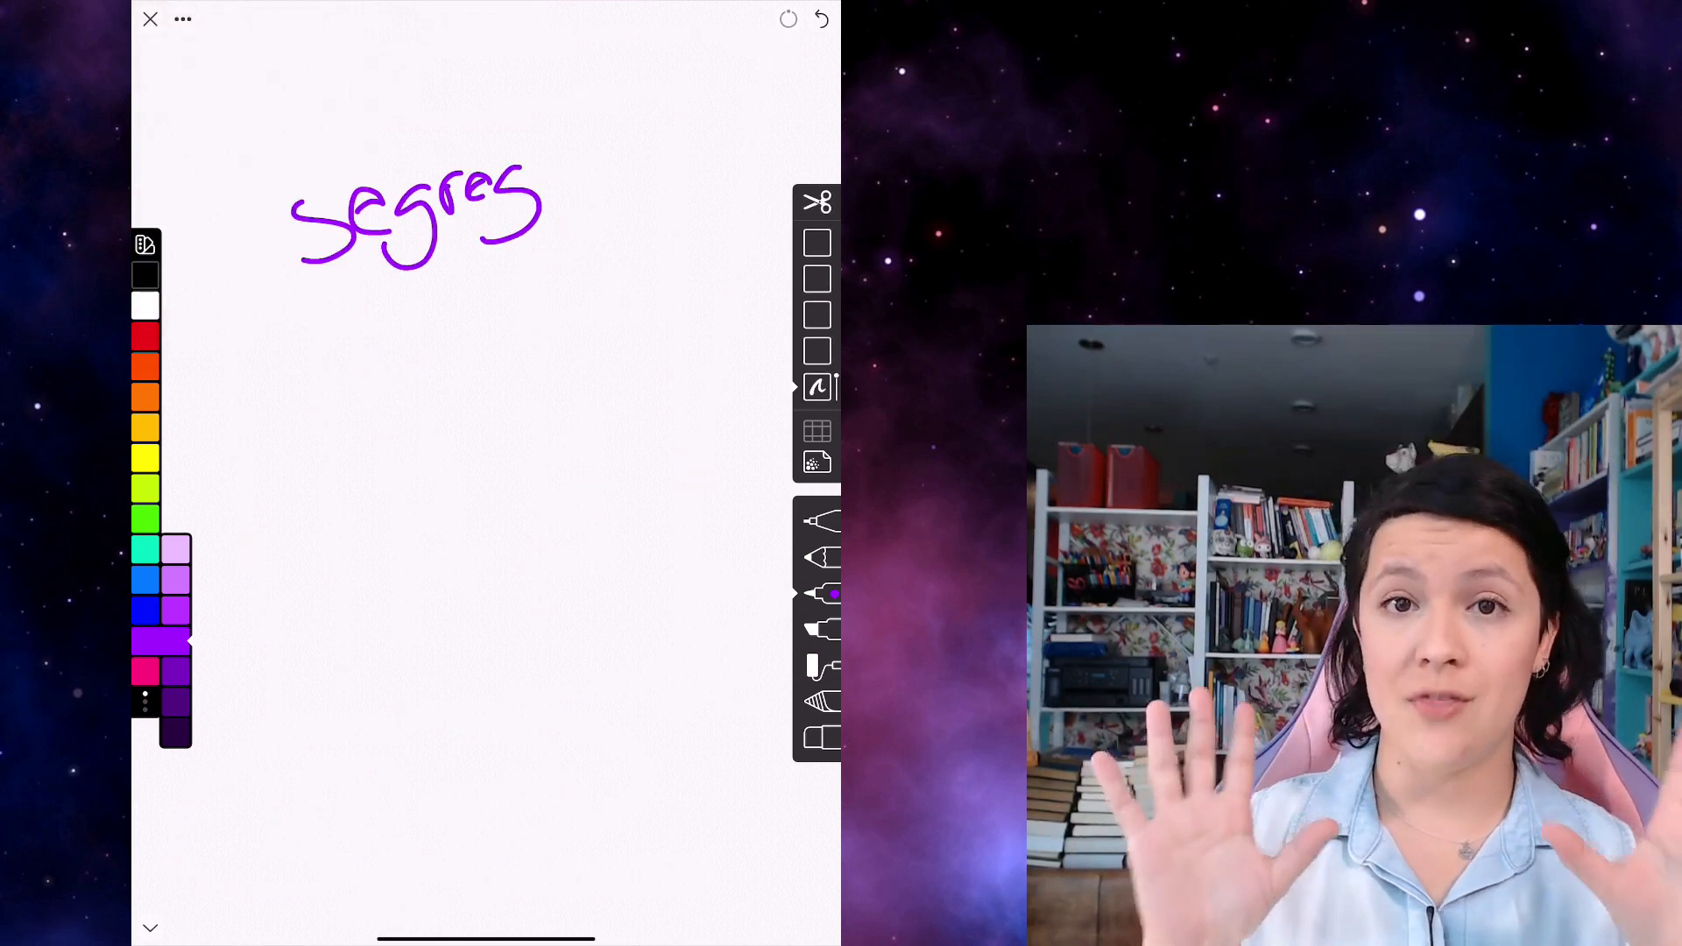
pyautogui.moveTo(526, 215); pyautogui.dragTo(687, 172)
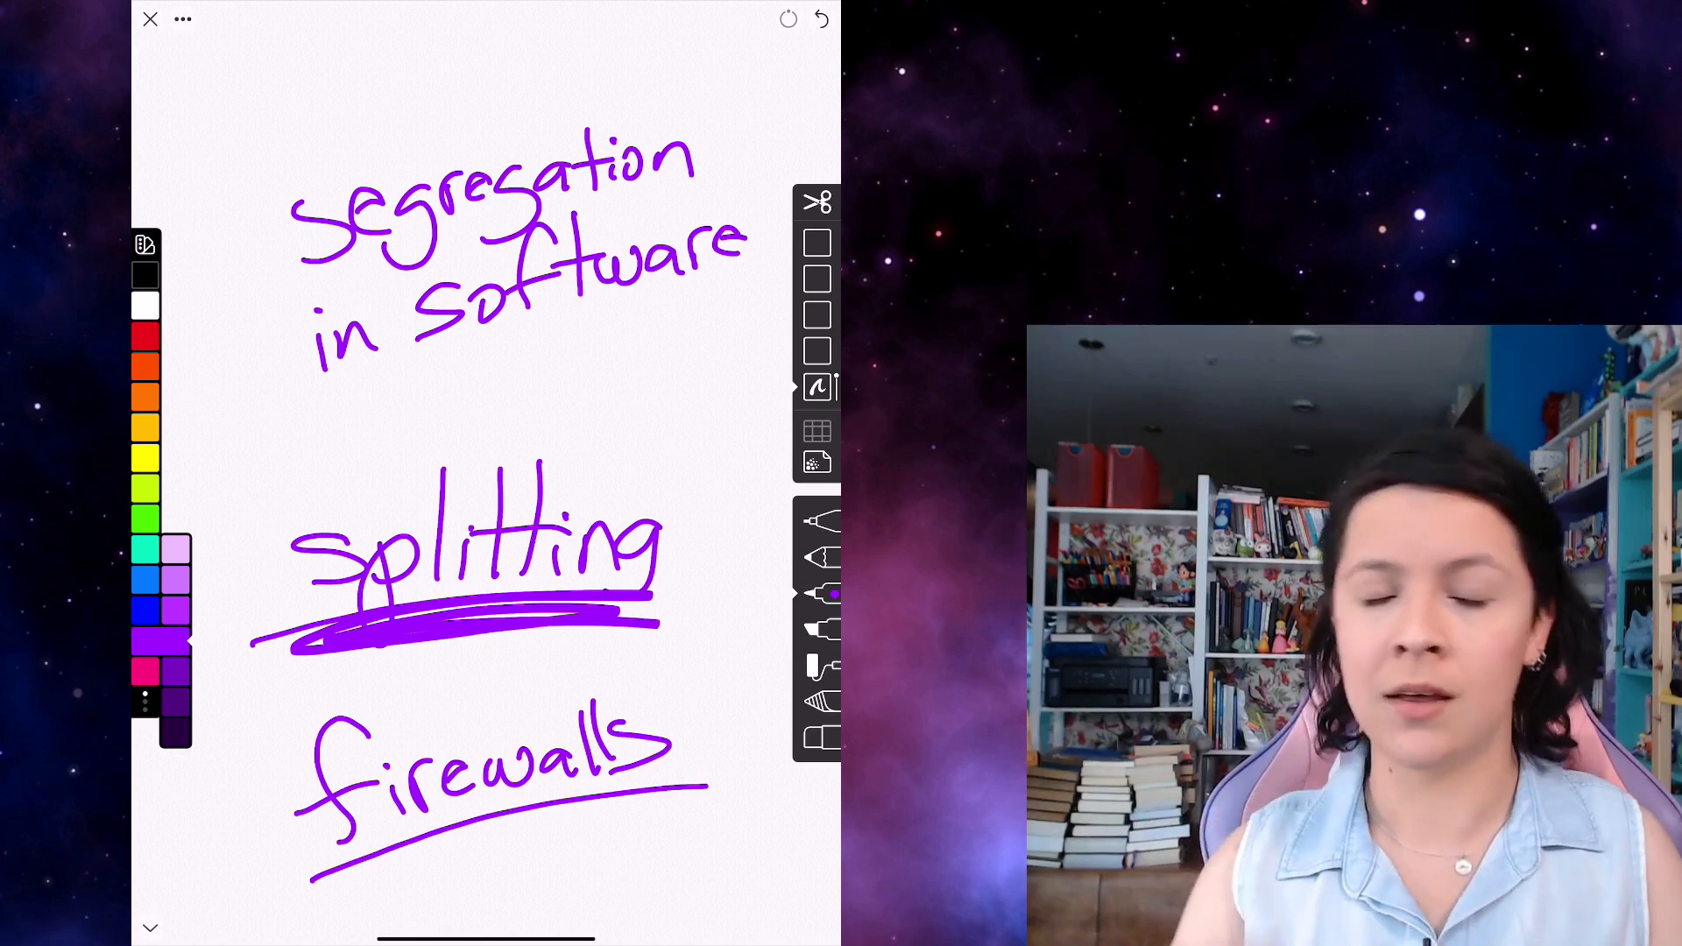
pyautogui.click(182, 19)
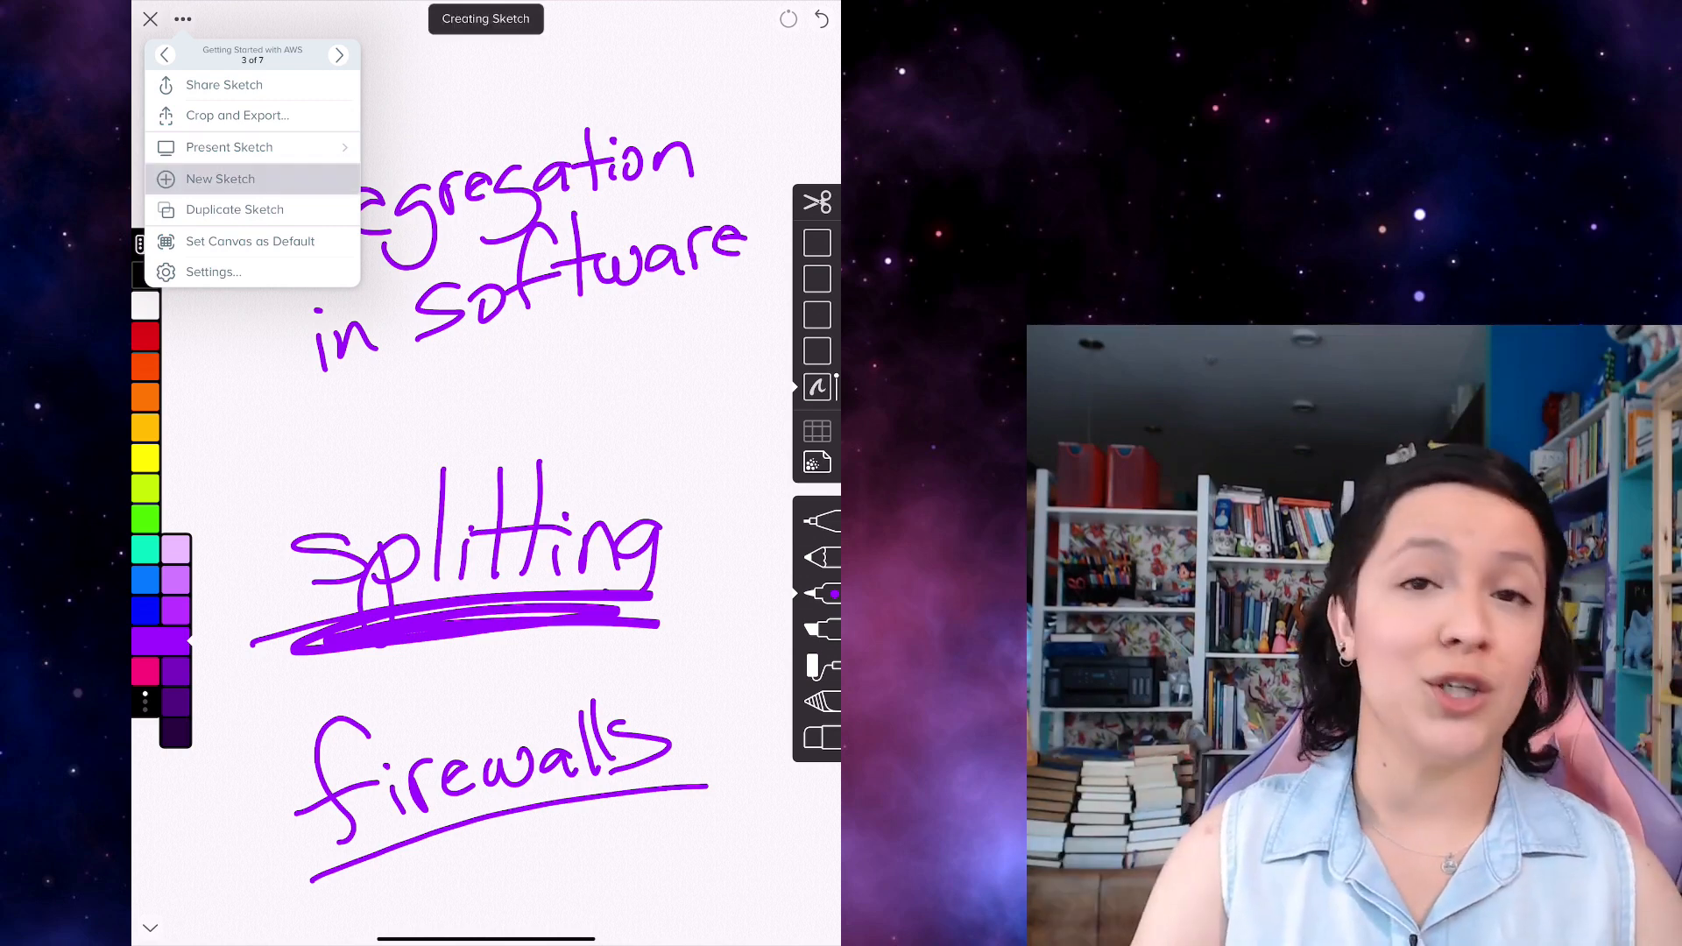
# On a new page, sketch linked servers, a skull, 'too many apps' and 'wasting space'
pyautogui.click(220, 178)
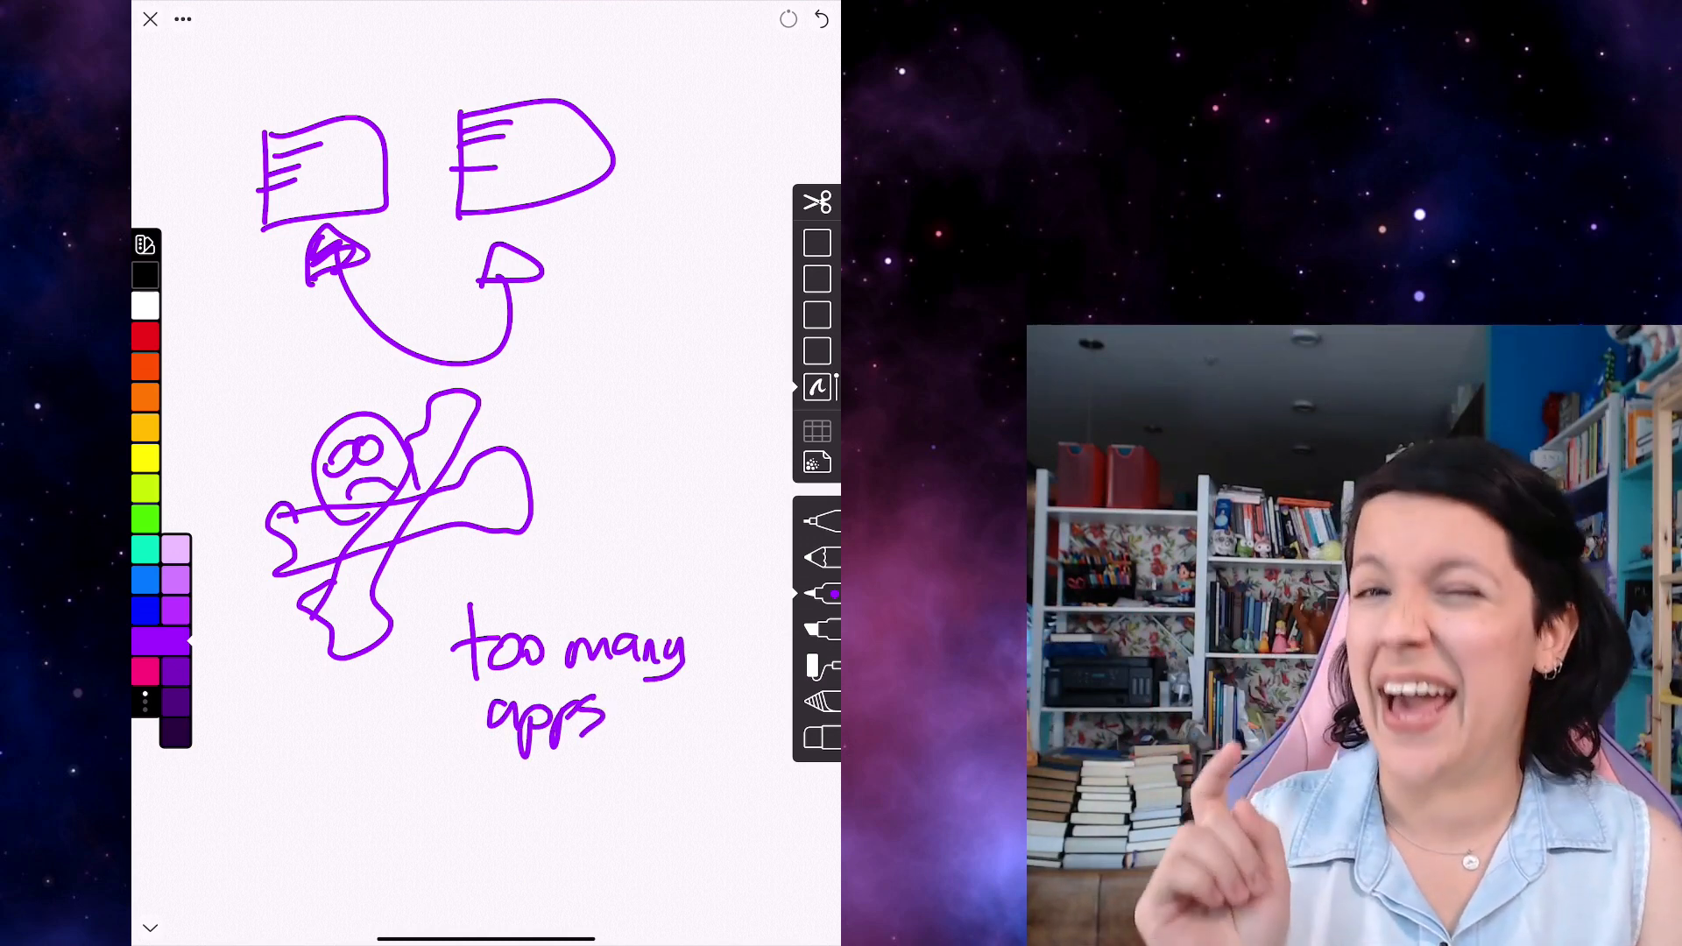
pyautogui.write('wasting')
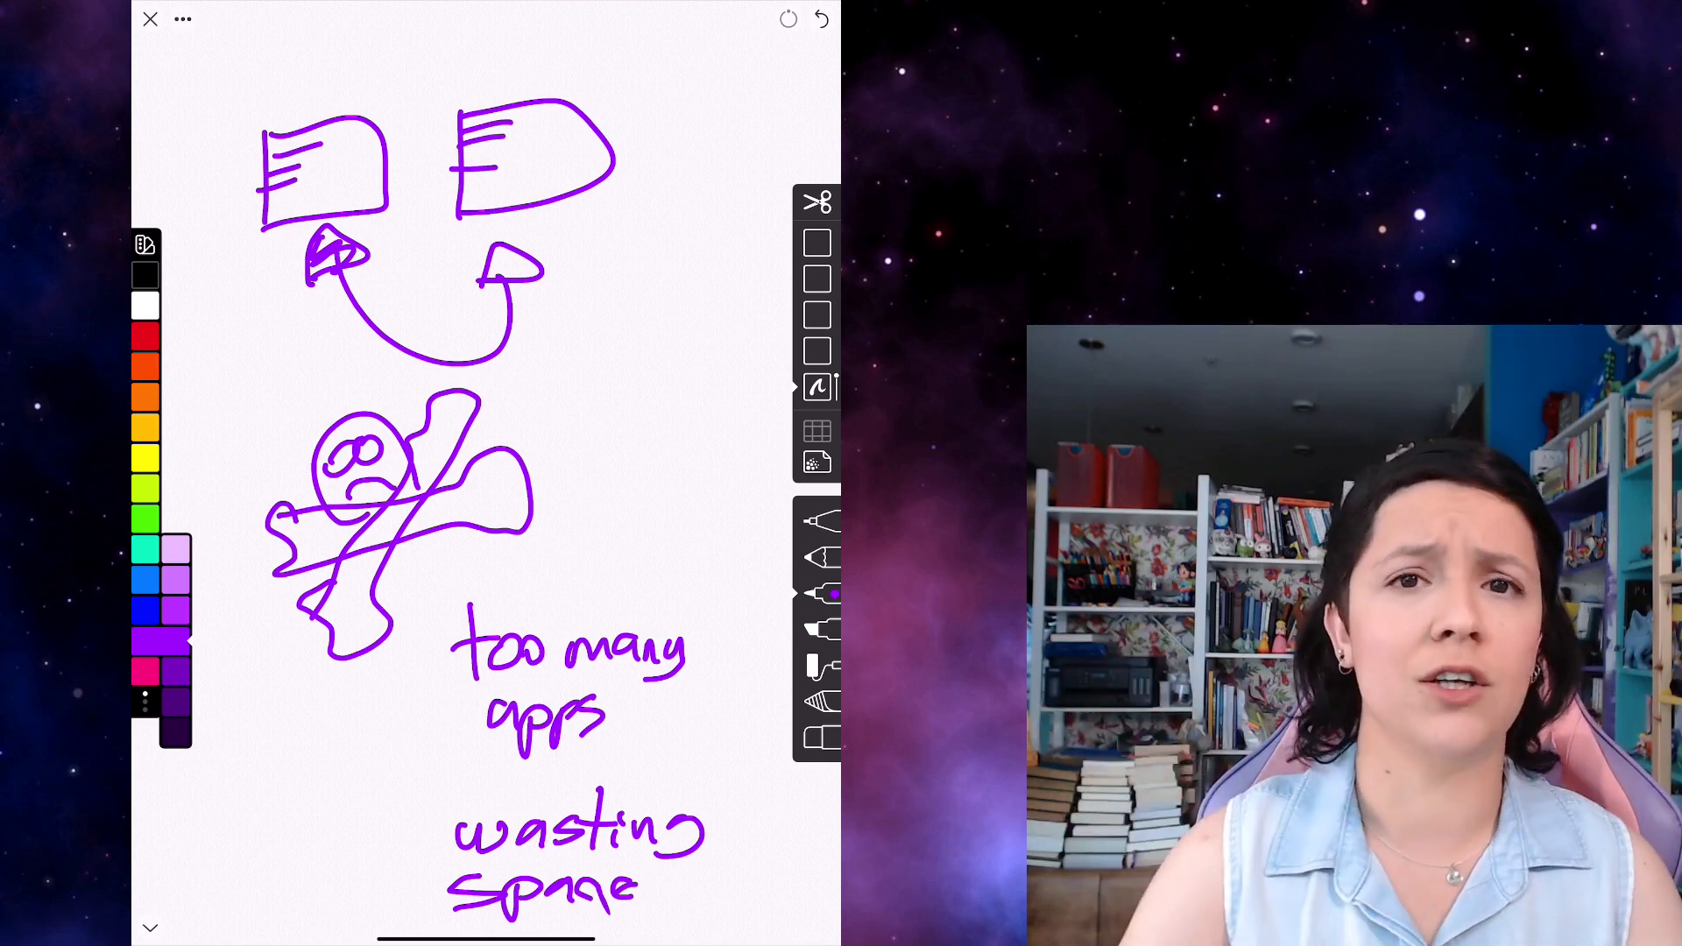
pyautogui.click(182, 20)
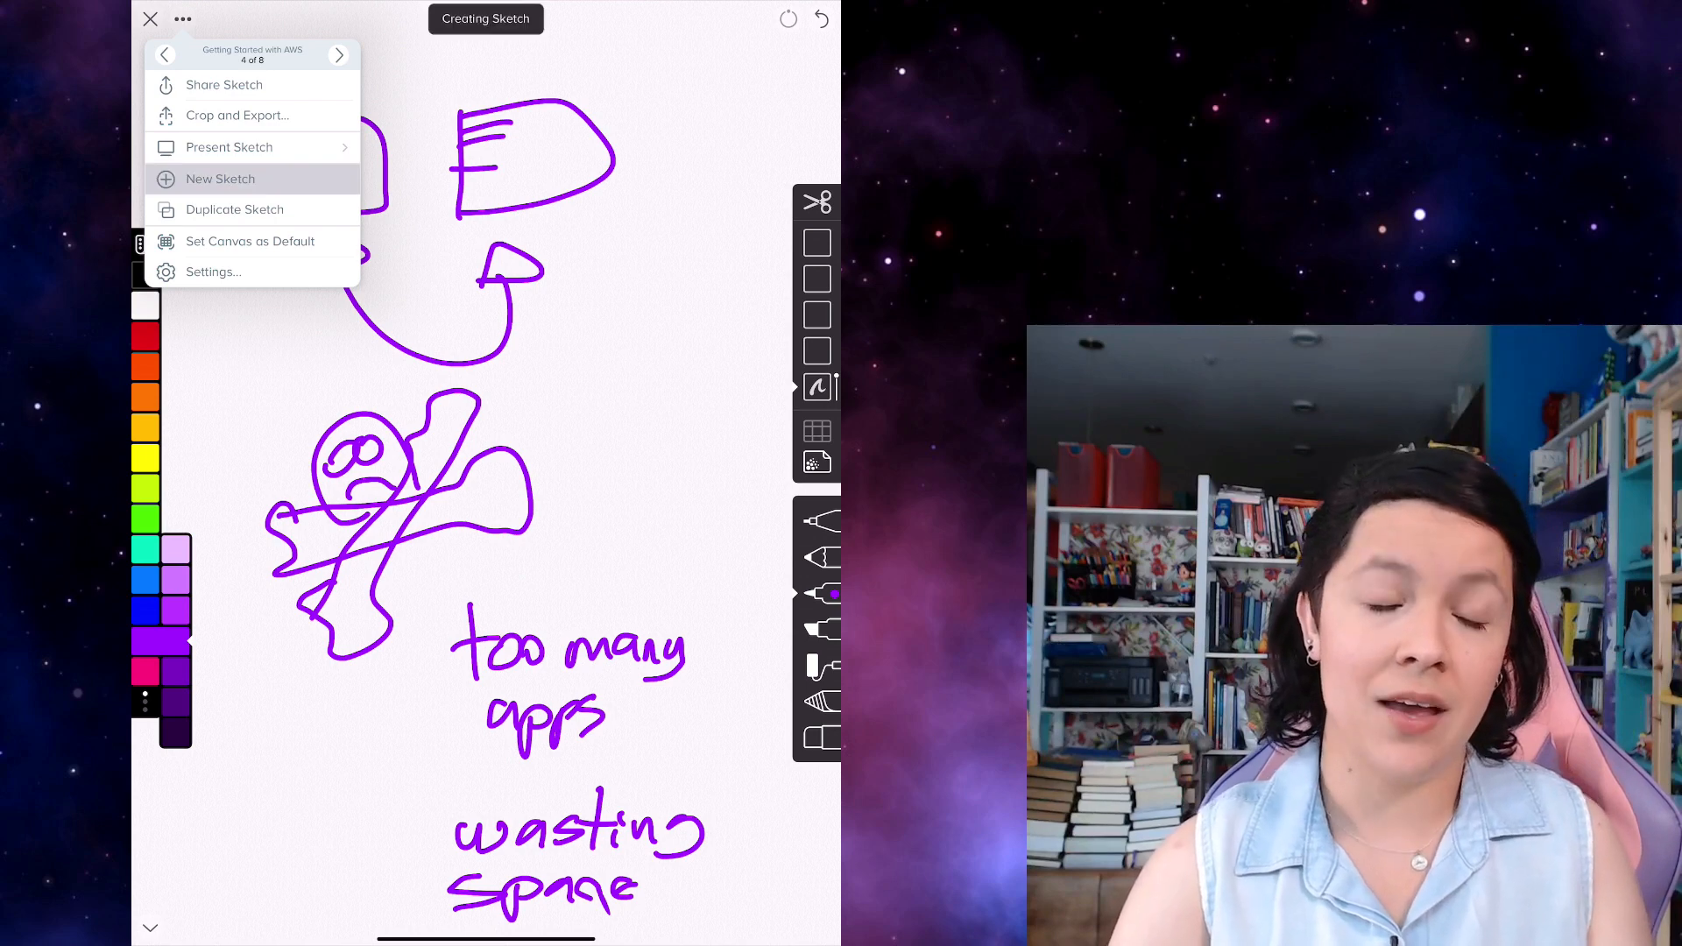
# On a new page, diagram web, mail and game OS layers noting better utilization and VM counts
pyautogui.click(220, 179)
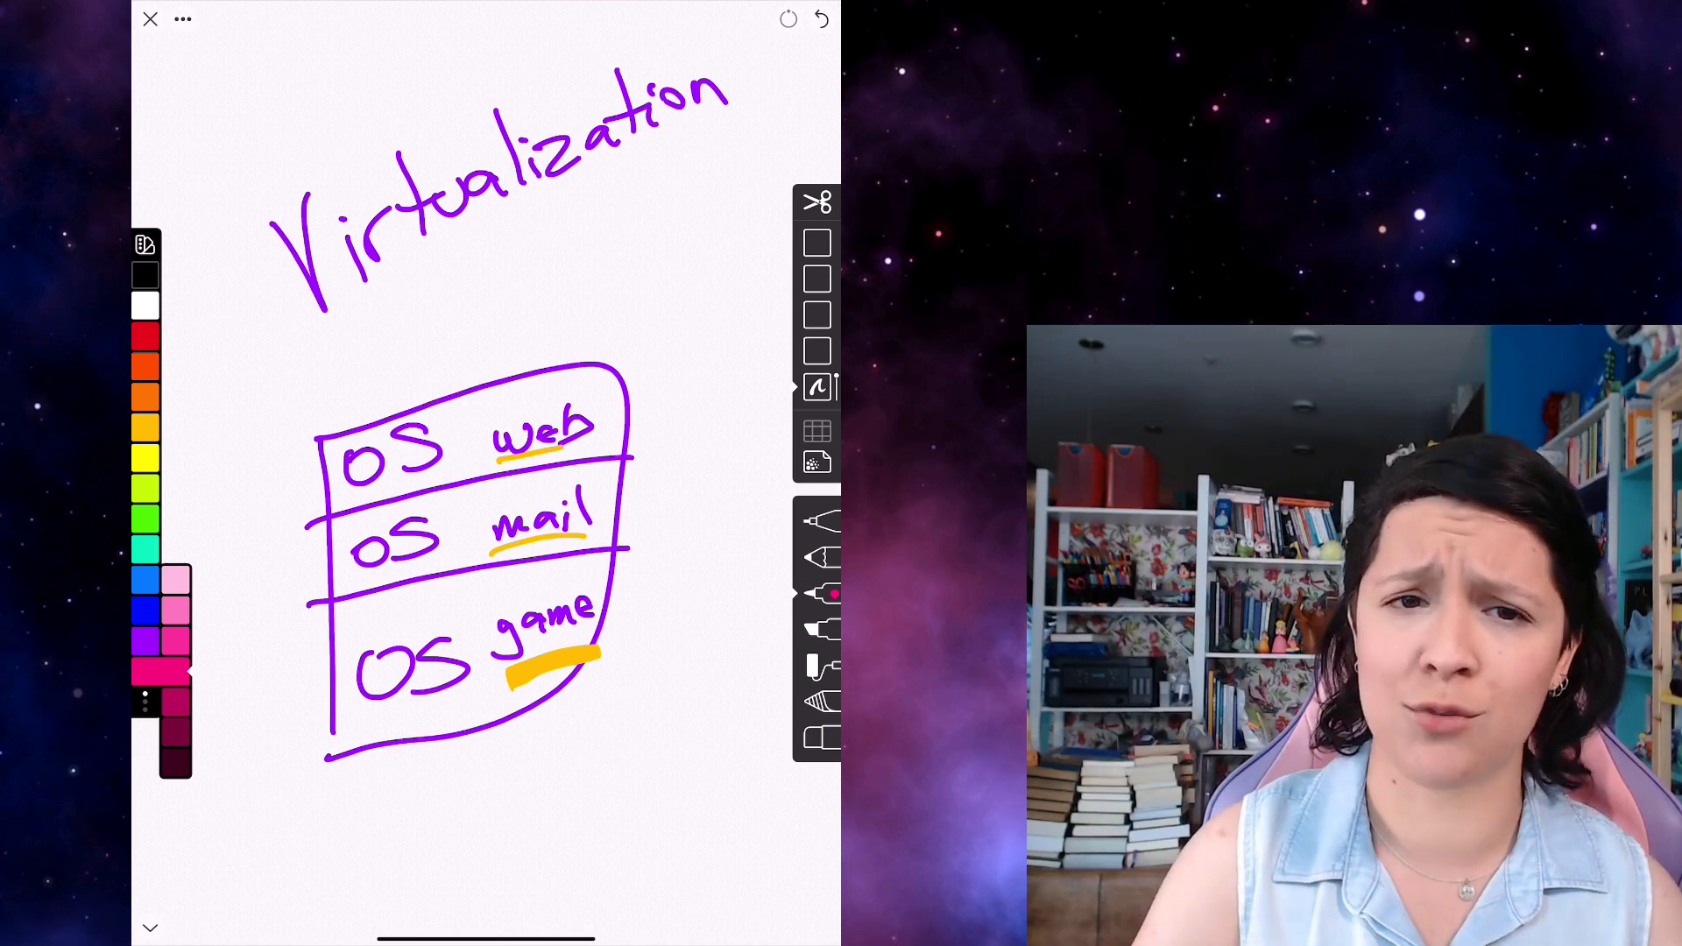
pyautogui.write('be')
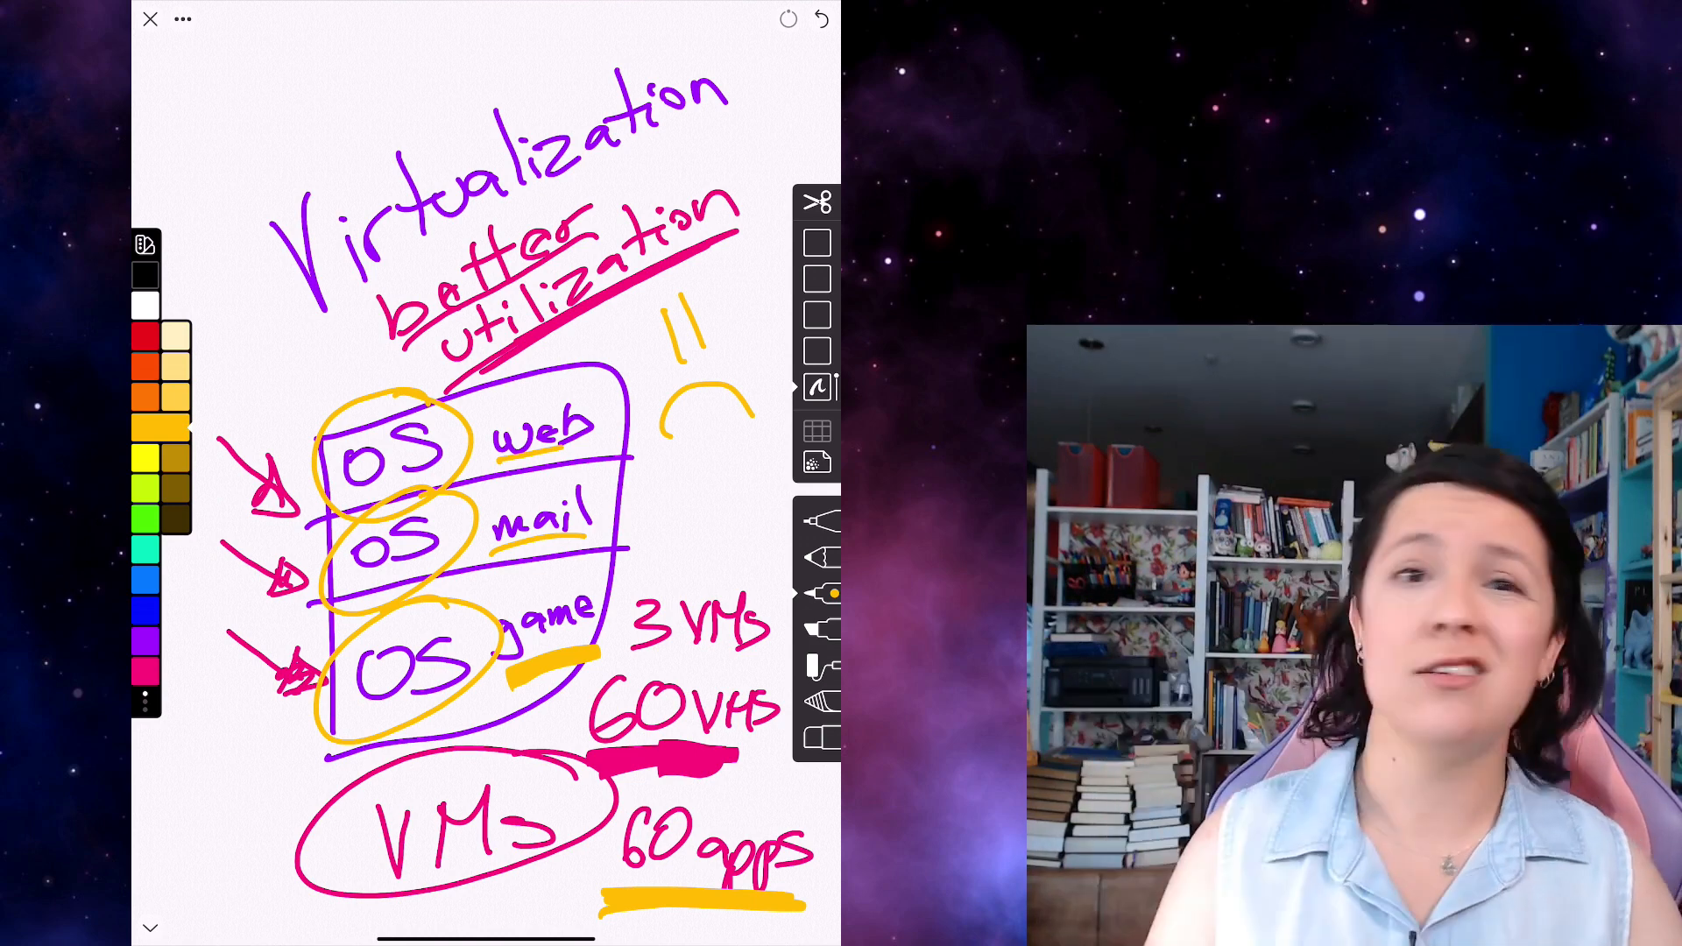
# Start a new blank sketch for a yellow heading
pyautogui.click(182, 19)
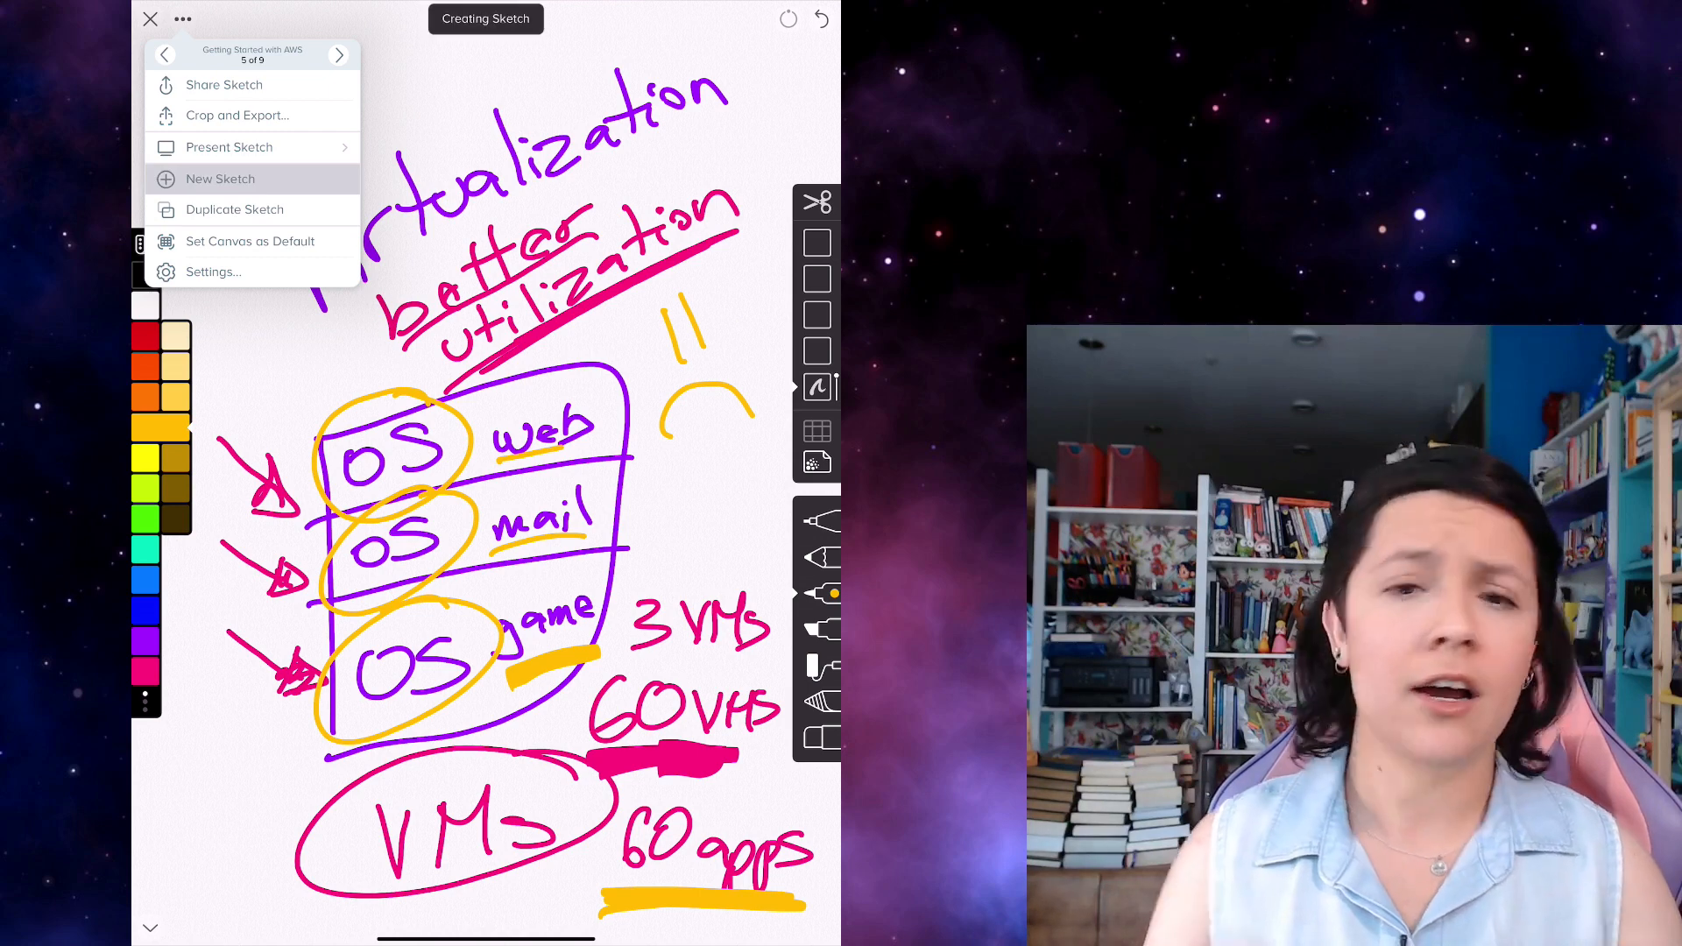
pyautogui.click(220, 179)
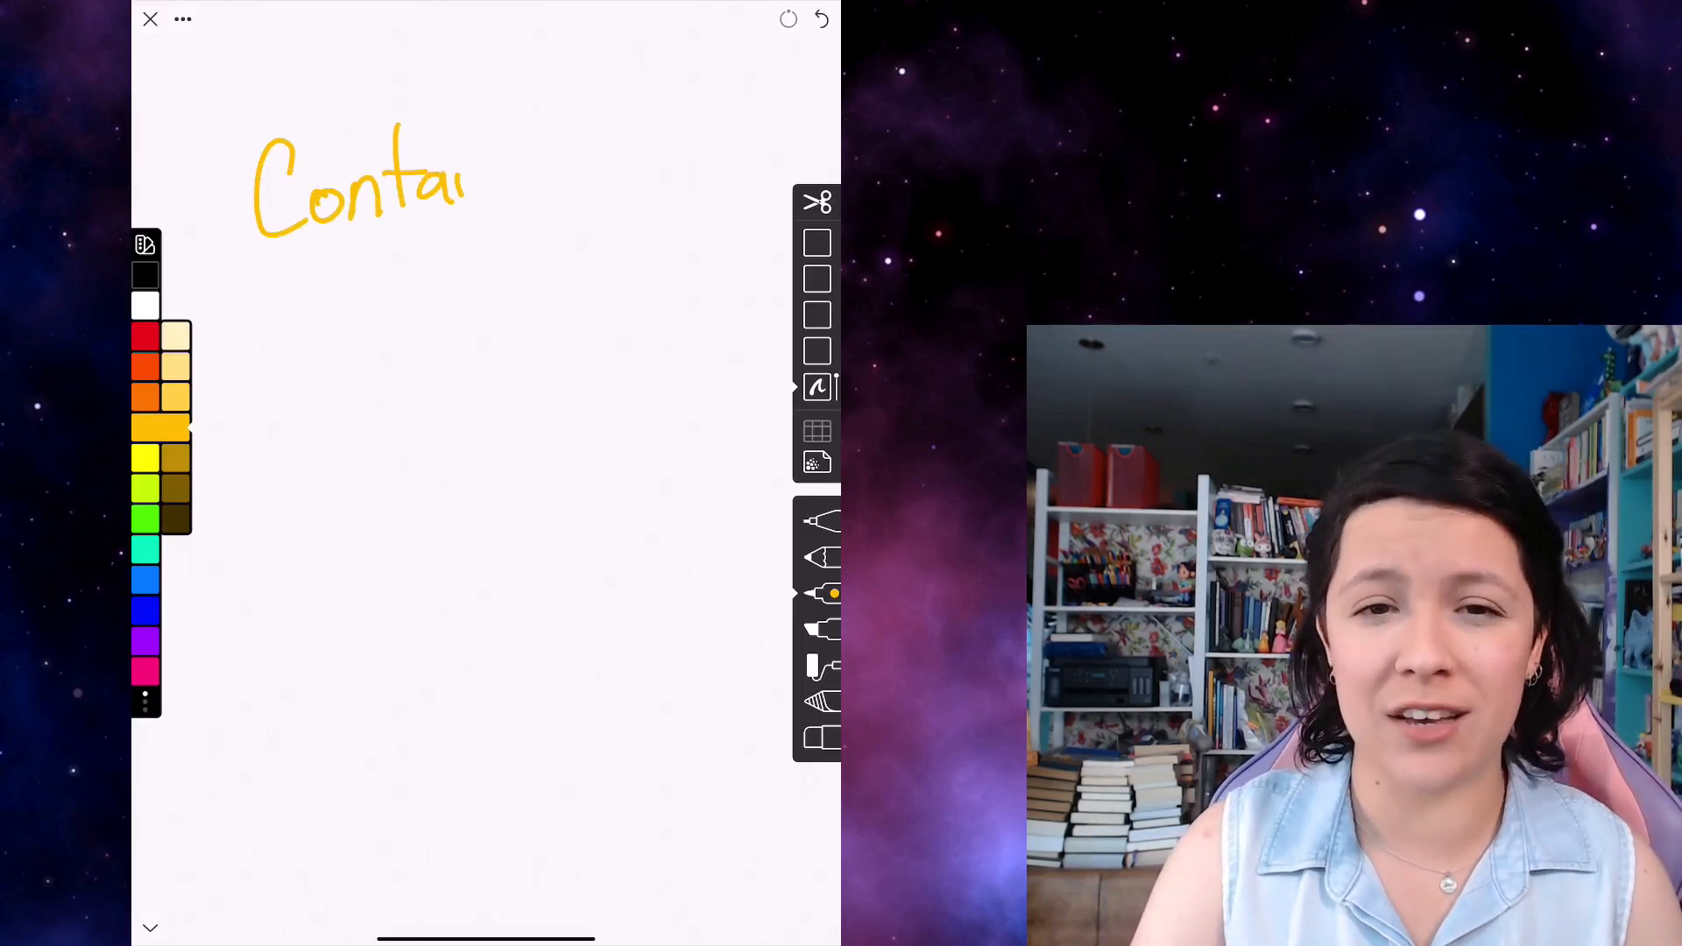
# Finish the 'Containers' sketch notes, then open EC2 from Recently visited services
pyautogui.write('iners')
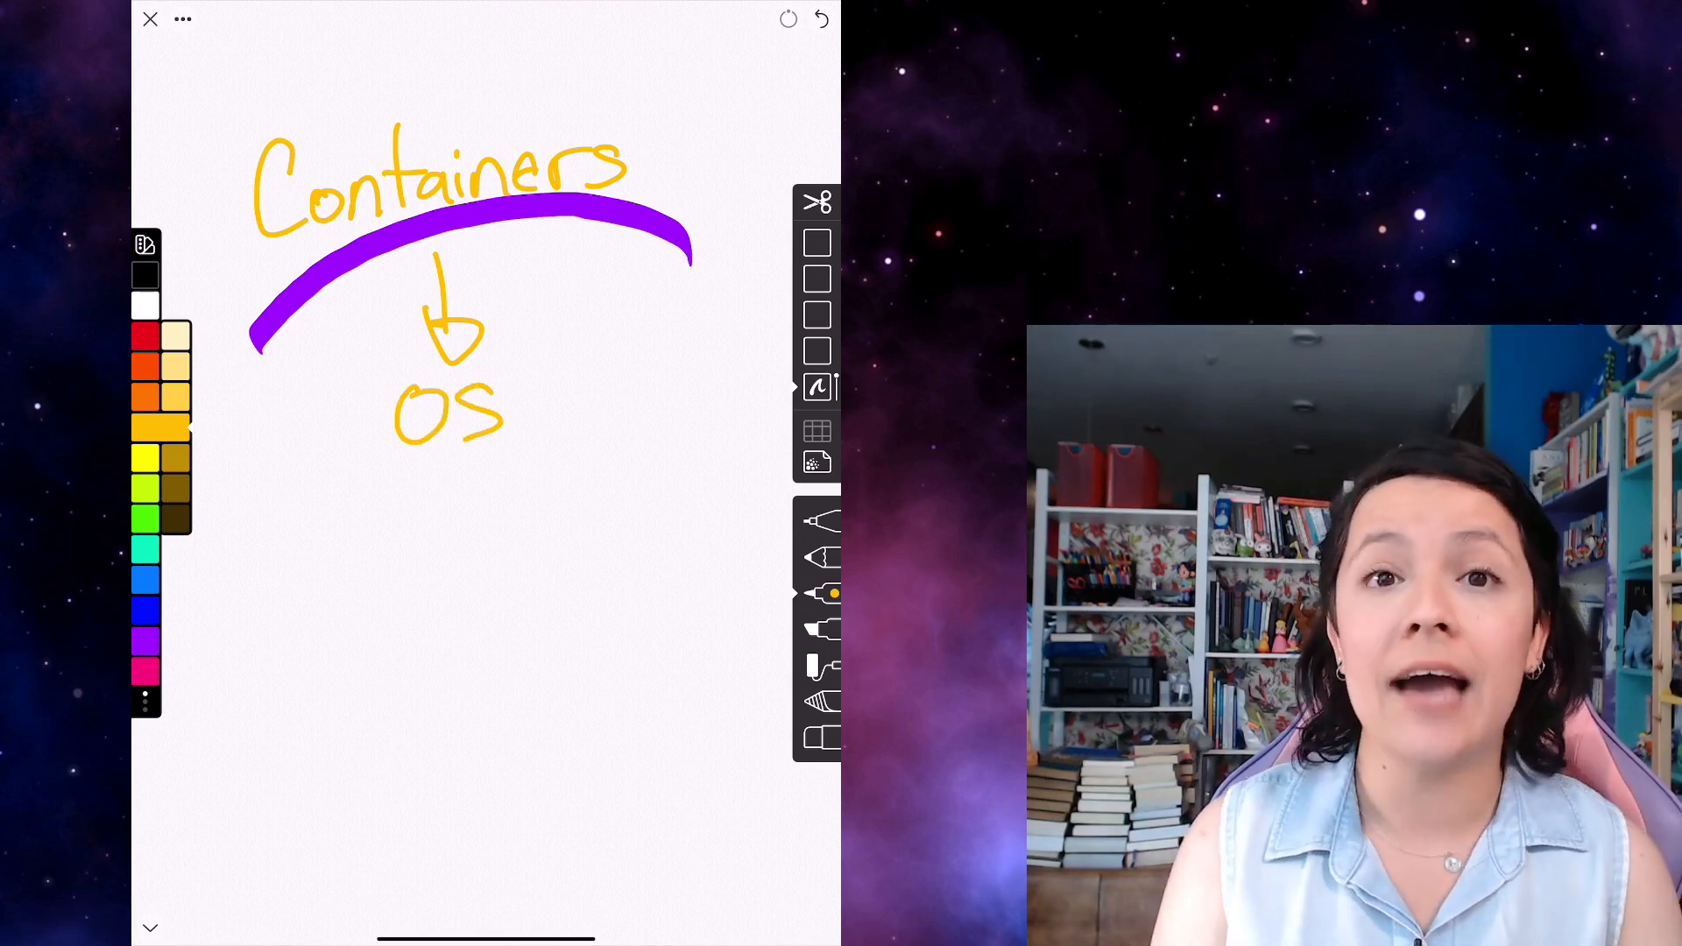
pyautogui.write('virt')
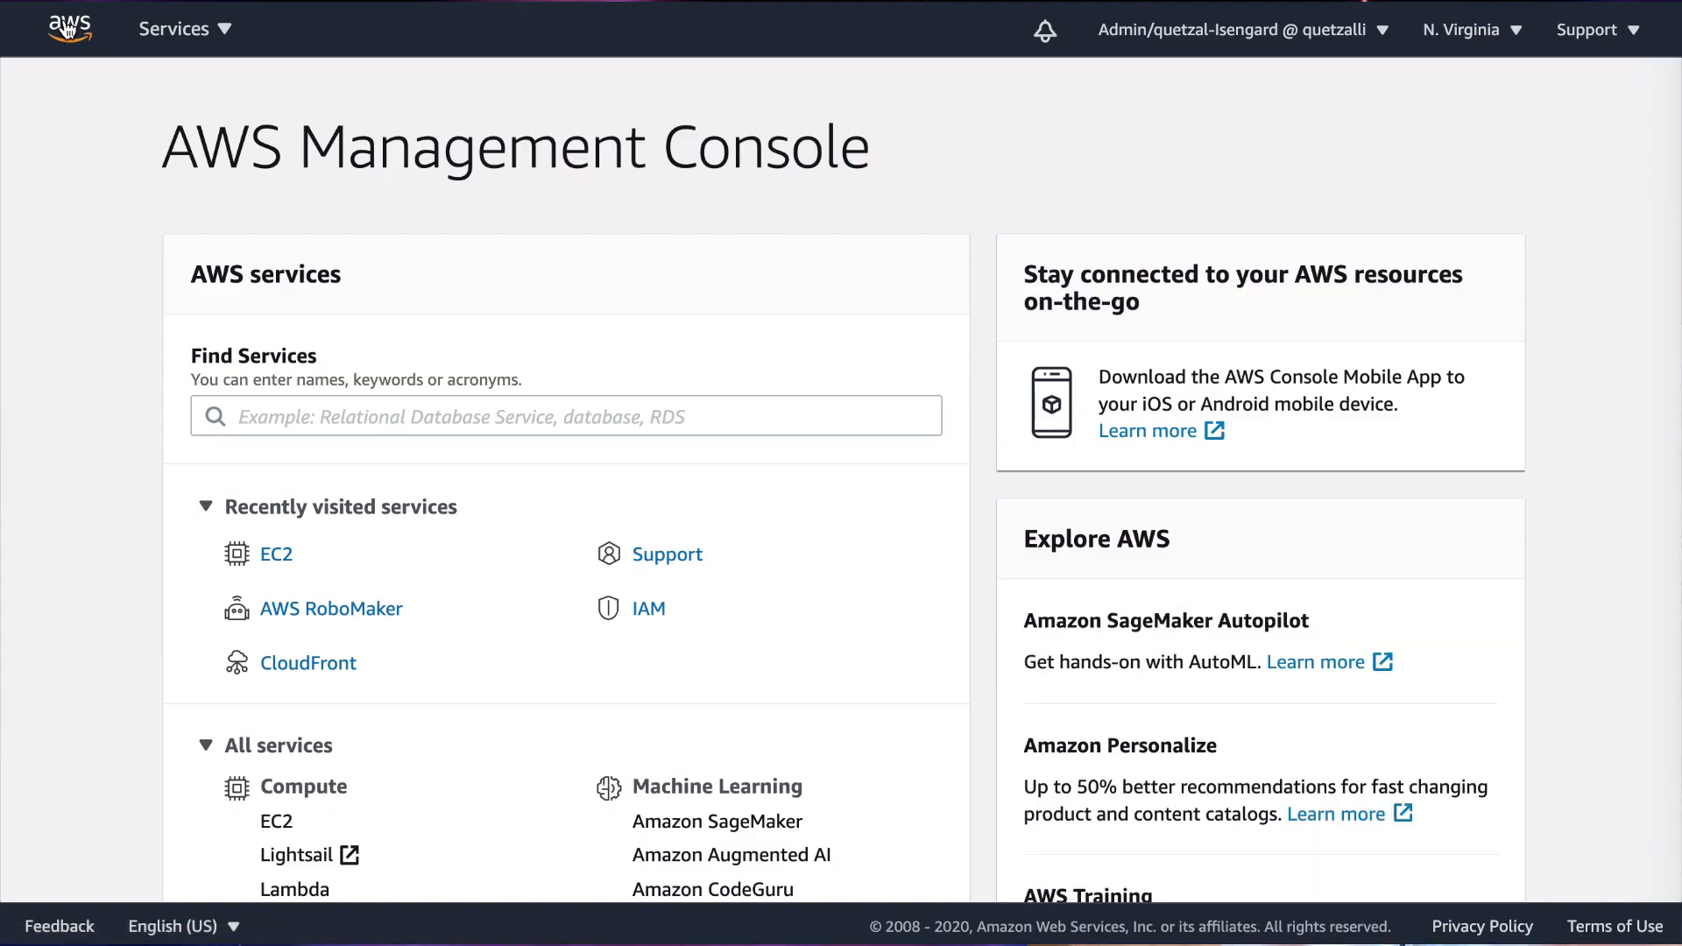
pyautogui.moveTo(276, 555)
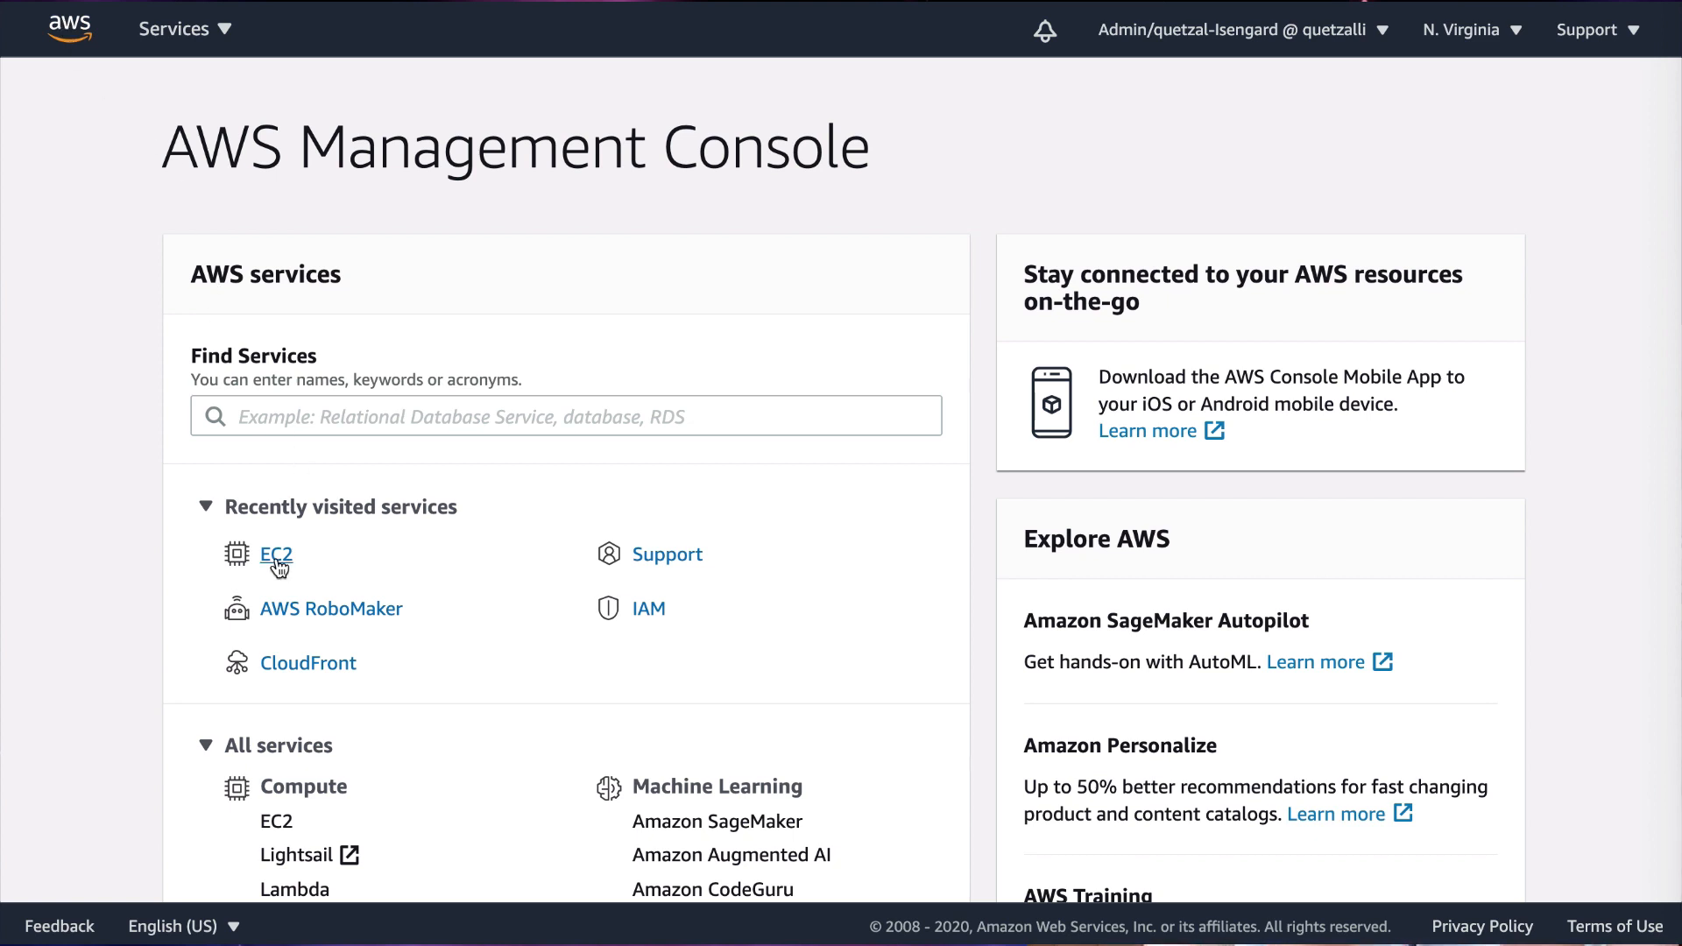
pyautogui.click(276, 554)
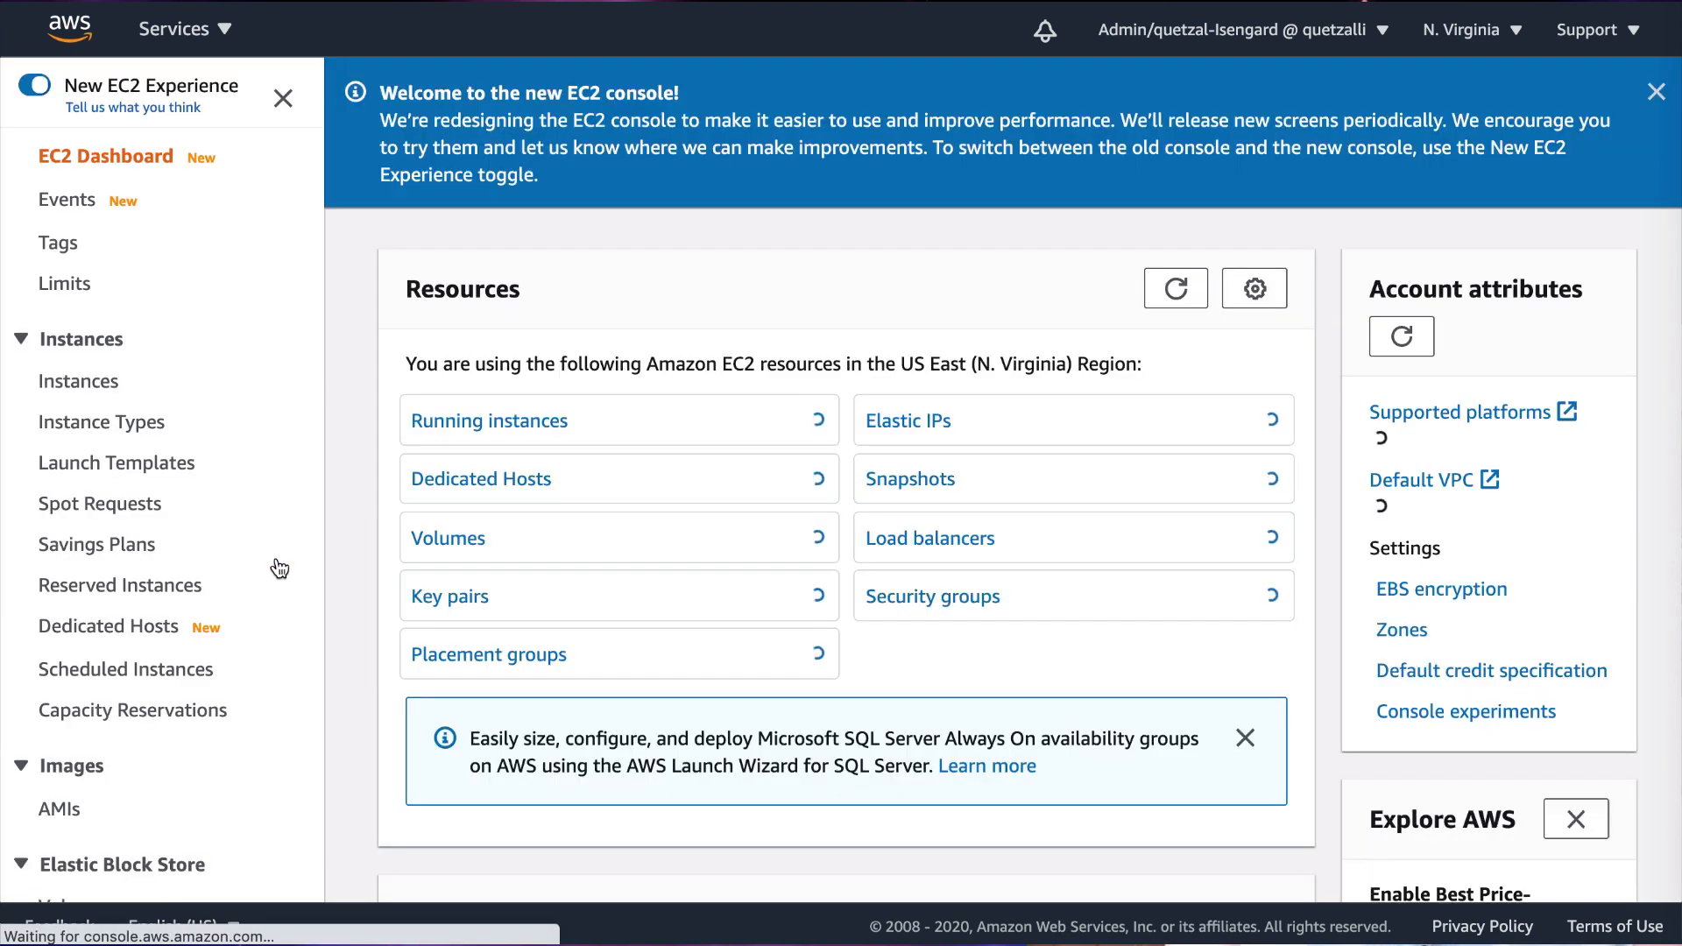
# View the Instances list of four stopped instances and start Launch Instance
pyautogui.scroll(-3)
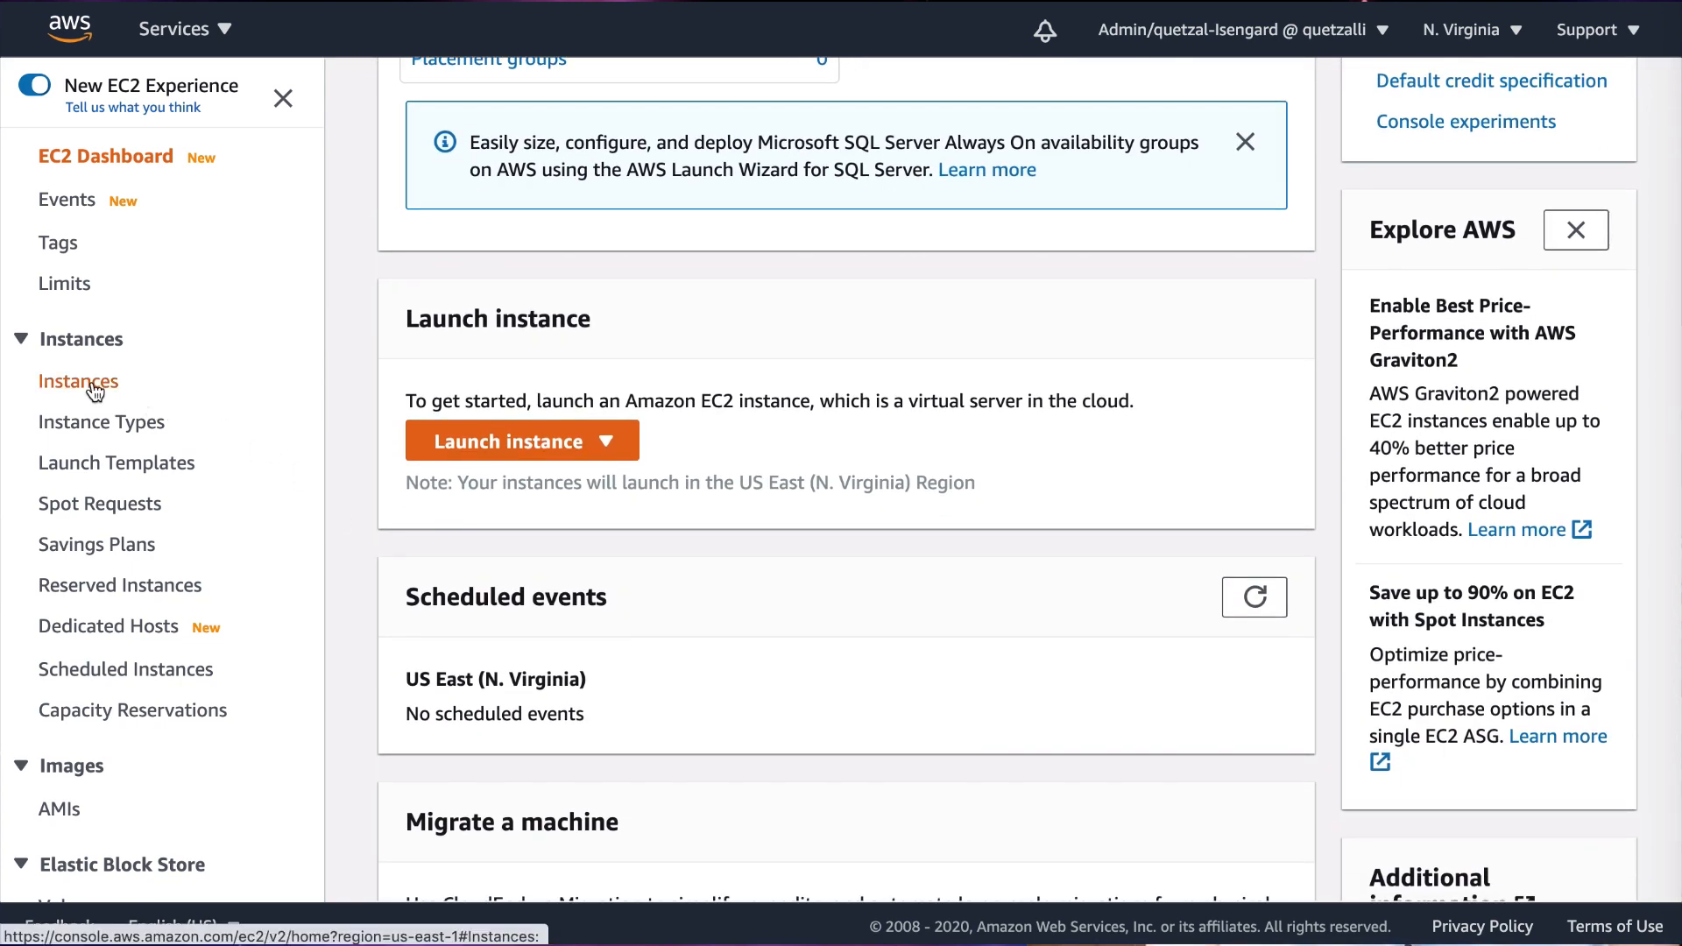
pyautogui.click(78, 381)
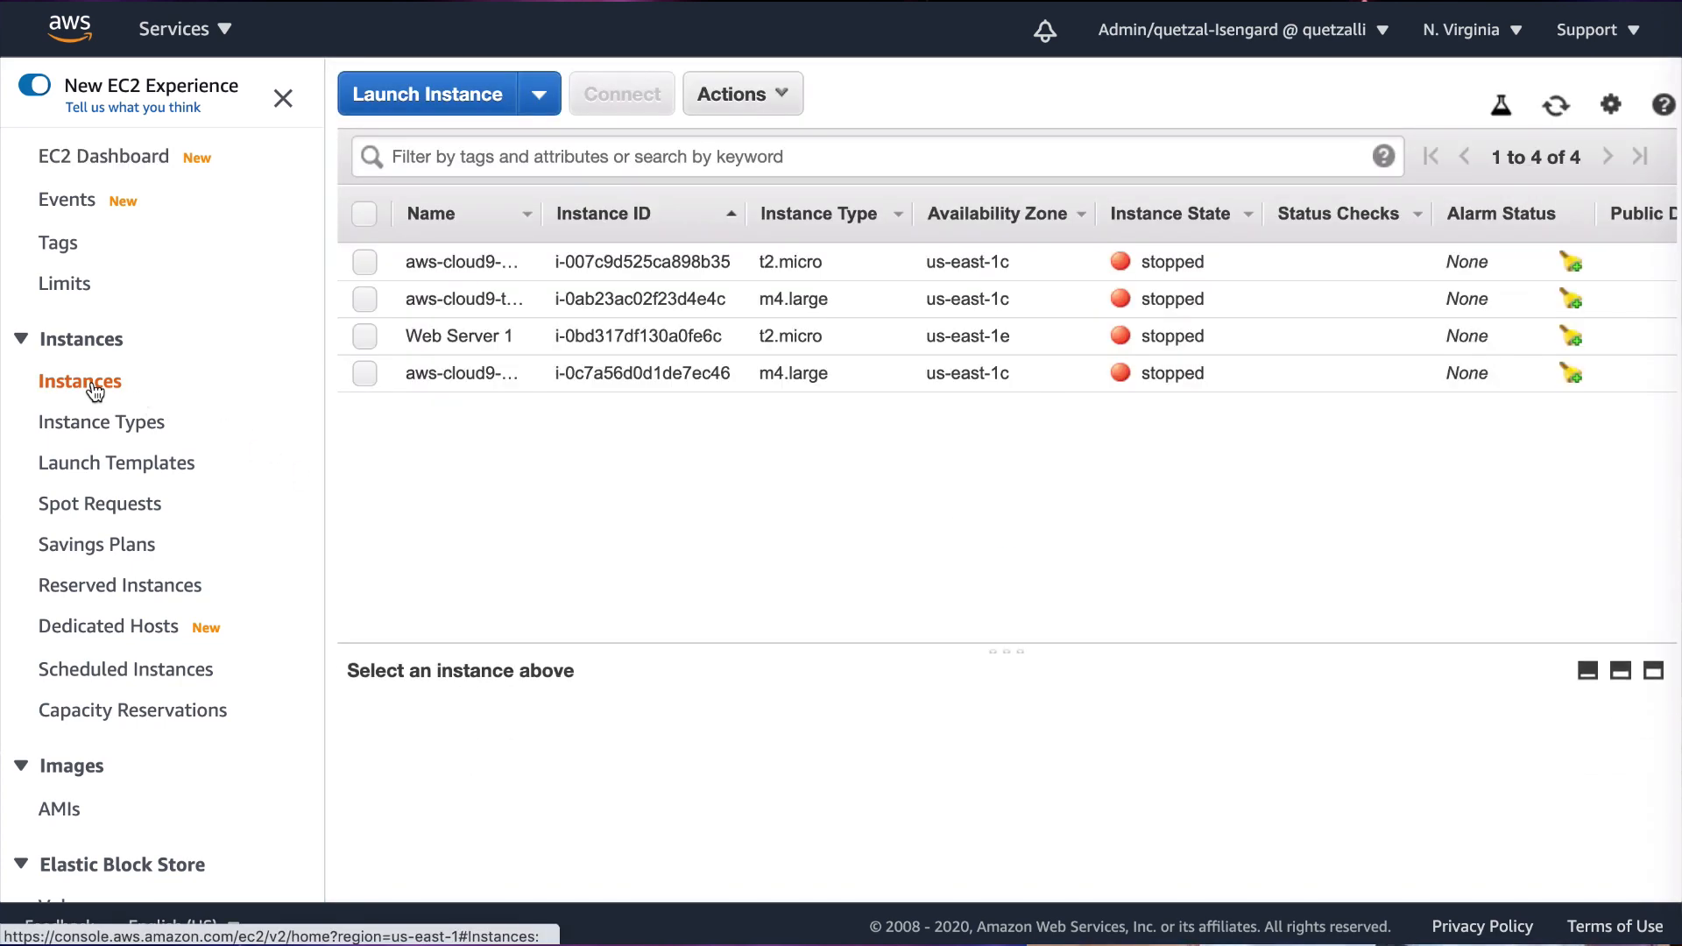
pyautogui.moveTo(659, 336)
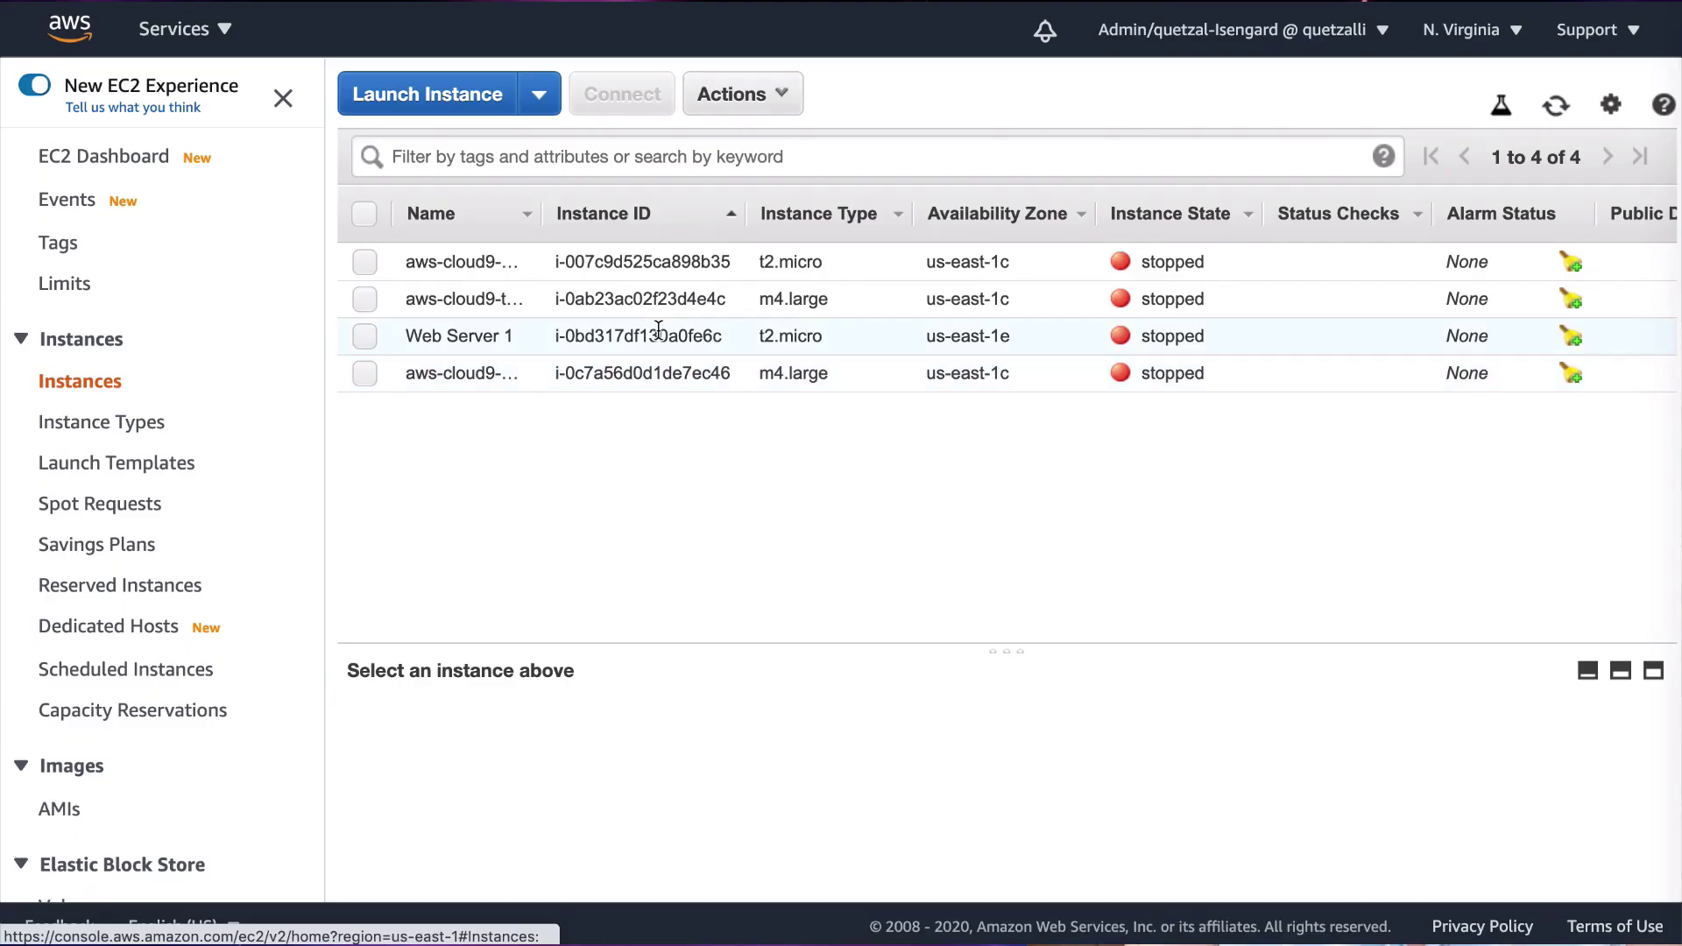
pyautogui.click(426, 94)
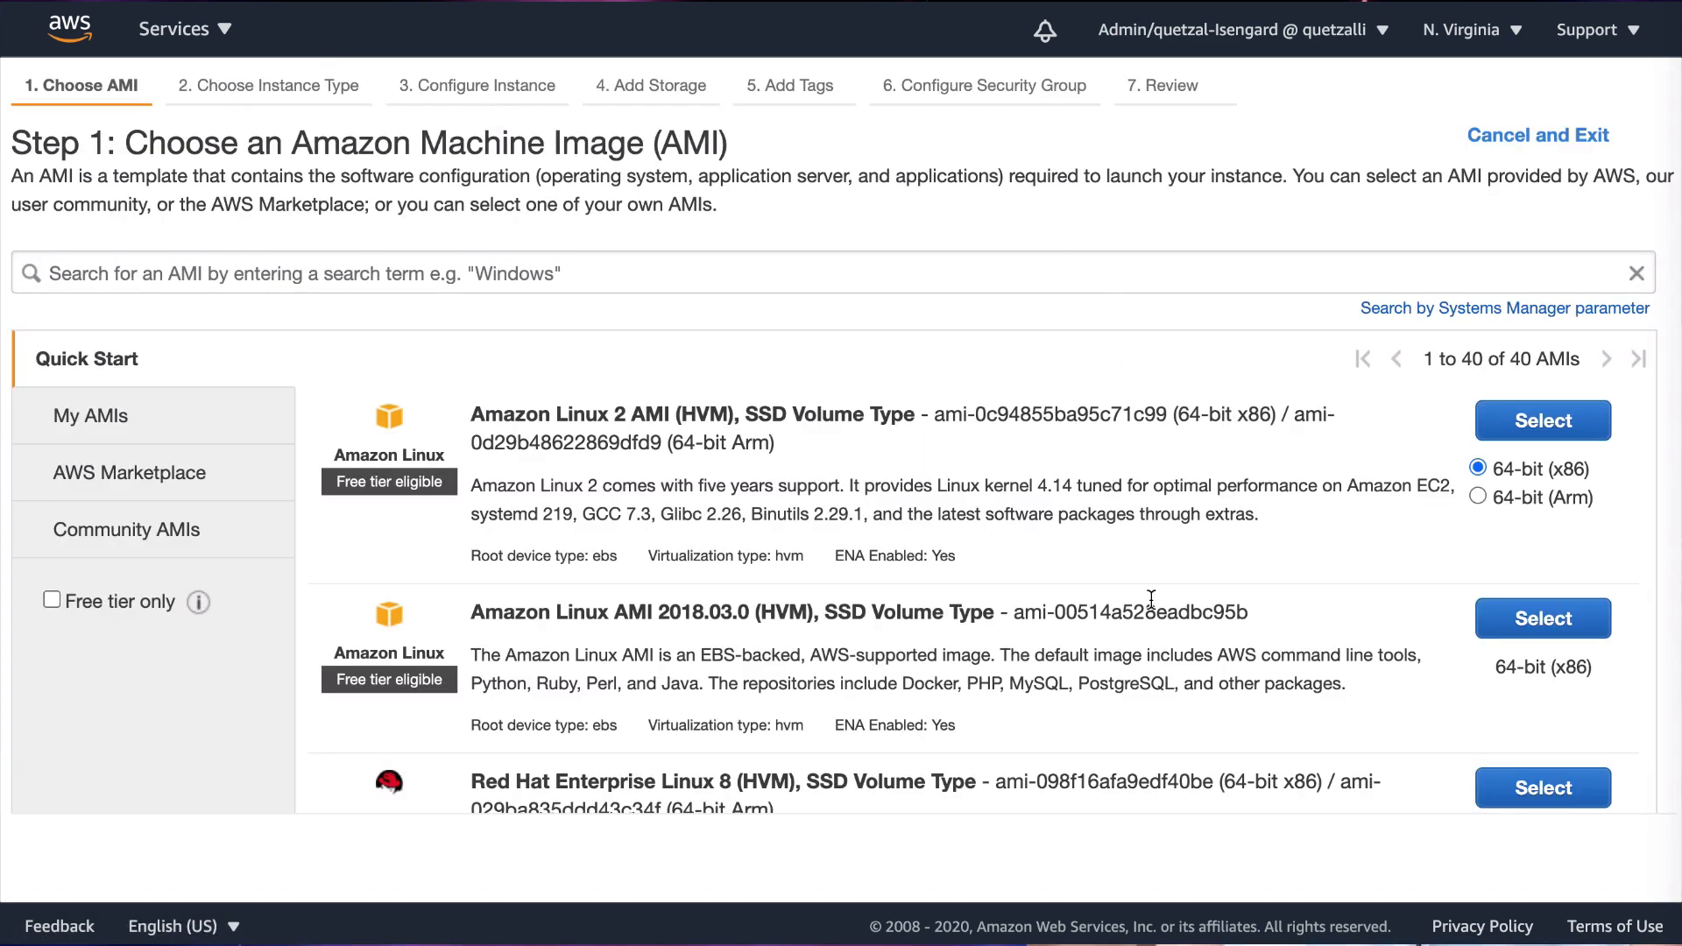
# Select the Amazon Linux 2 AMI (64-bit x86) from the Quick Start list
pyautogui.scroll(-3)
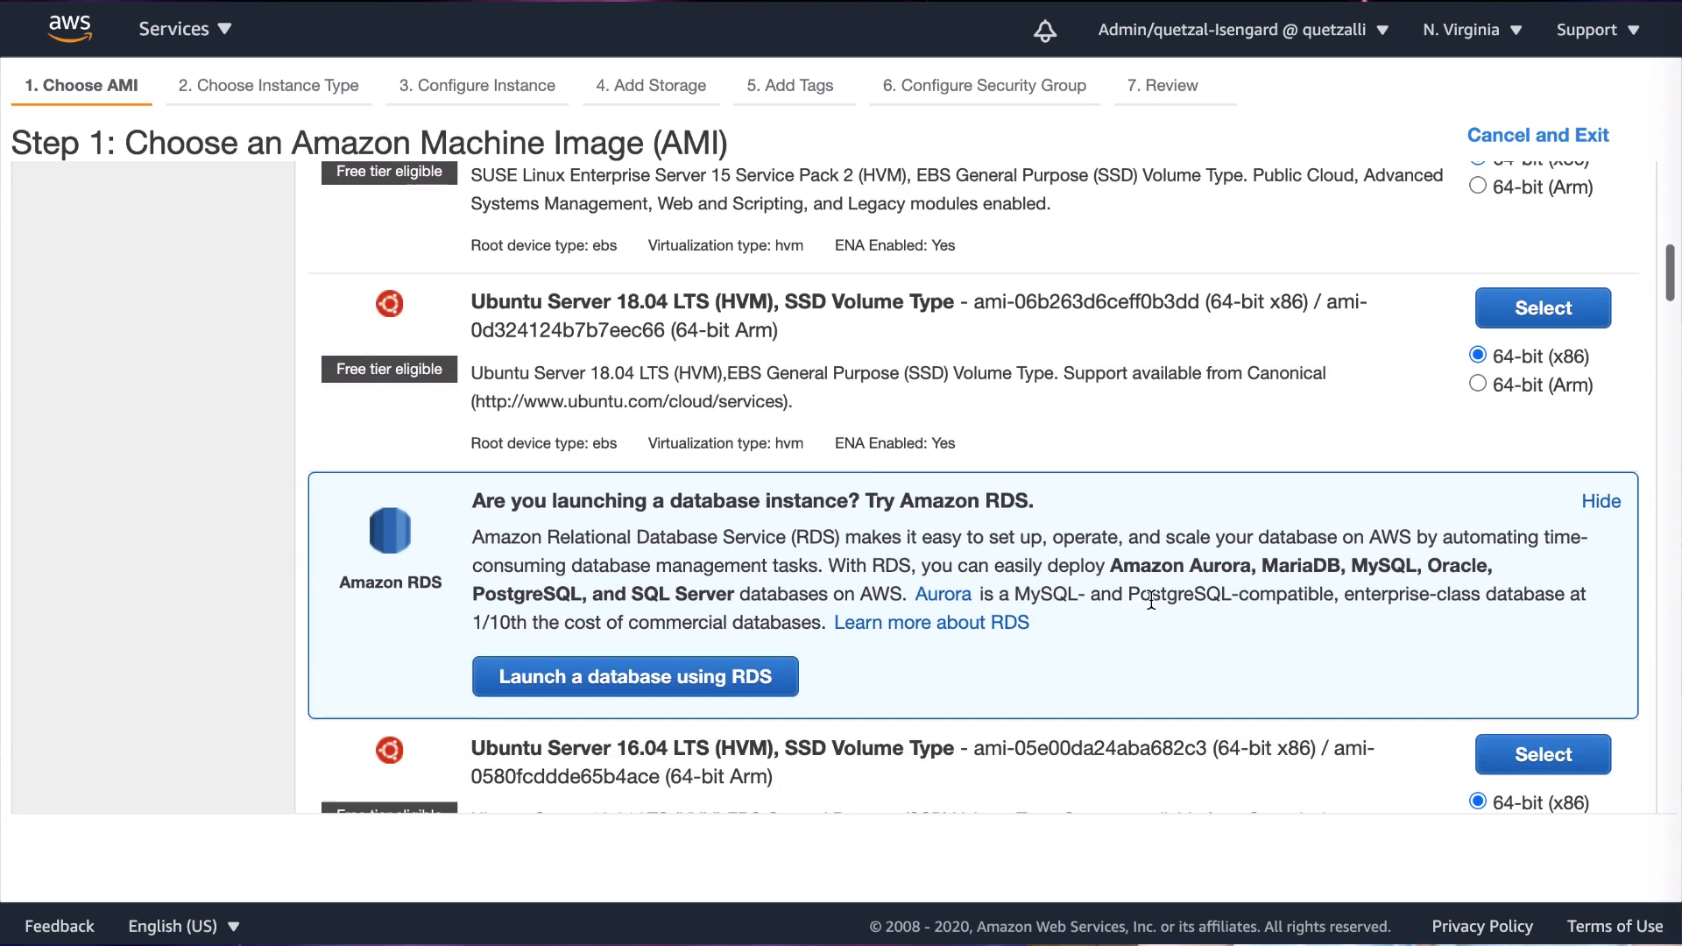
pyautogui.scroll(3)
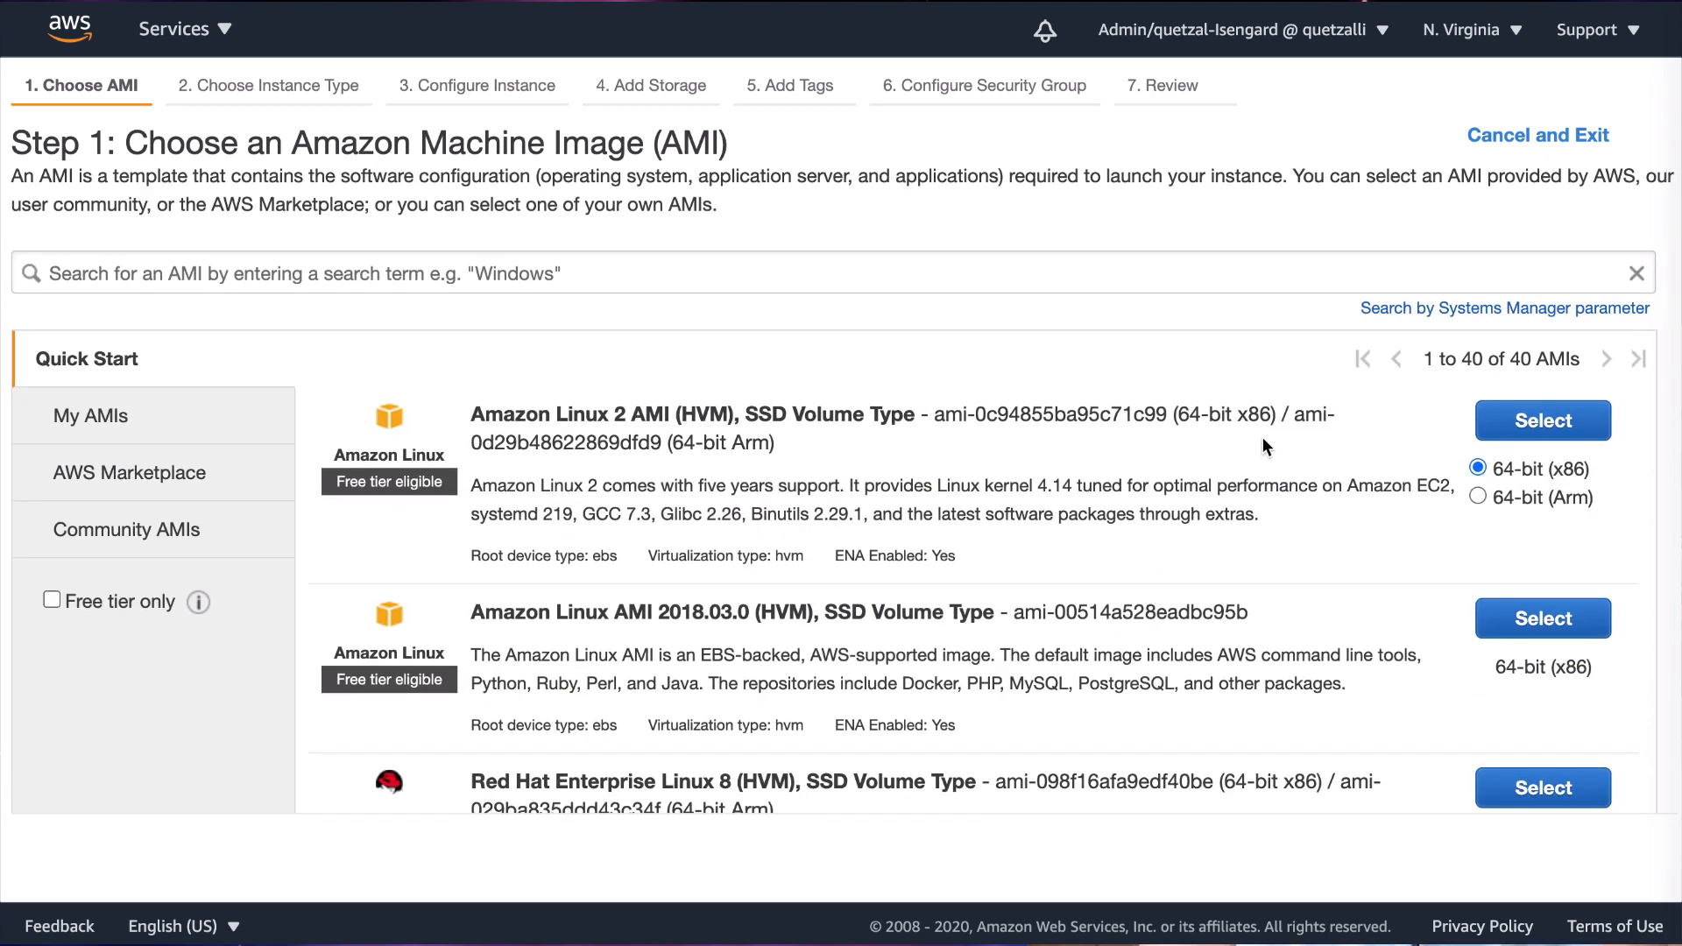
pyautogui.moveTo(1543, 419)
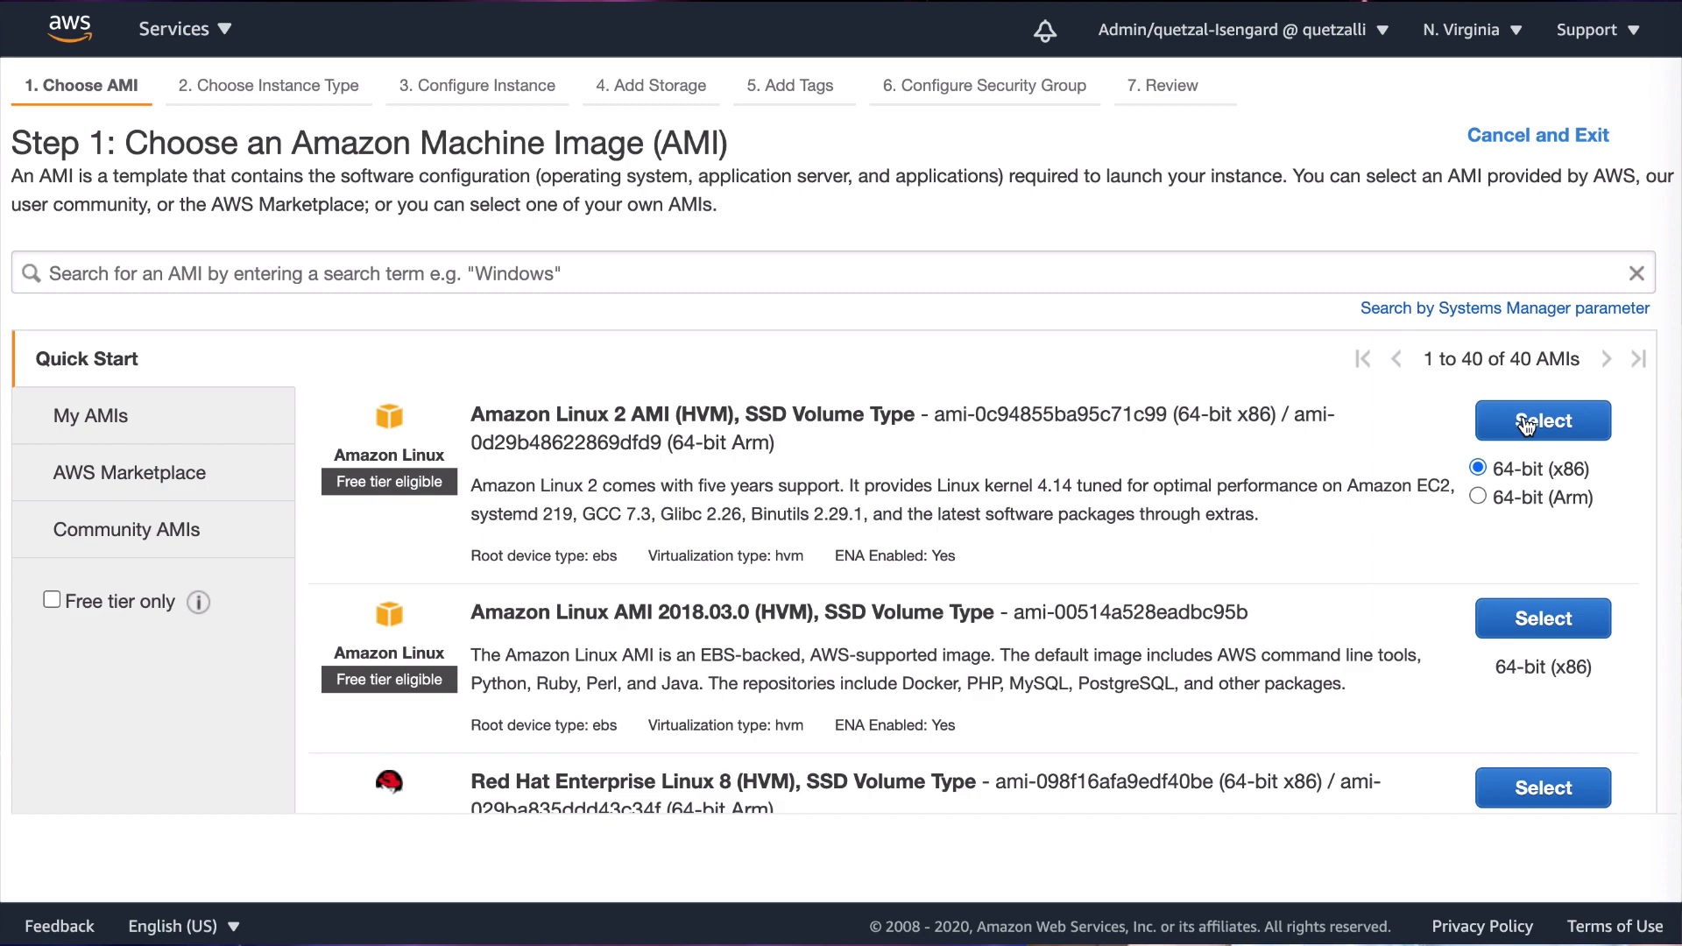
pyautogui.click(1542, 420)
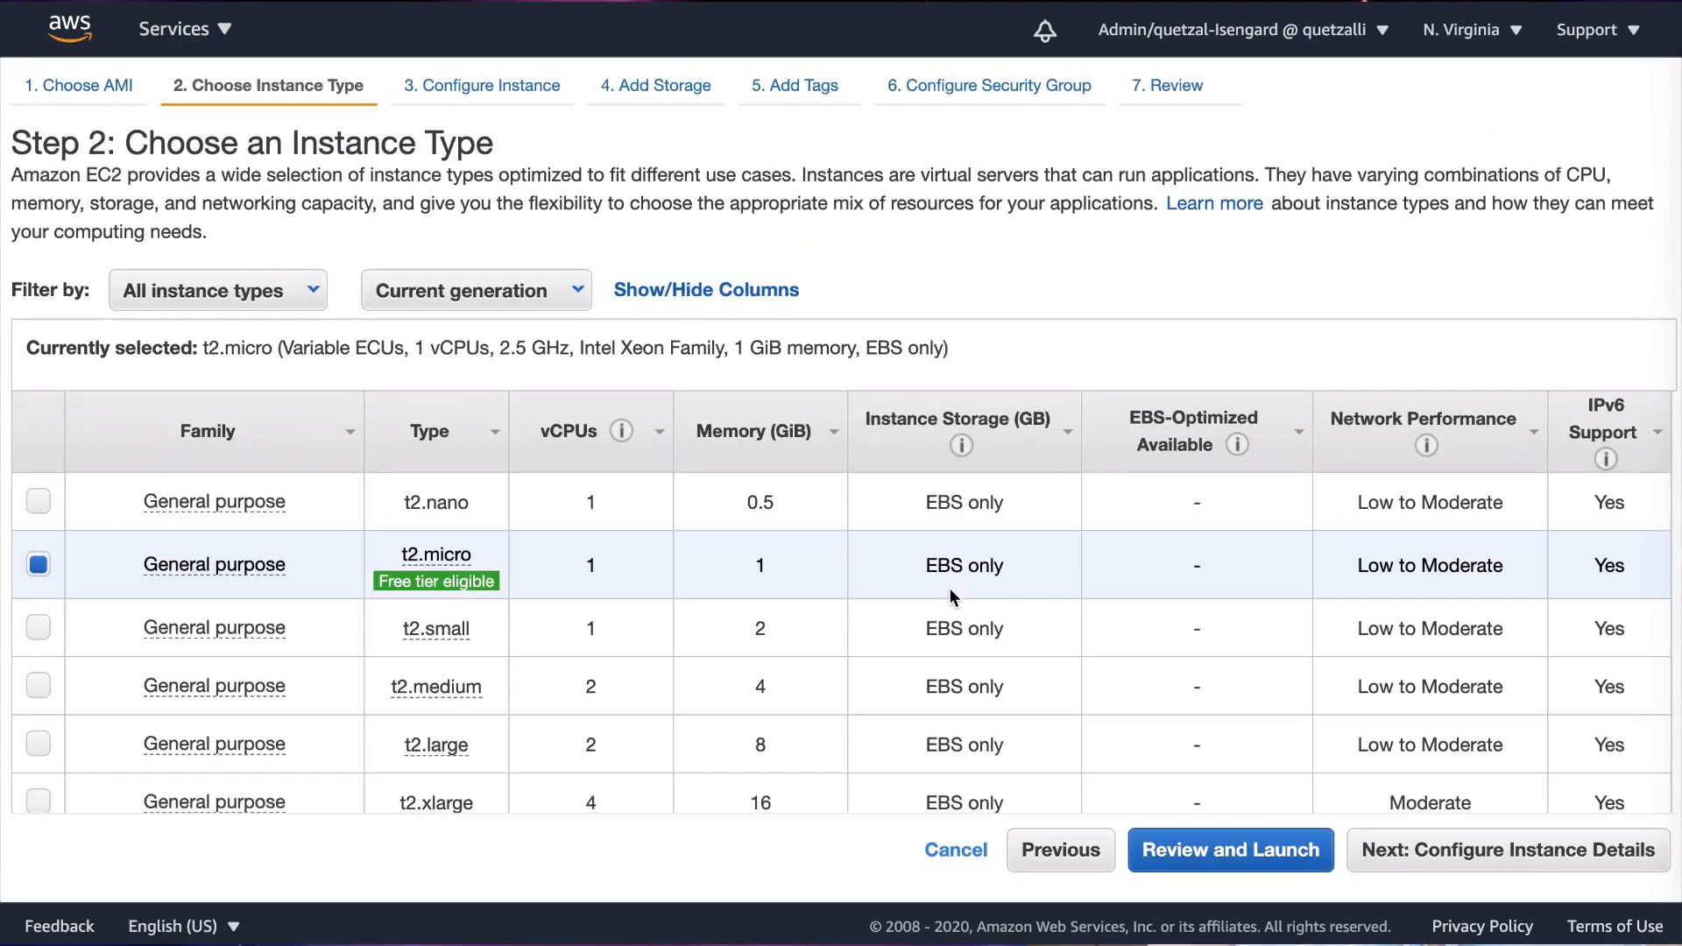
# Keep the t2.micro instance type and advance to Configure Instance Details
pyautogui.scroll(-3)
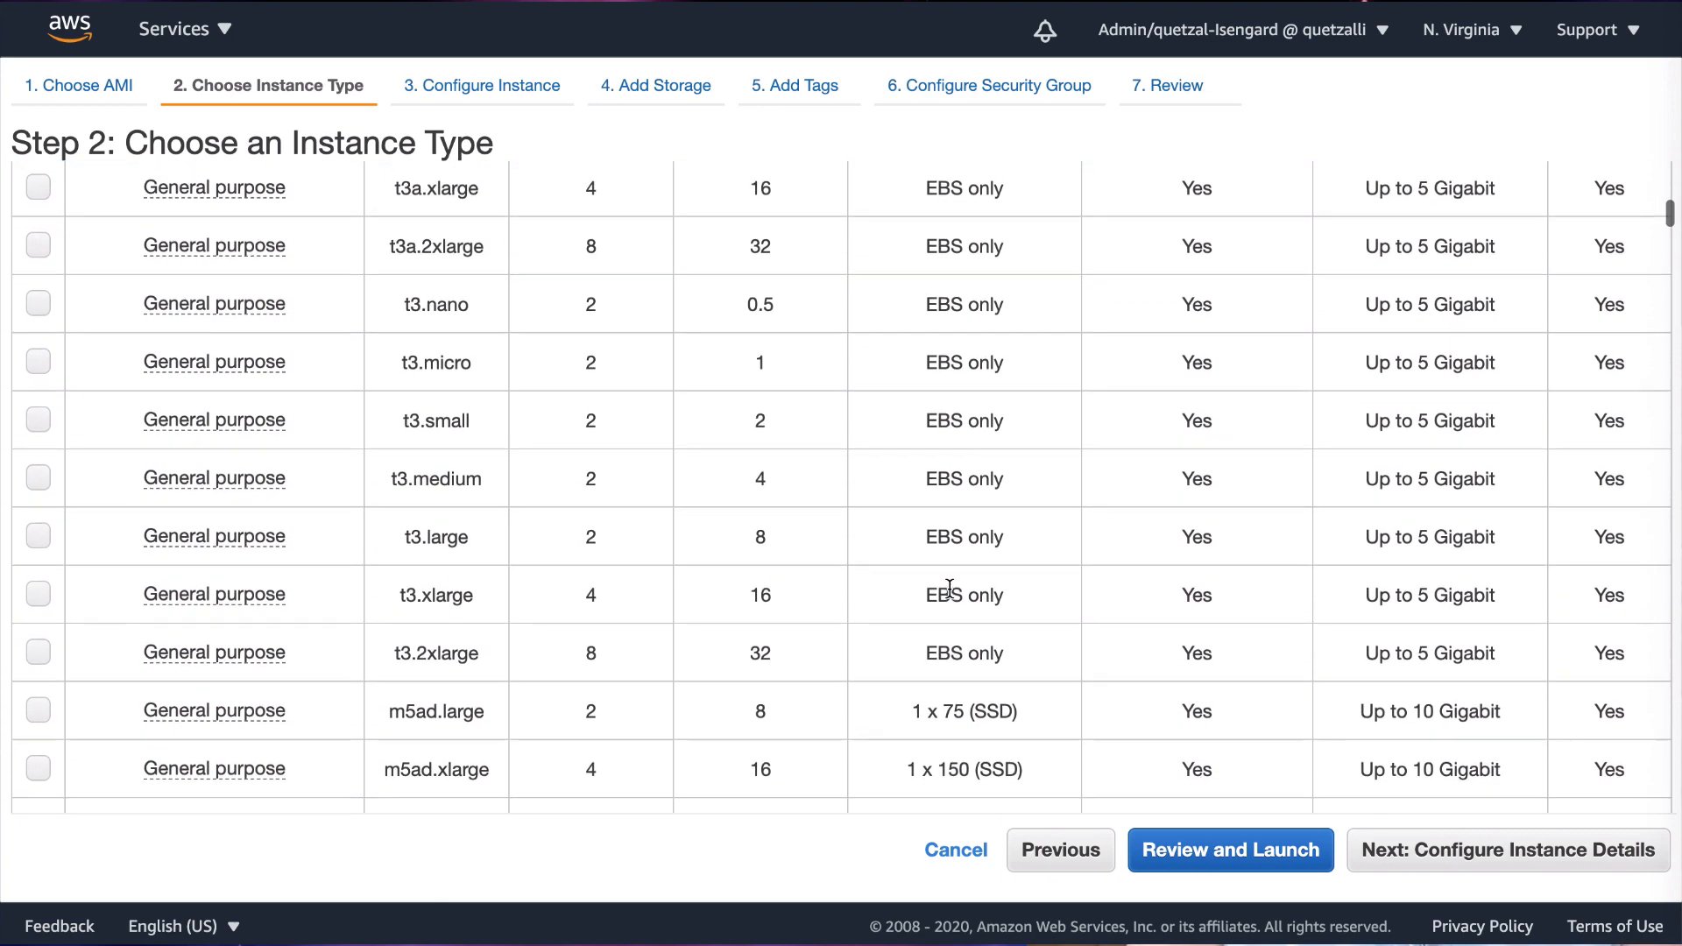
pyautogui.scroll(3)
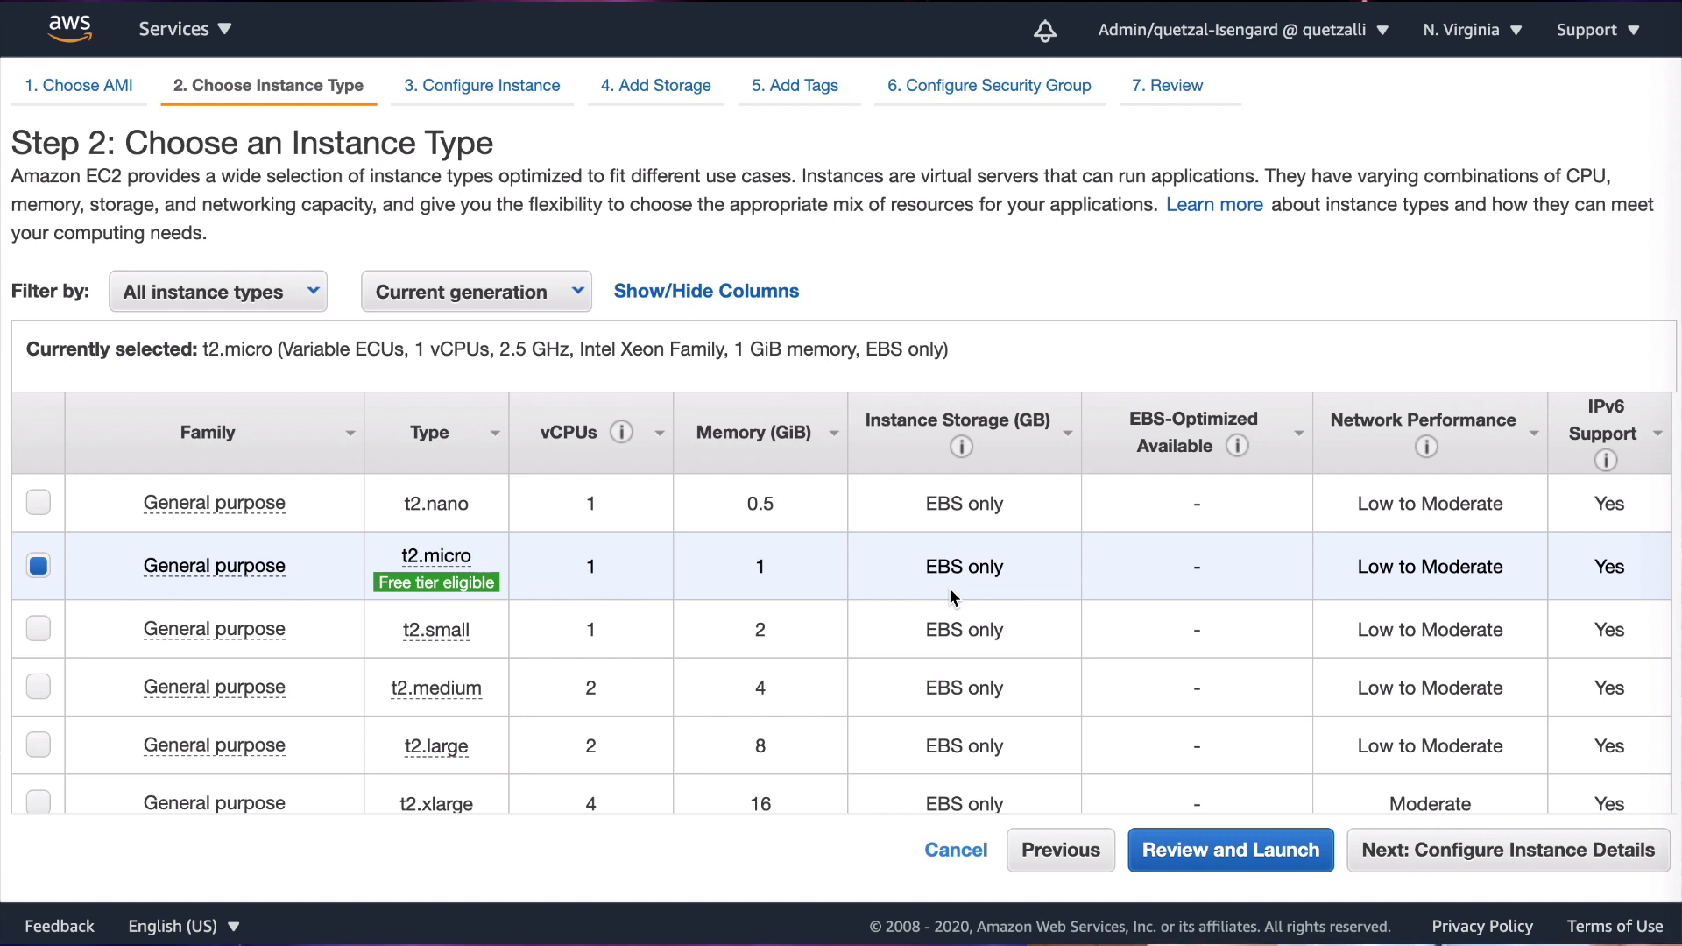
pyautogui.moveTo(1262, 807)
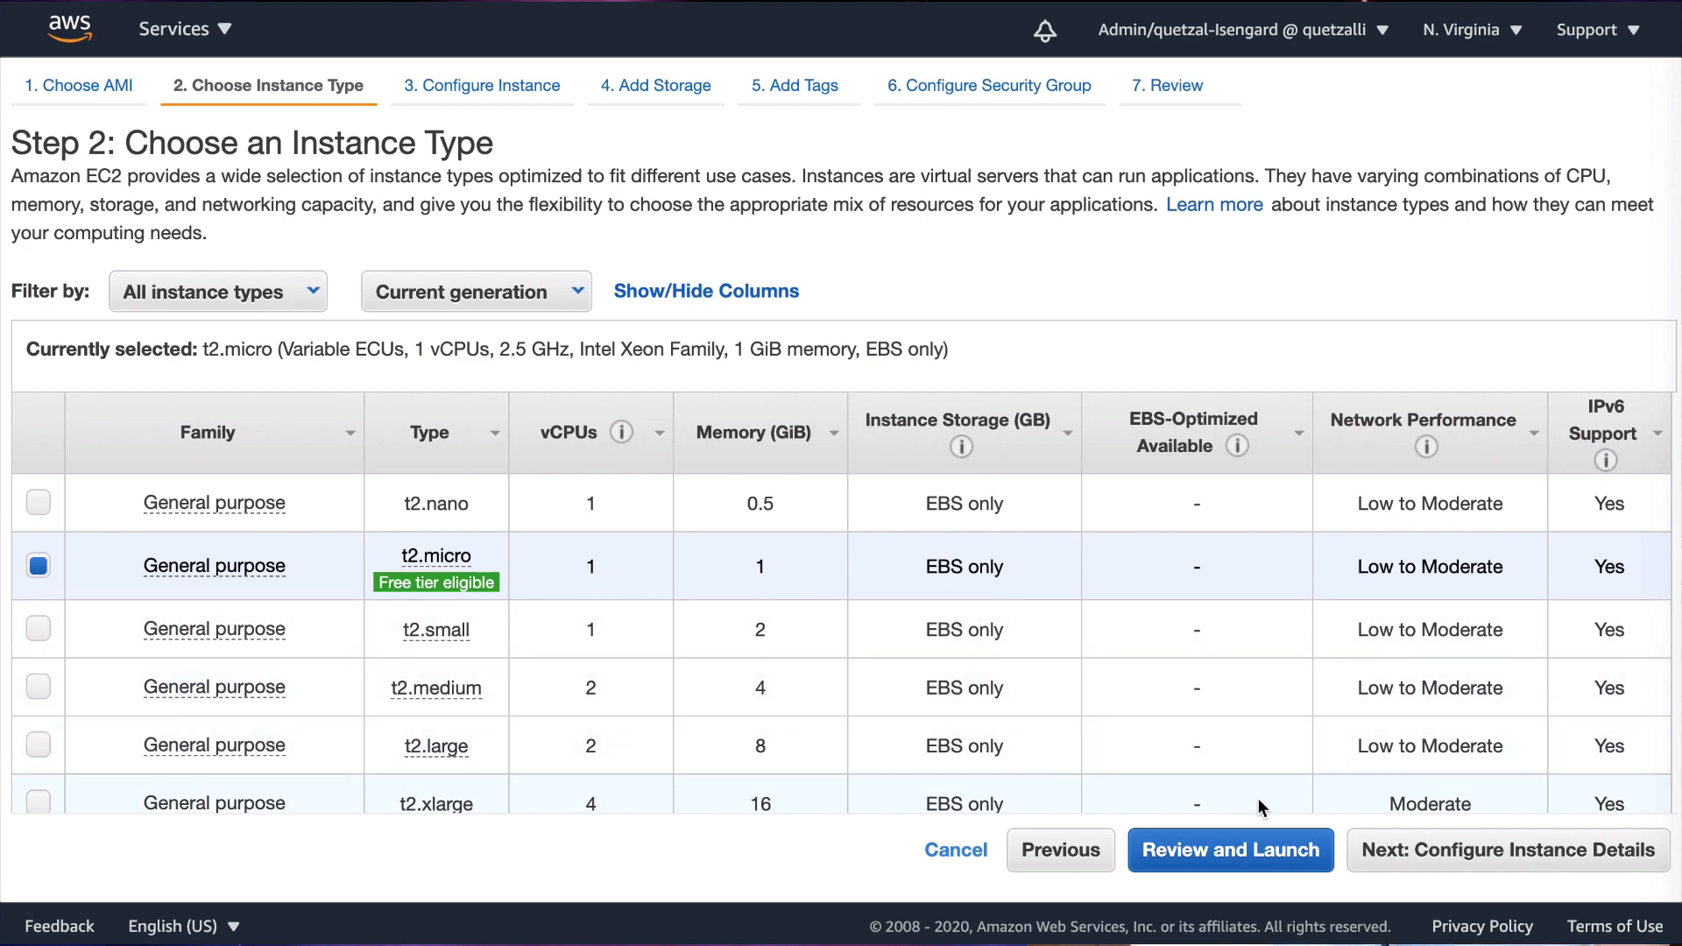
pyautogui.moveTo(1426, 859)
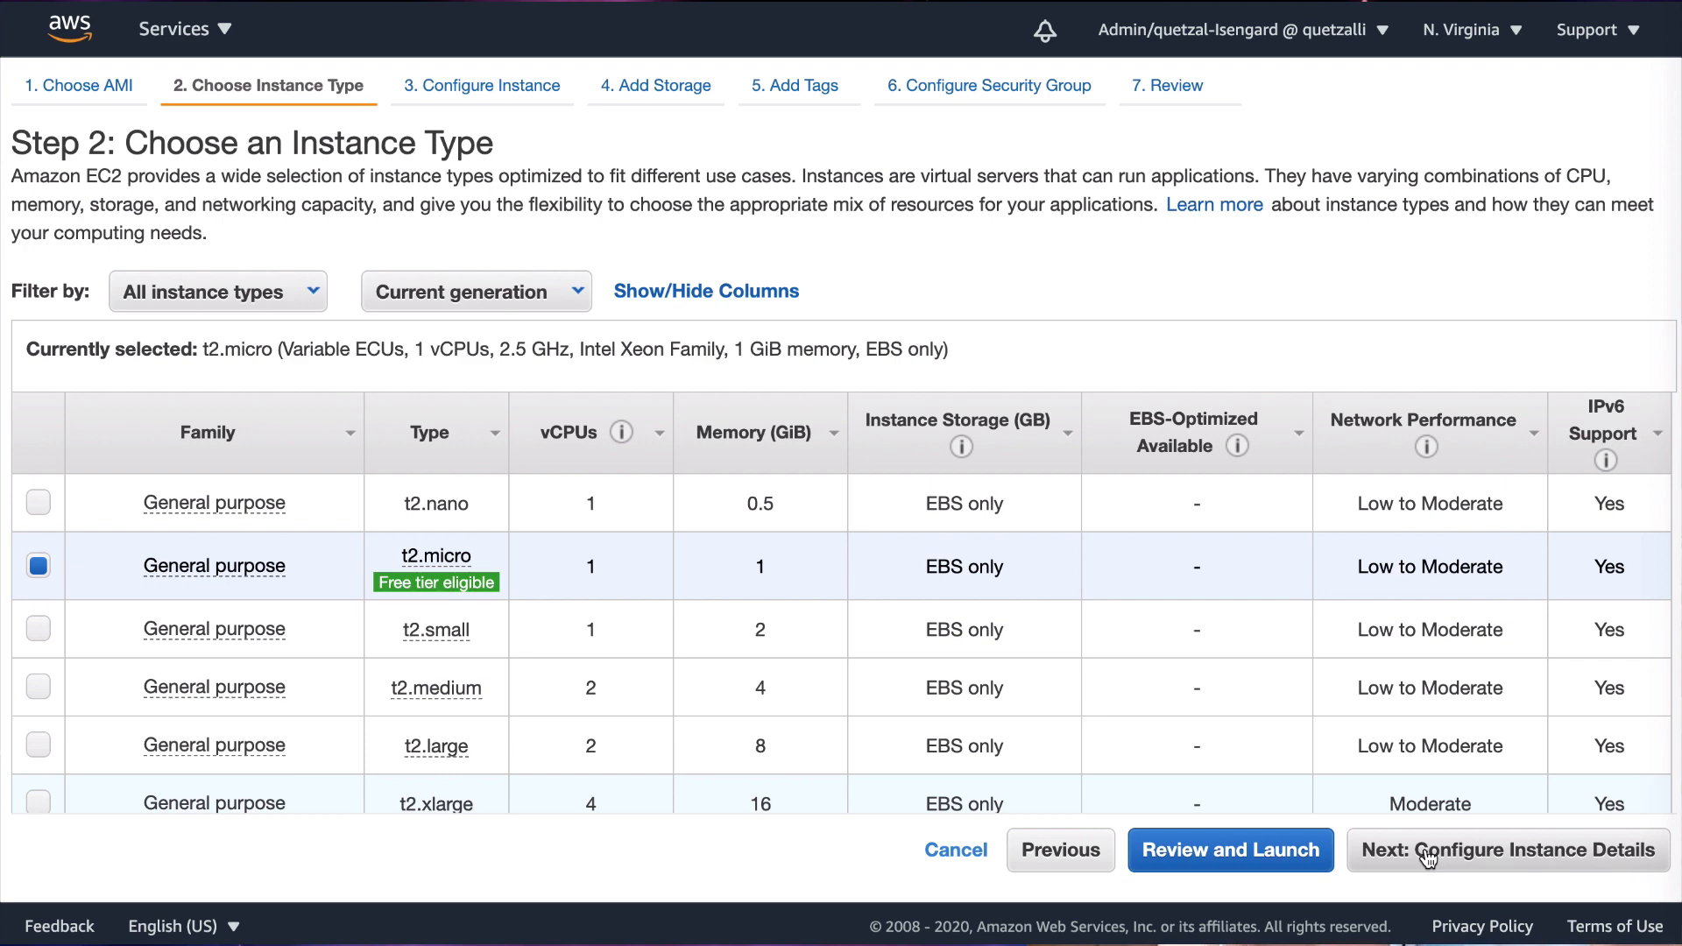
pyautogui.click(1506, 850)
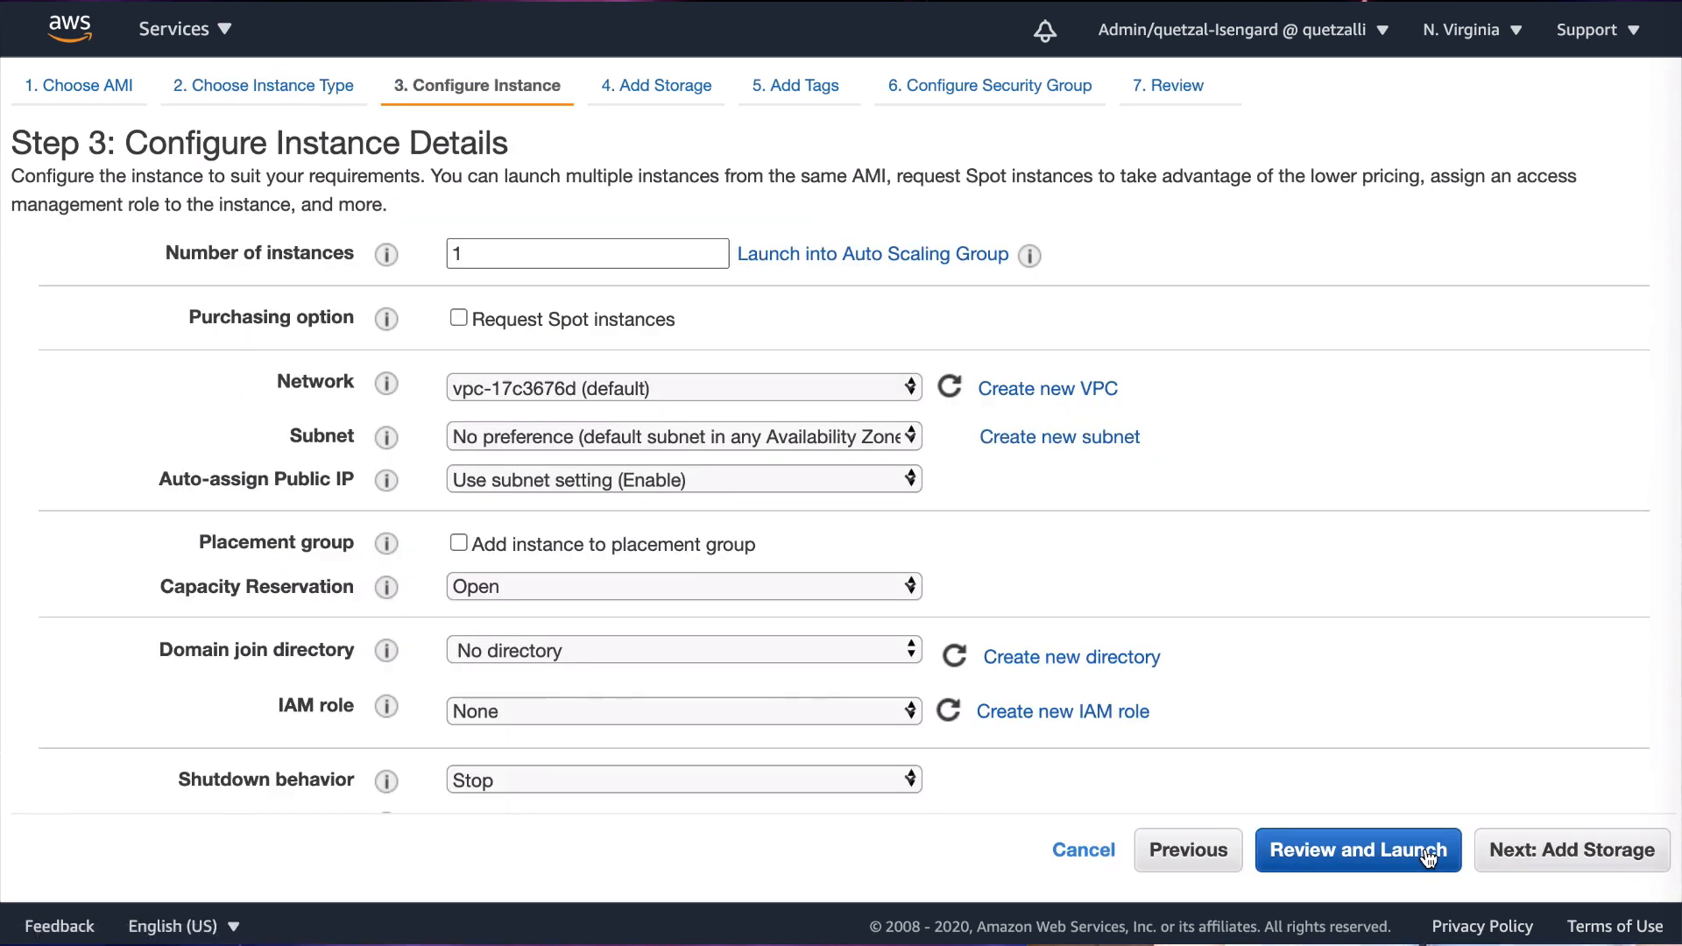
pyautogui.moveTo(585, 706)
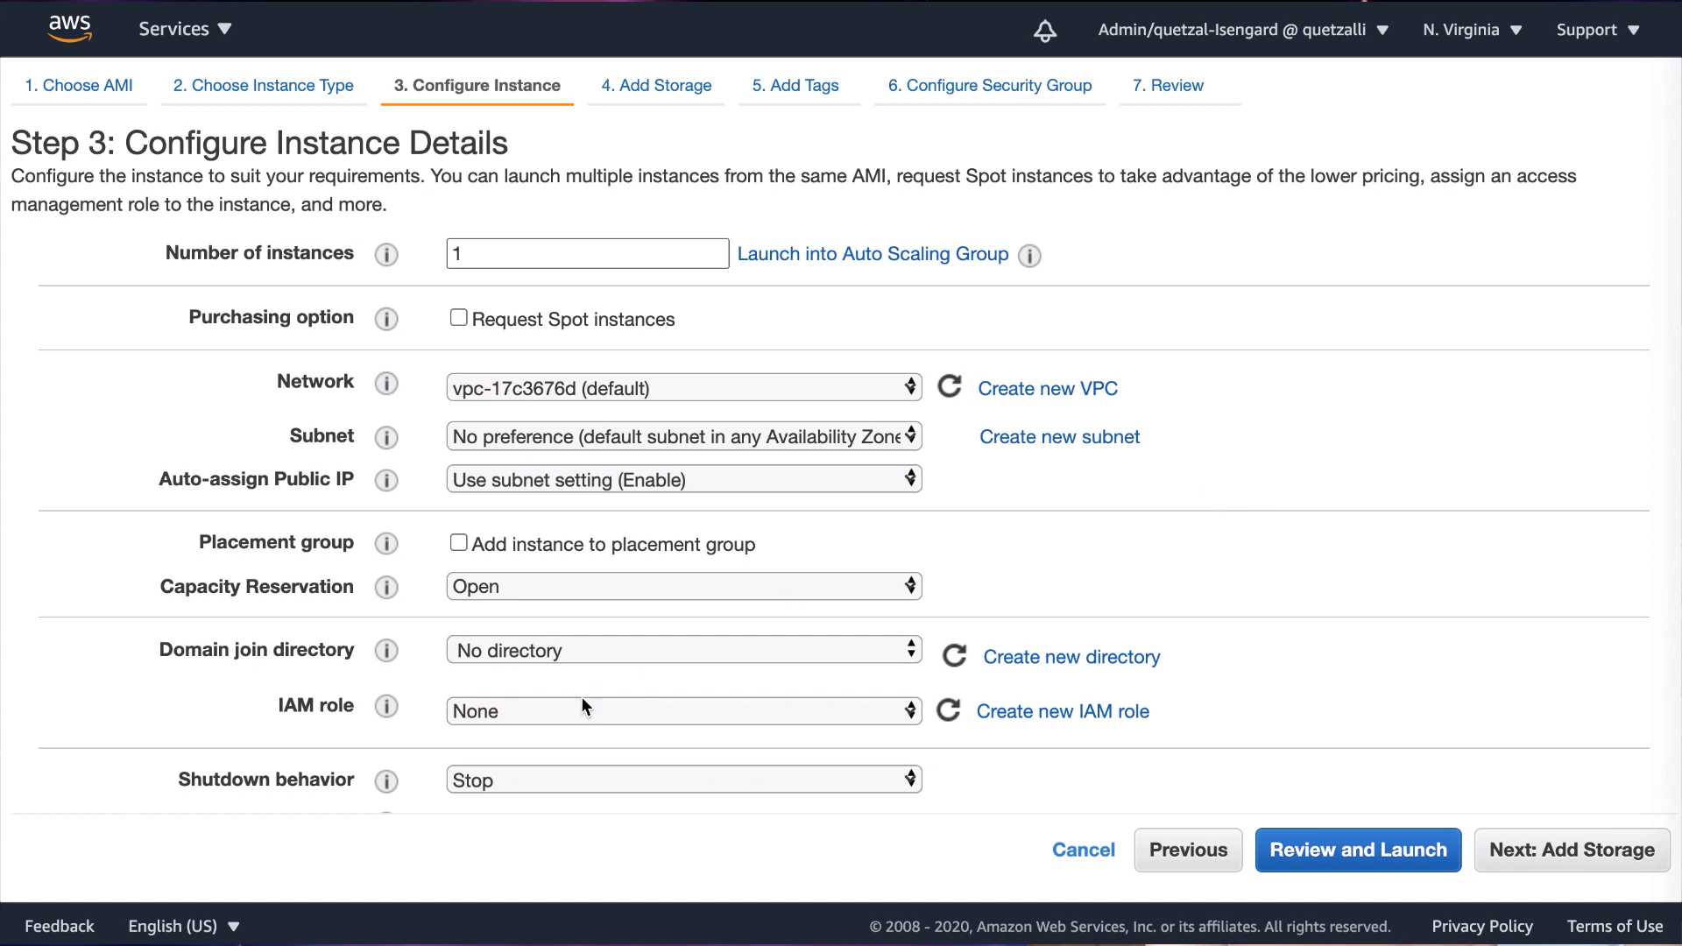
# Leave instance details at defaults, with Stop as shutdown behavior, and advance to Add Storage
pyautogui.click(683, 711)
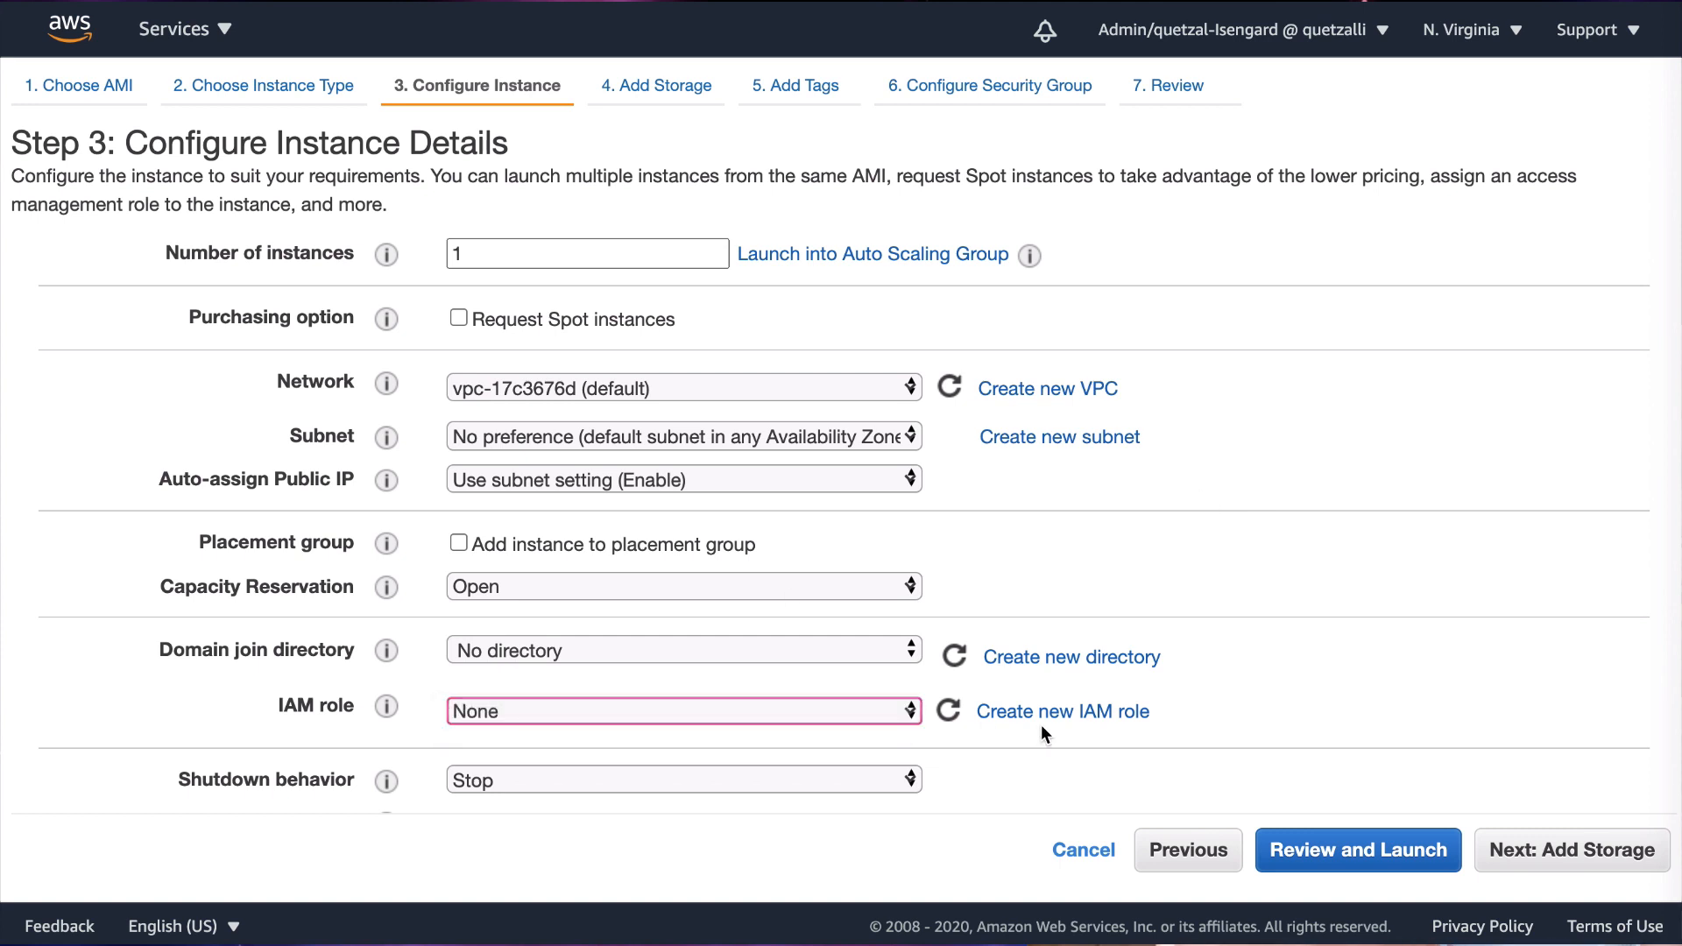
pyautogui.click(682, 779)
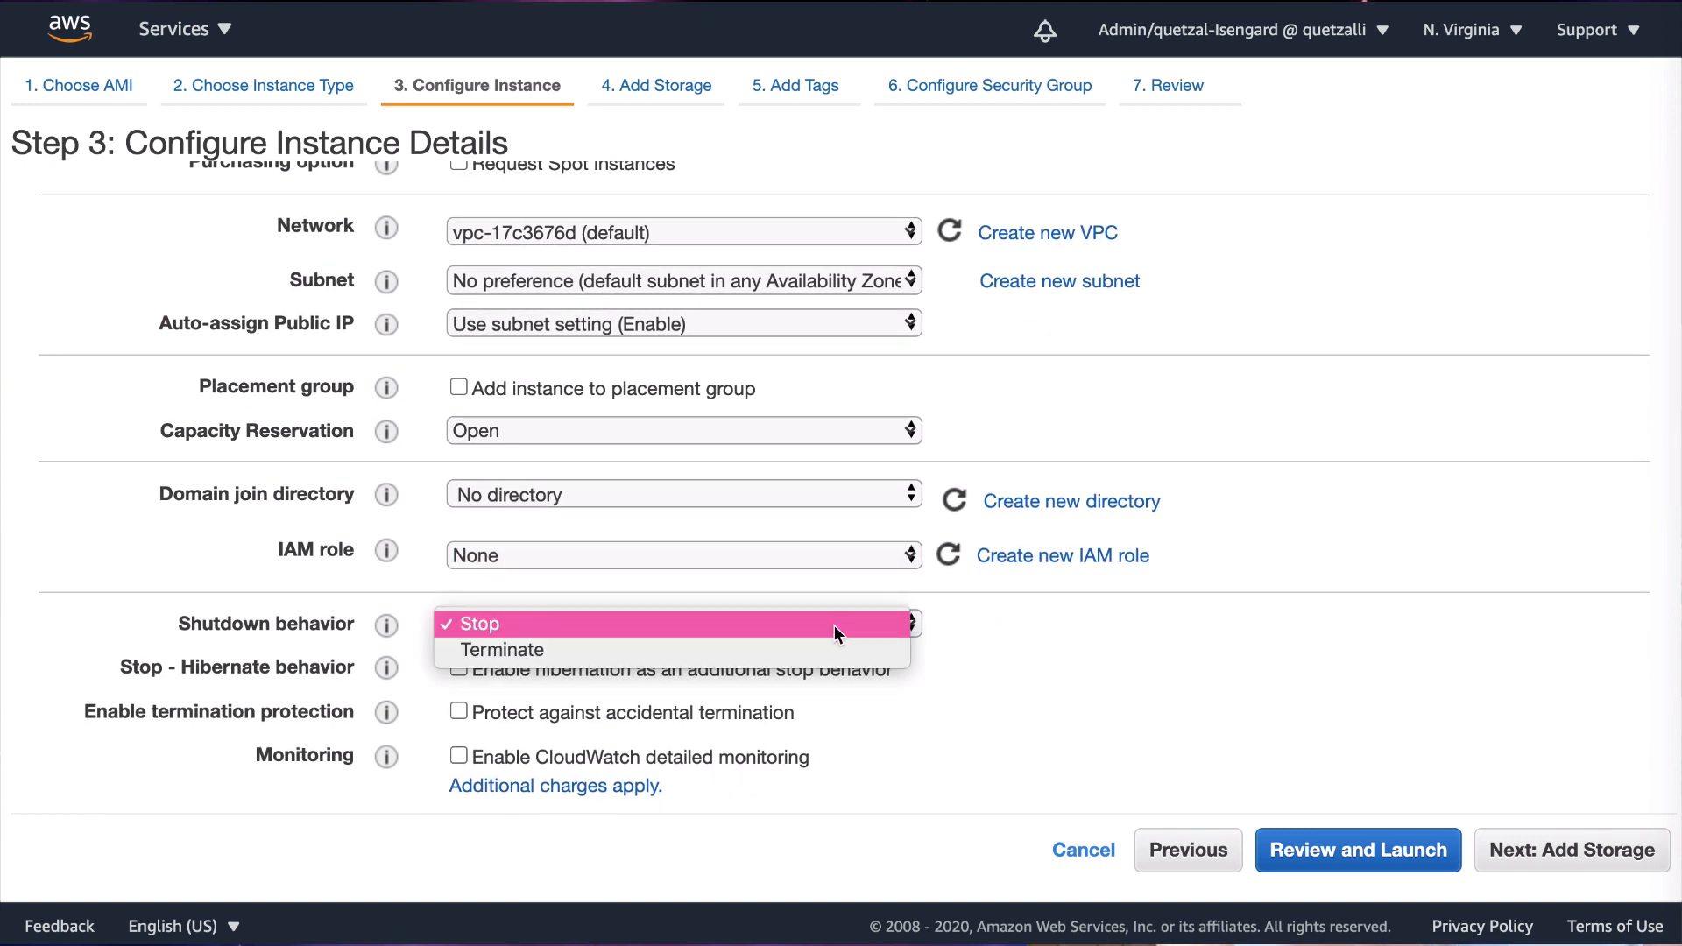
pyautogui.click(475, 623)
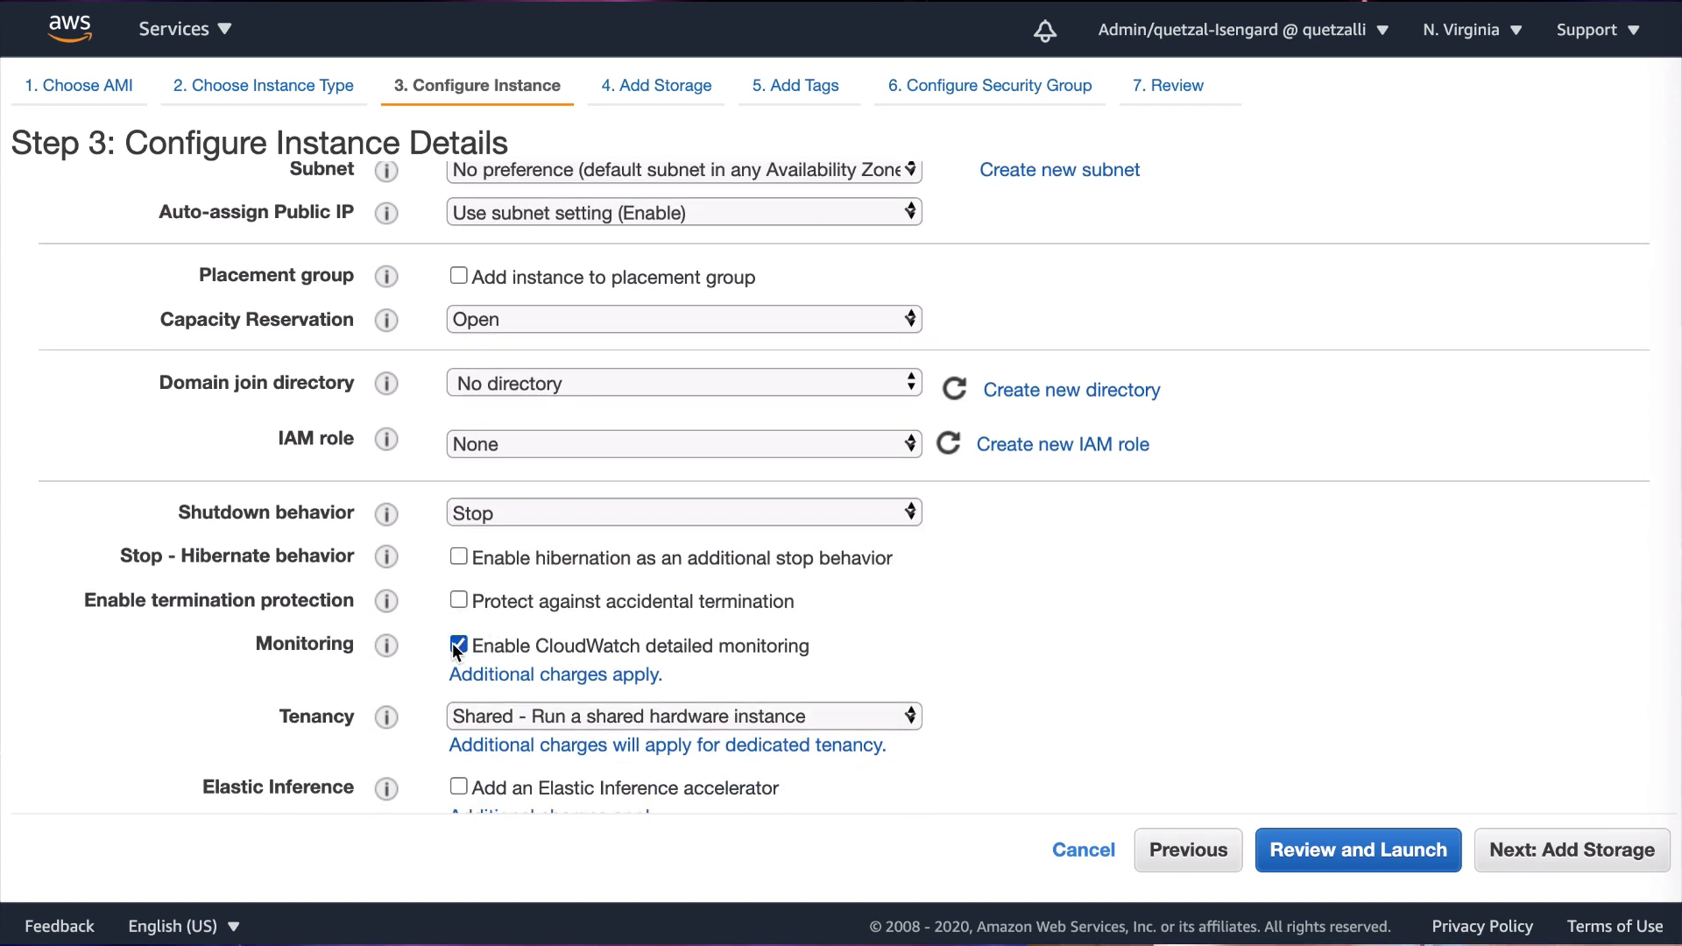
pyautogui.click(459, 645)
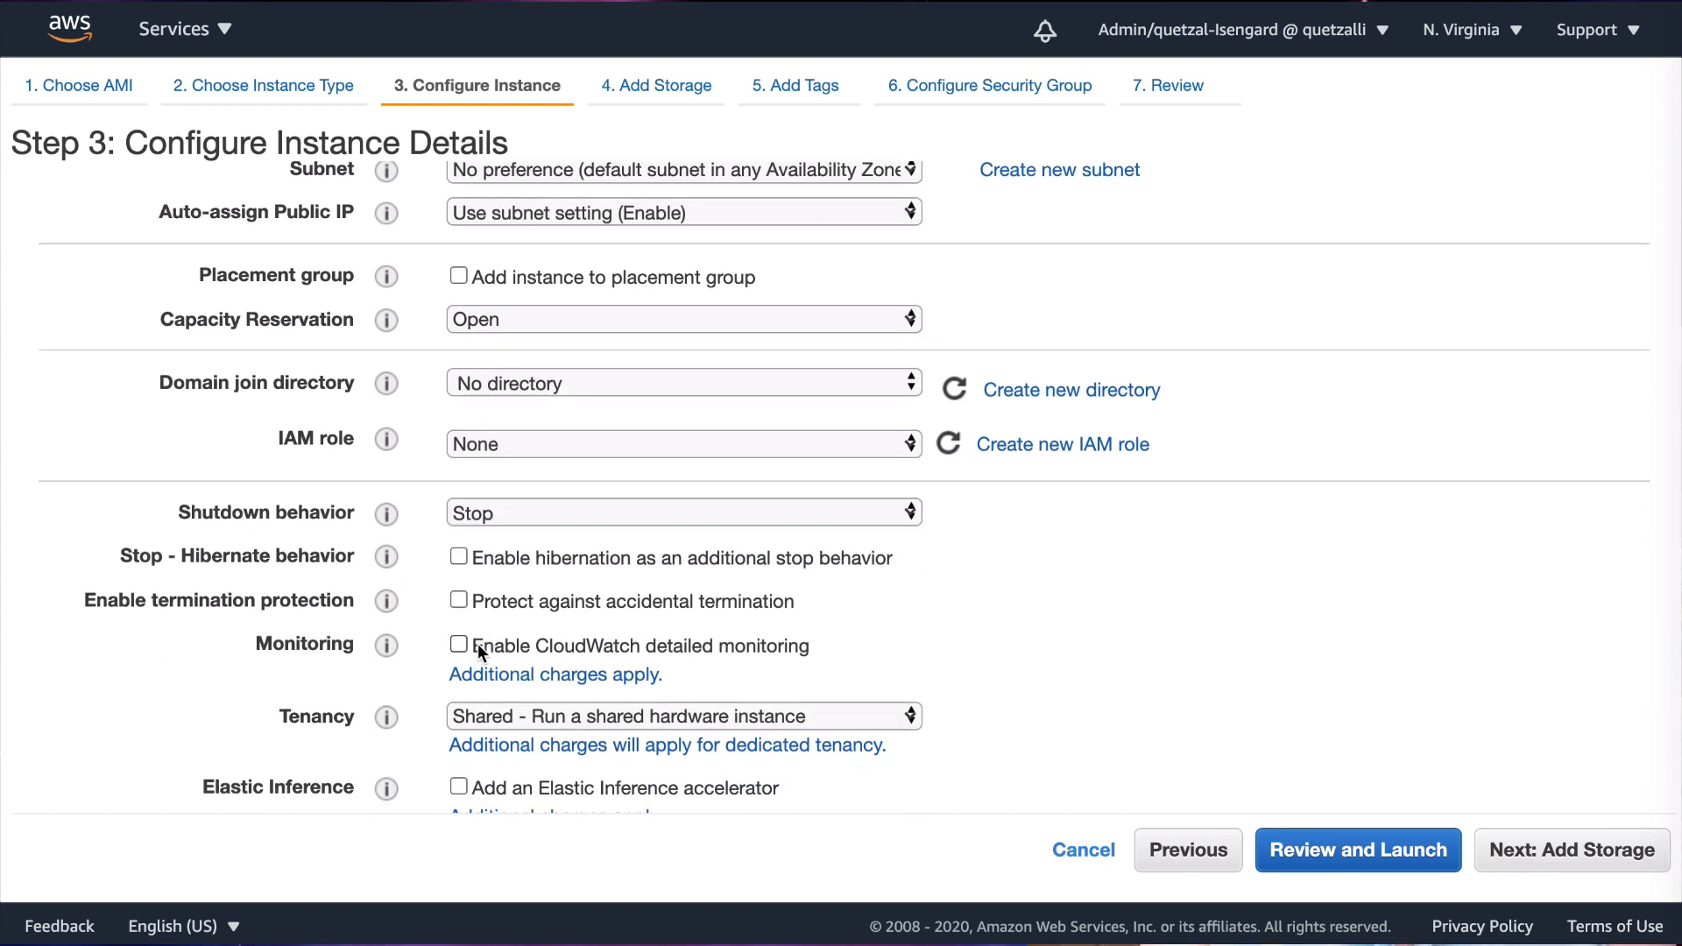
pyautogui.scroll(-3)
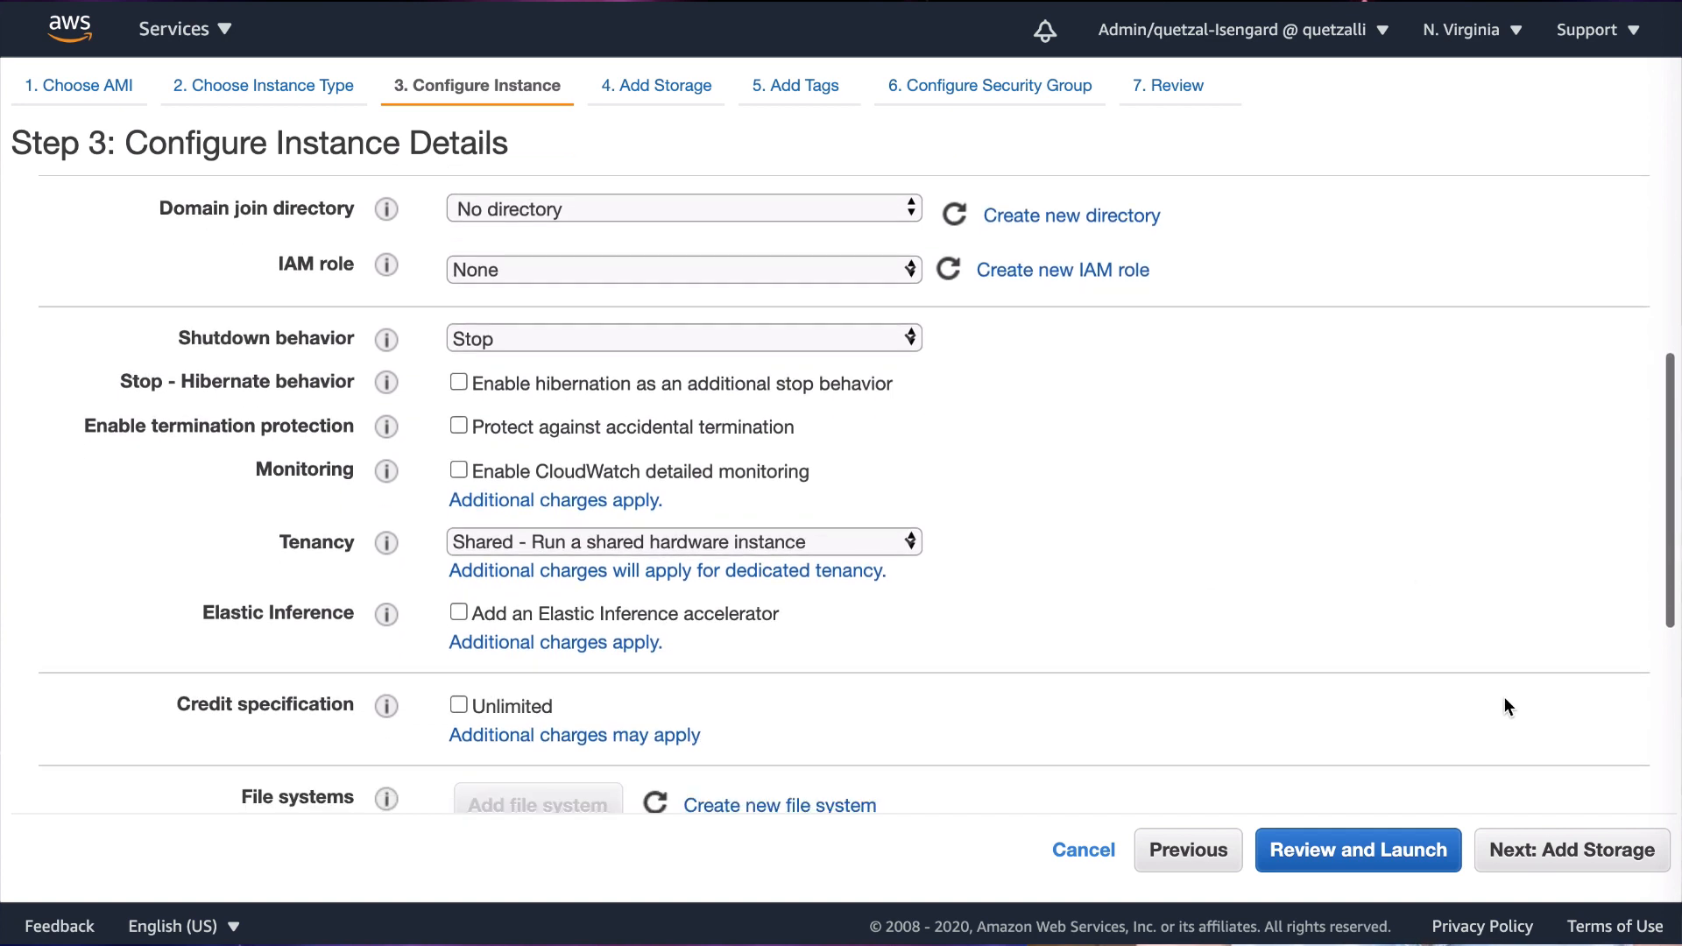
pyautogui.click(1572, 850)
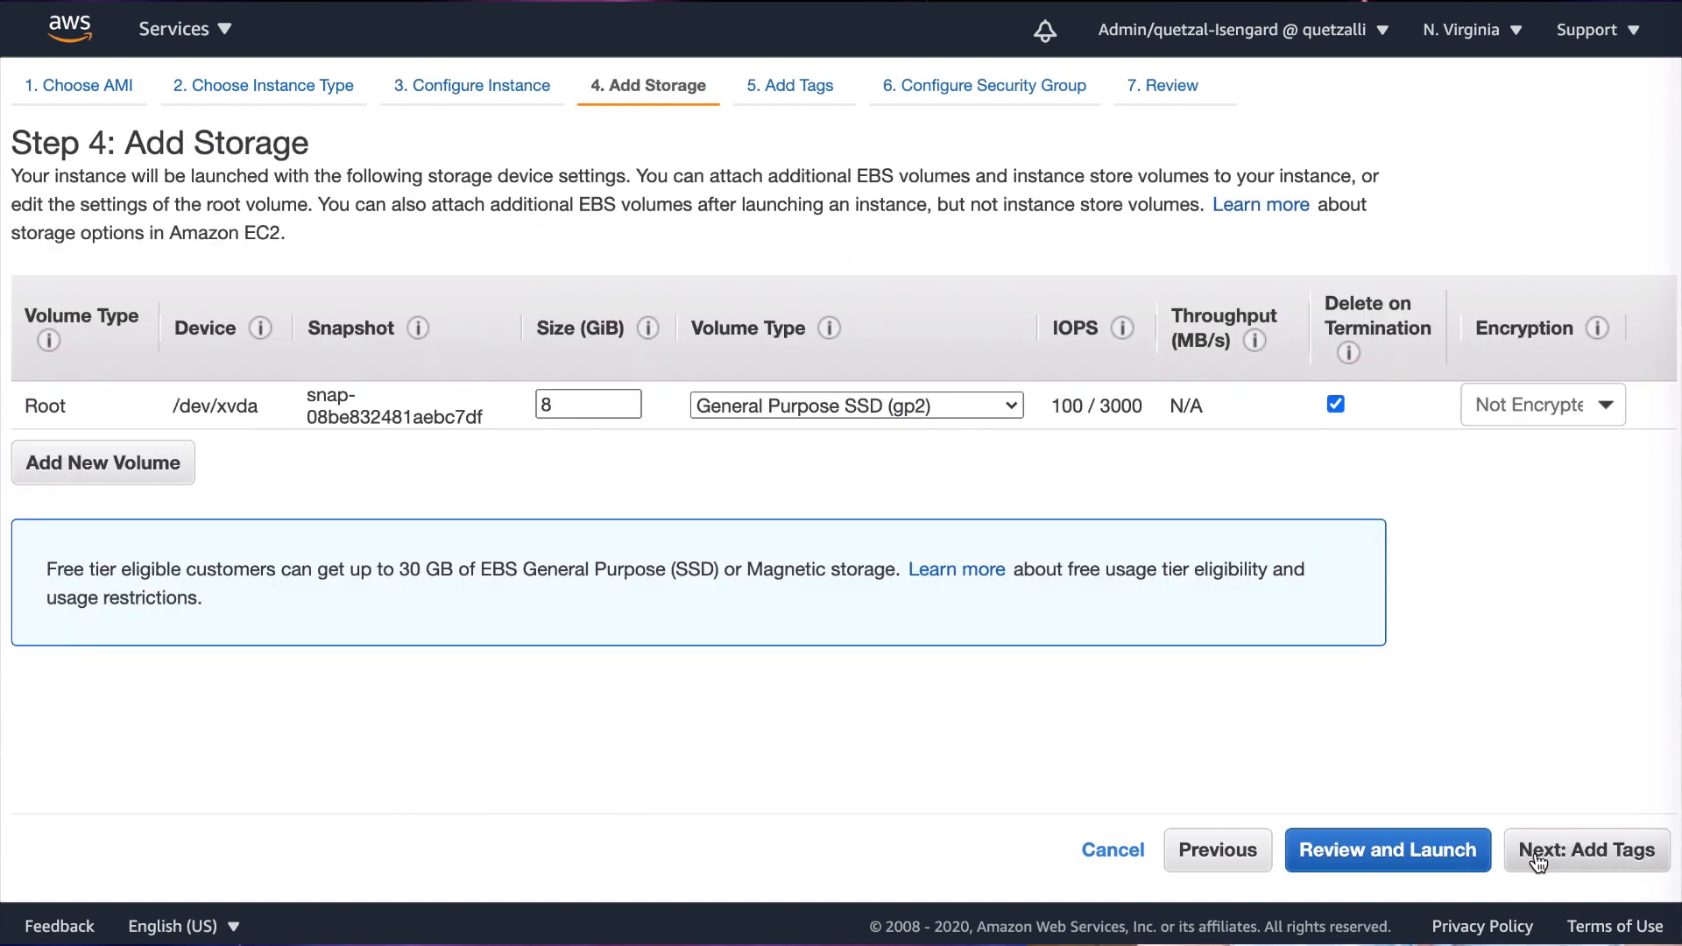
pyautogui.moveTo(597, 496)
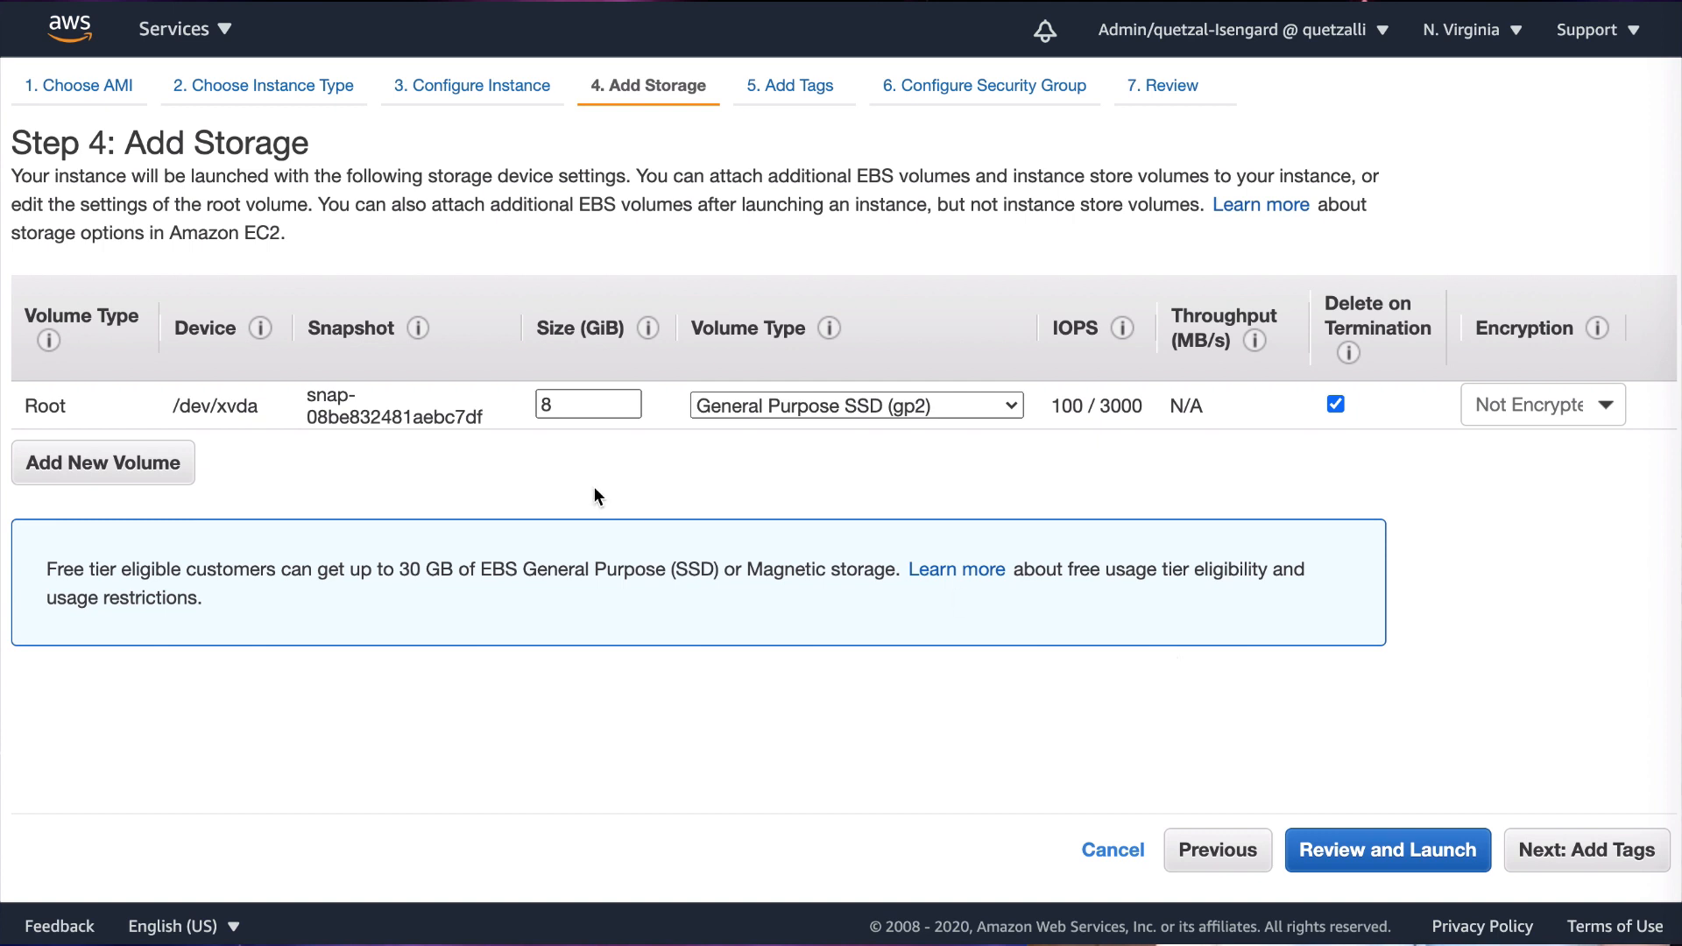
# Keep the General Purpose SSD root volume and set /dev/sdb to delete on termination, then advance to tags
pyautogui.click(588, 405)
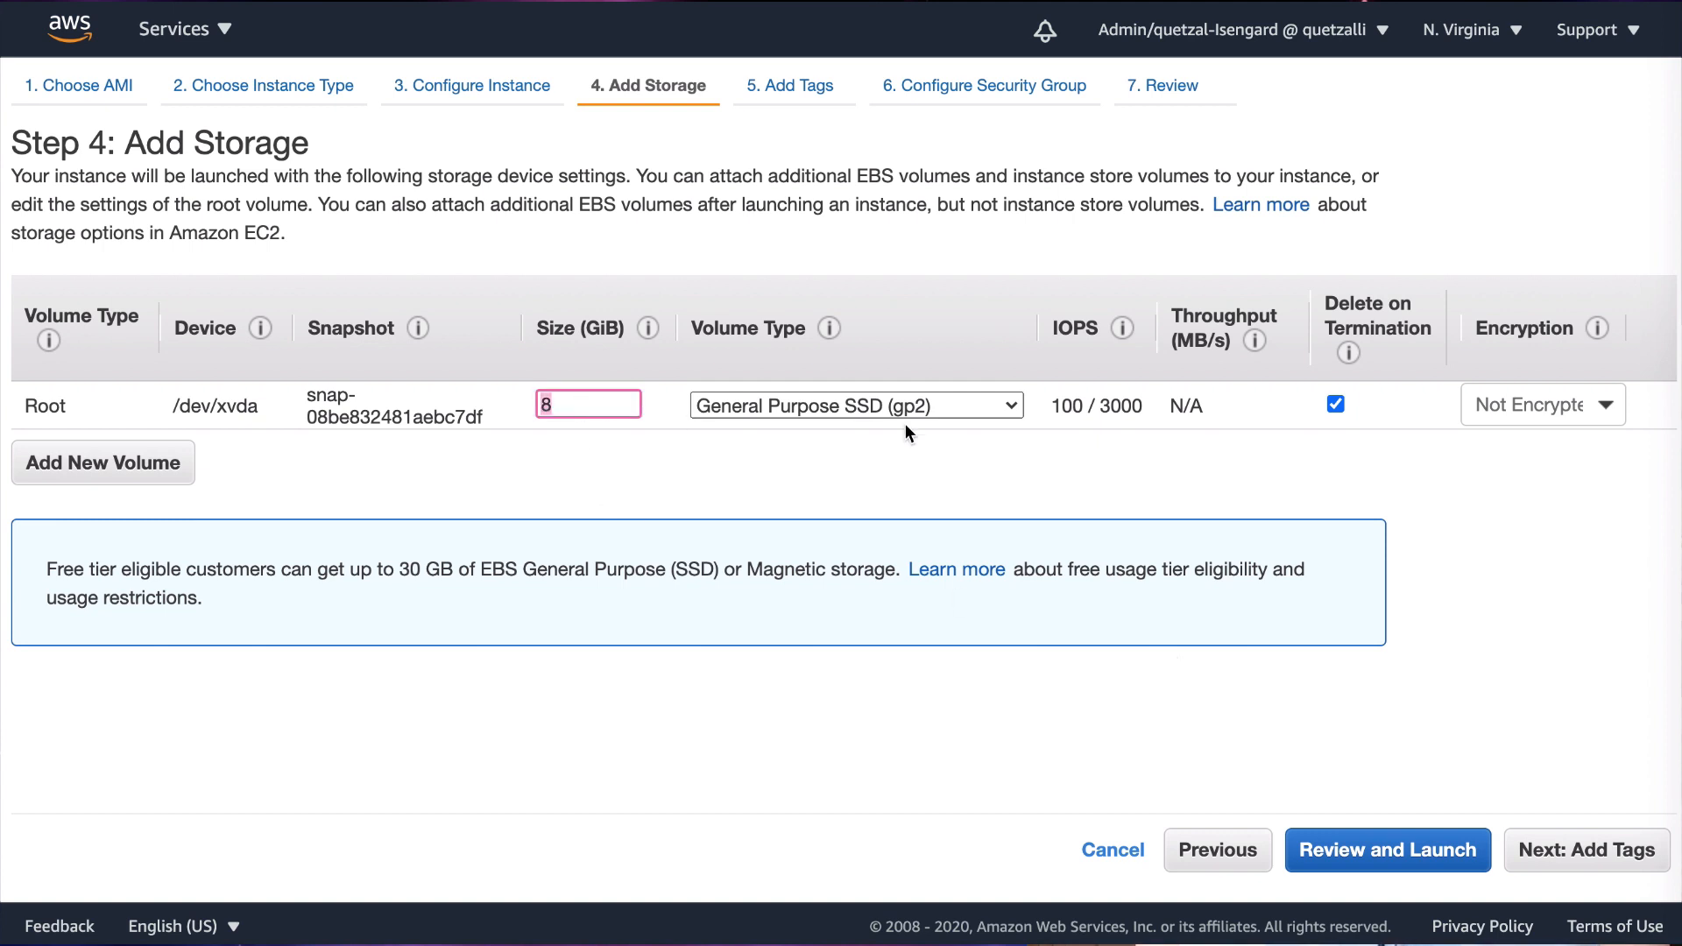
pyautogui.click(852, 405)
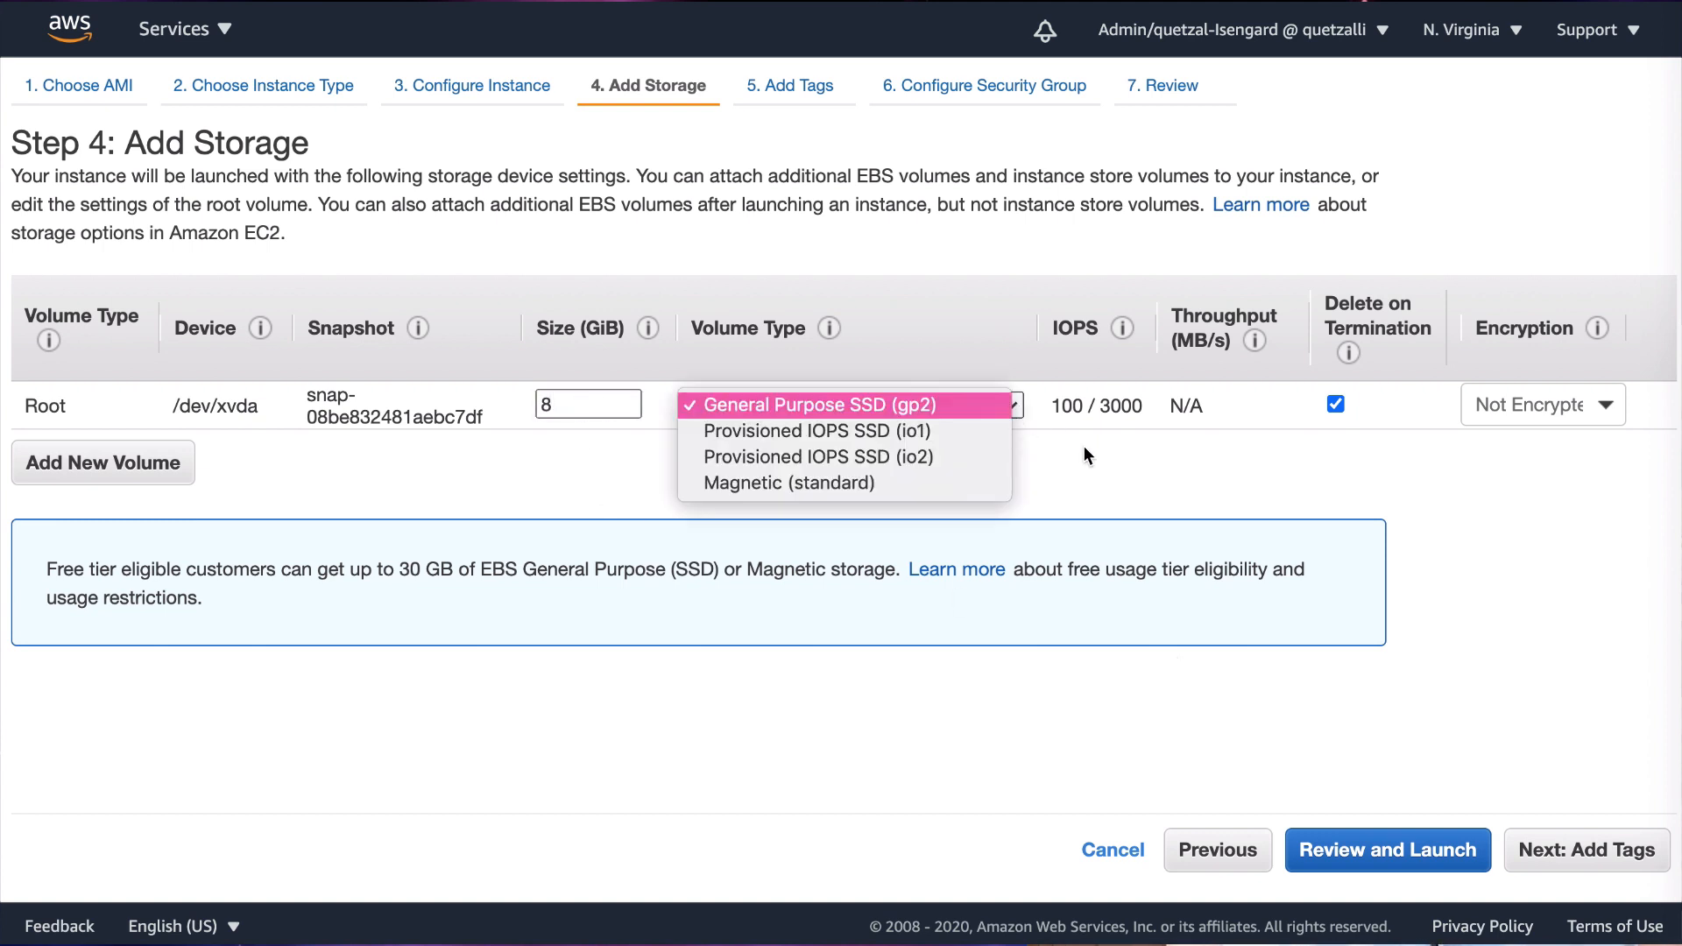
pyautogui.click(855, 405)
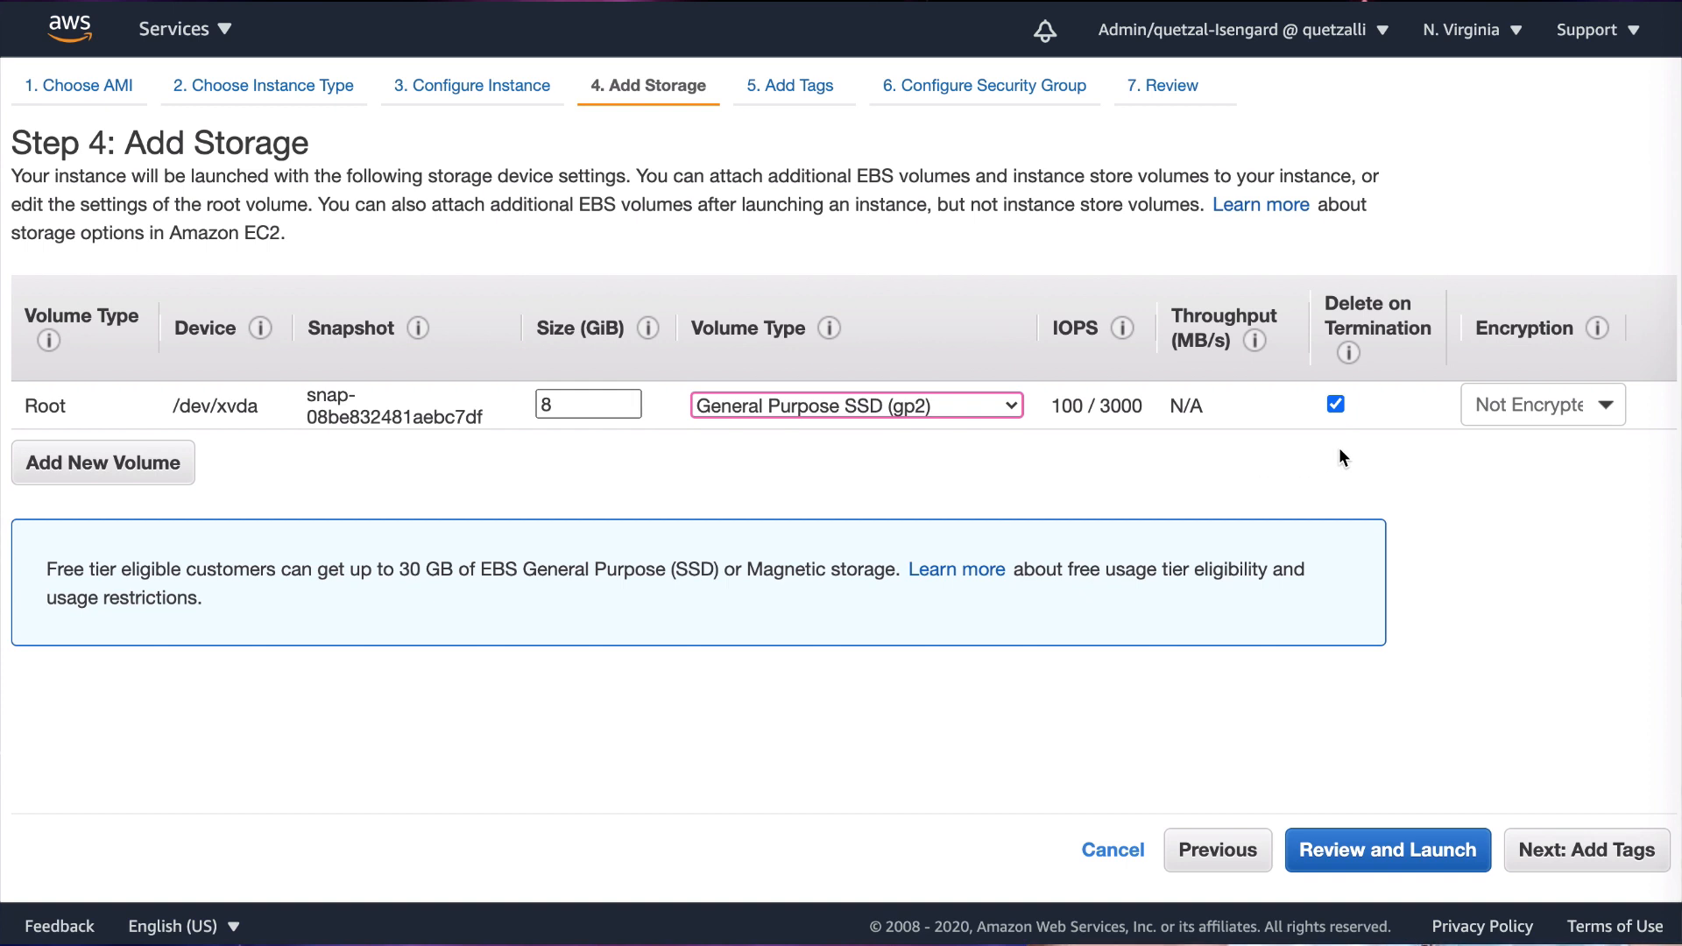
pyautogui.moveTo(621, 458)
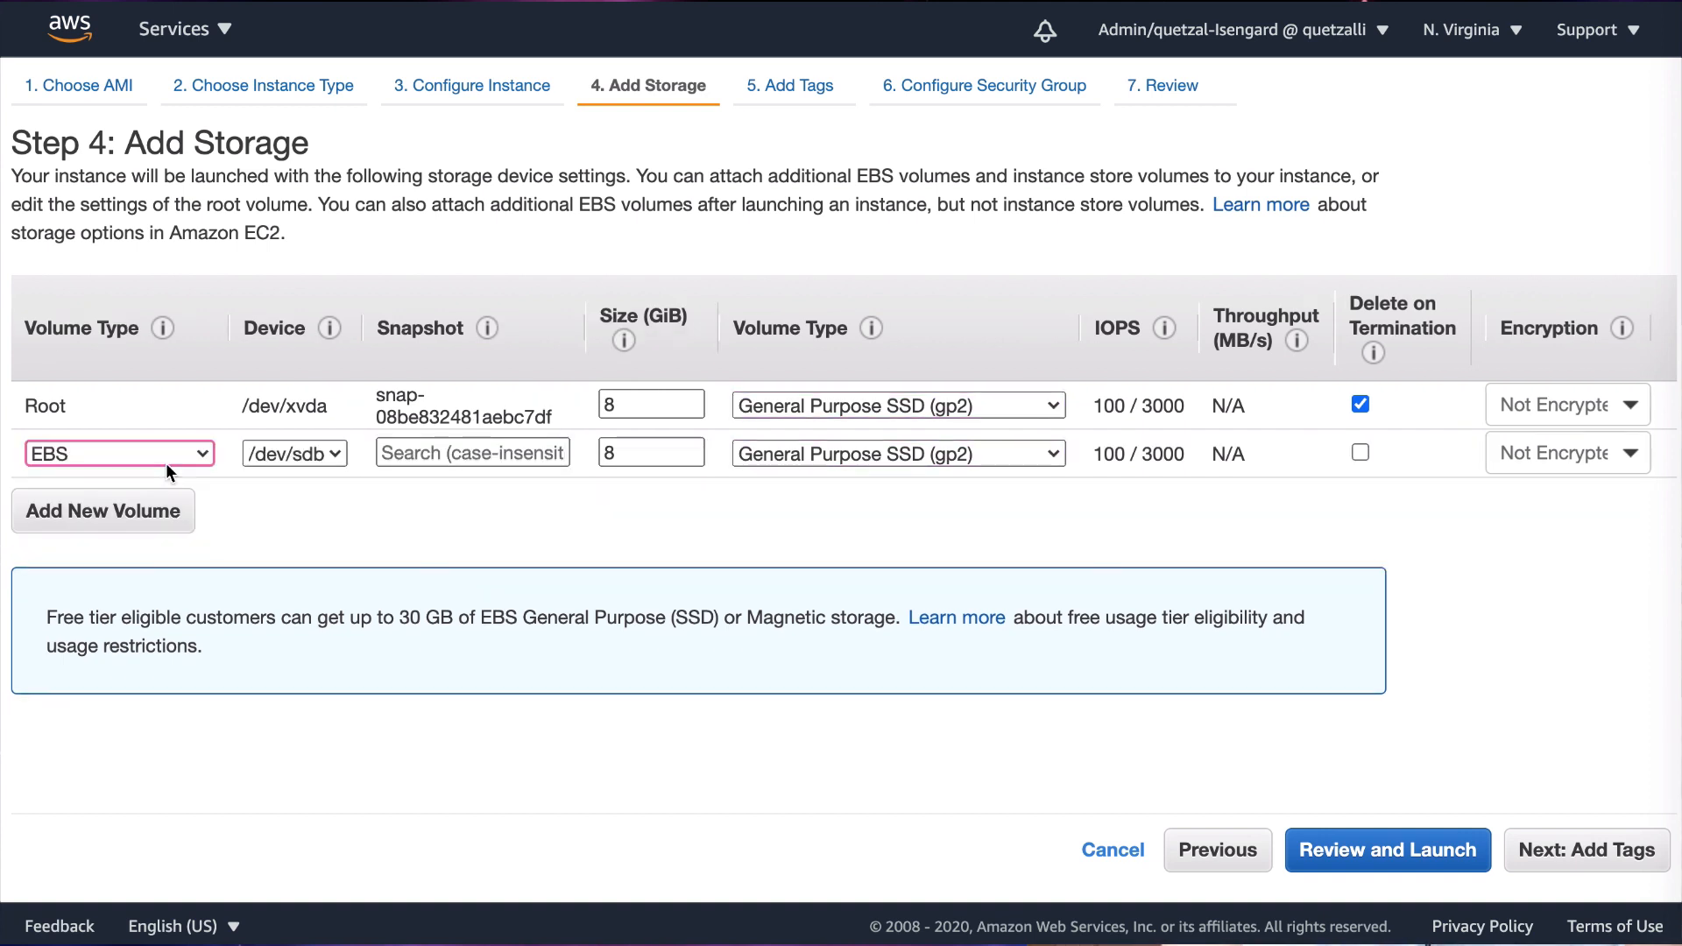
pyautogui.moveTo(1506, 711)
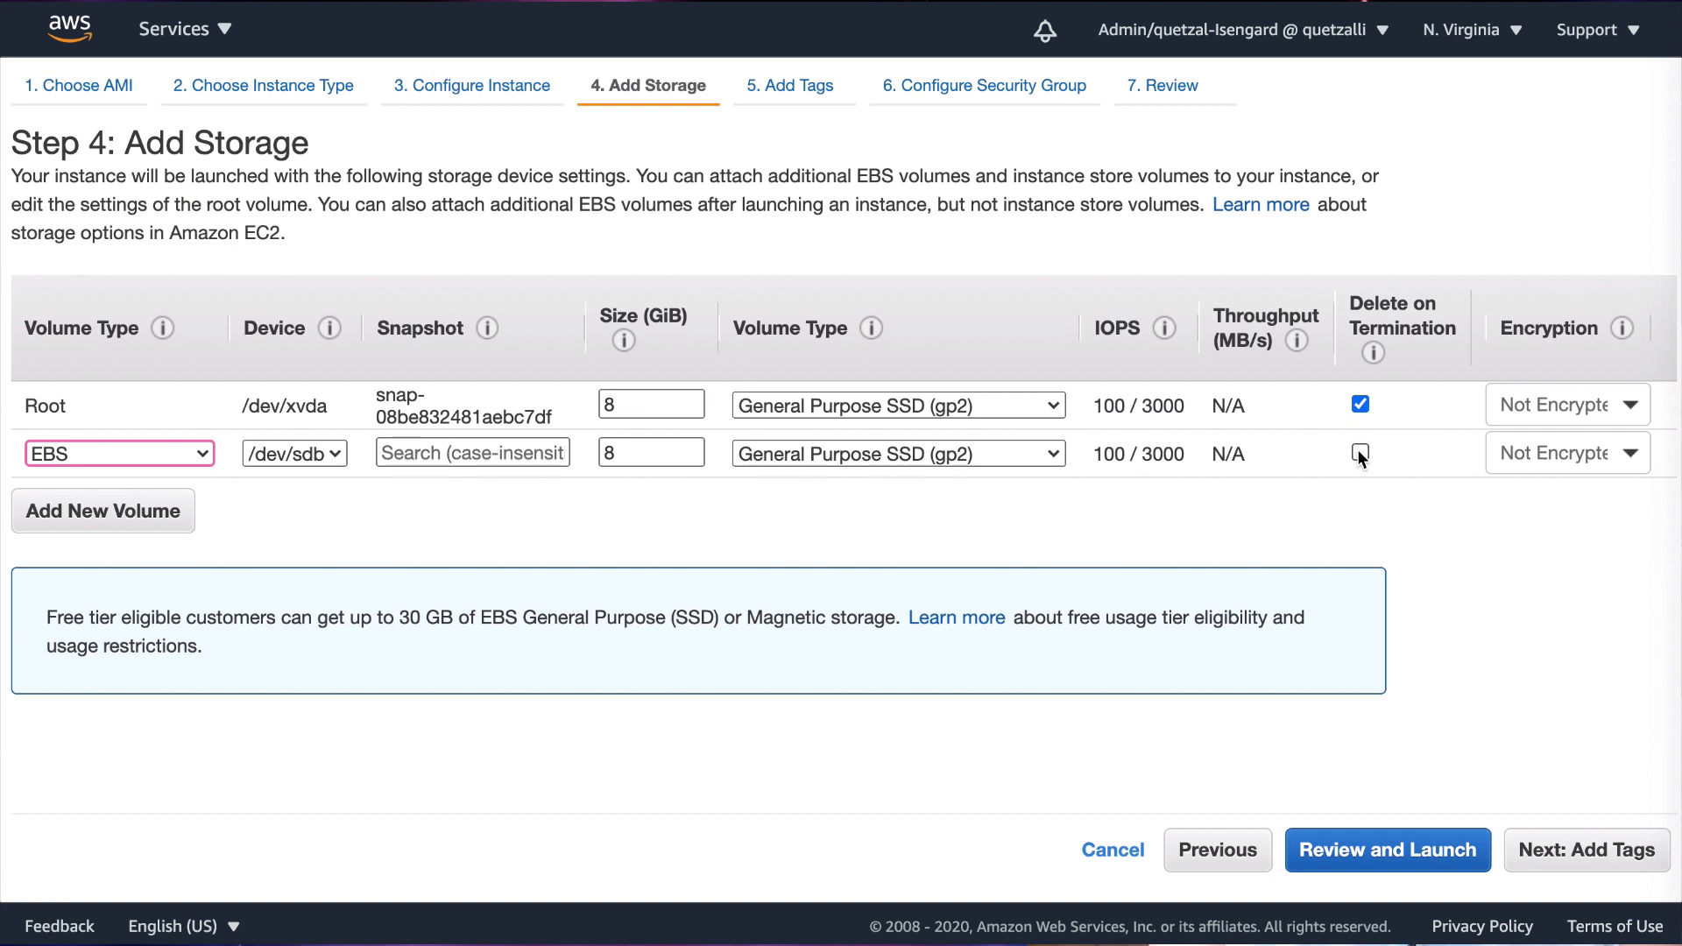
pyautogui.click(1359, 452)
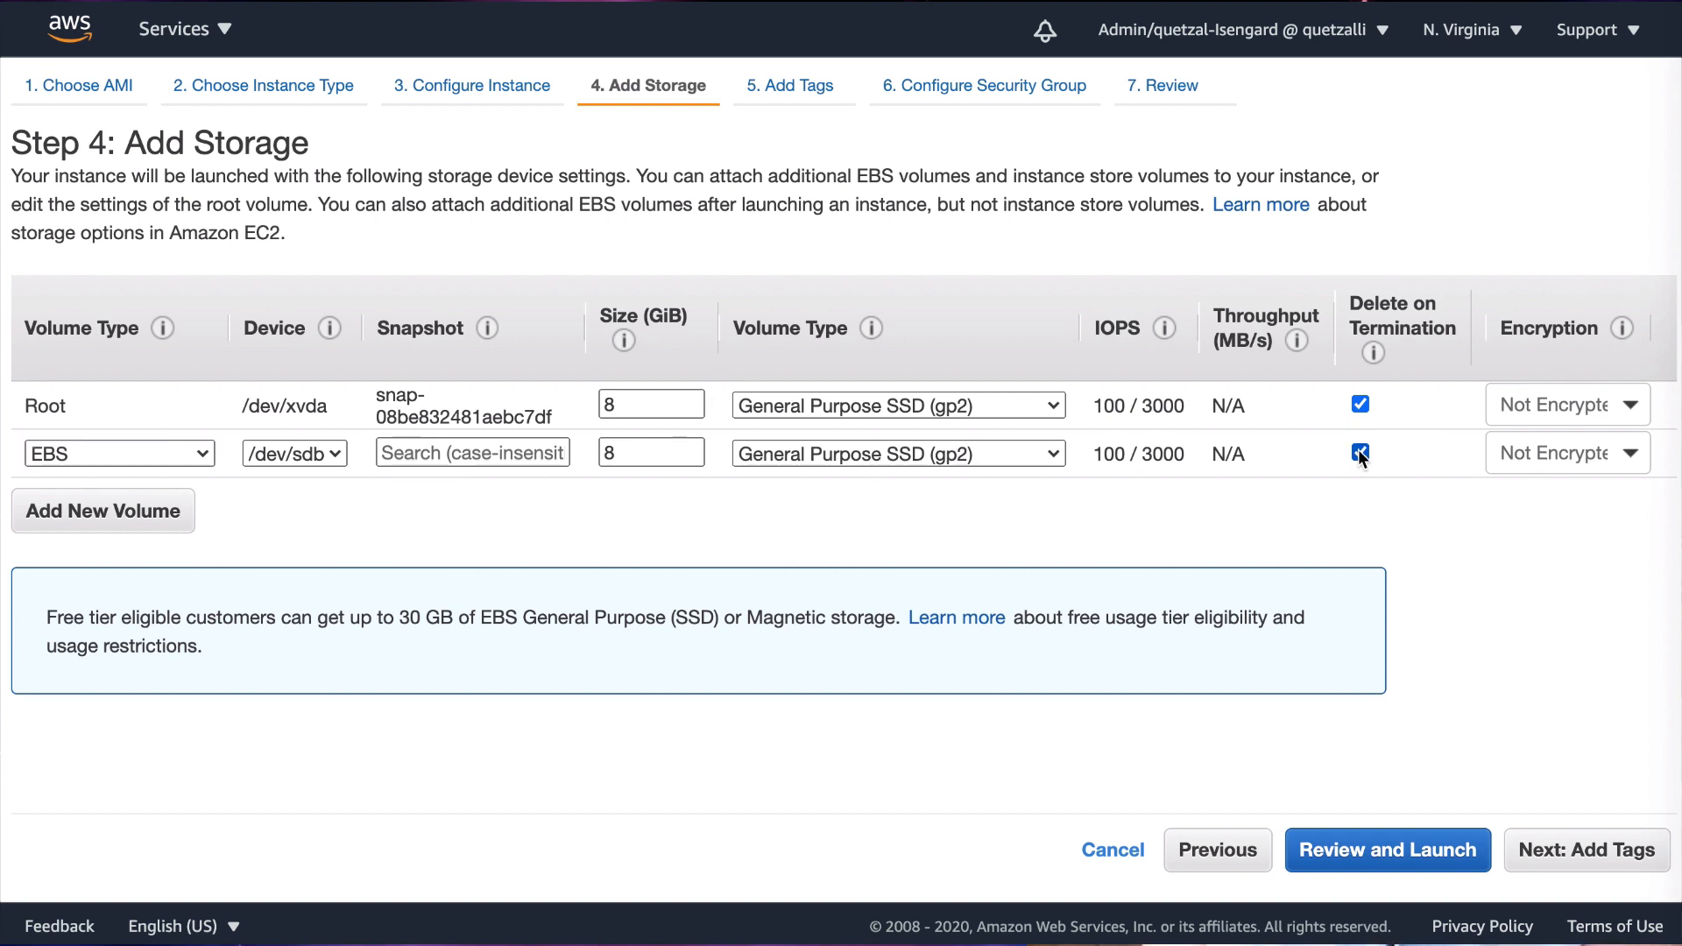
pyautogui.click(1359, 451)
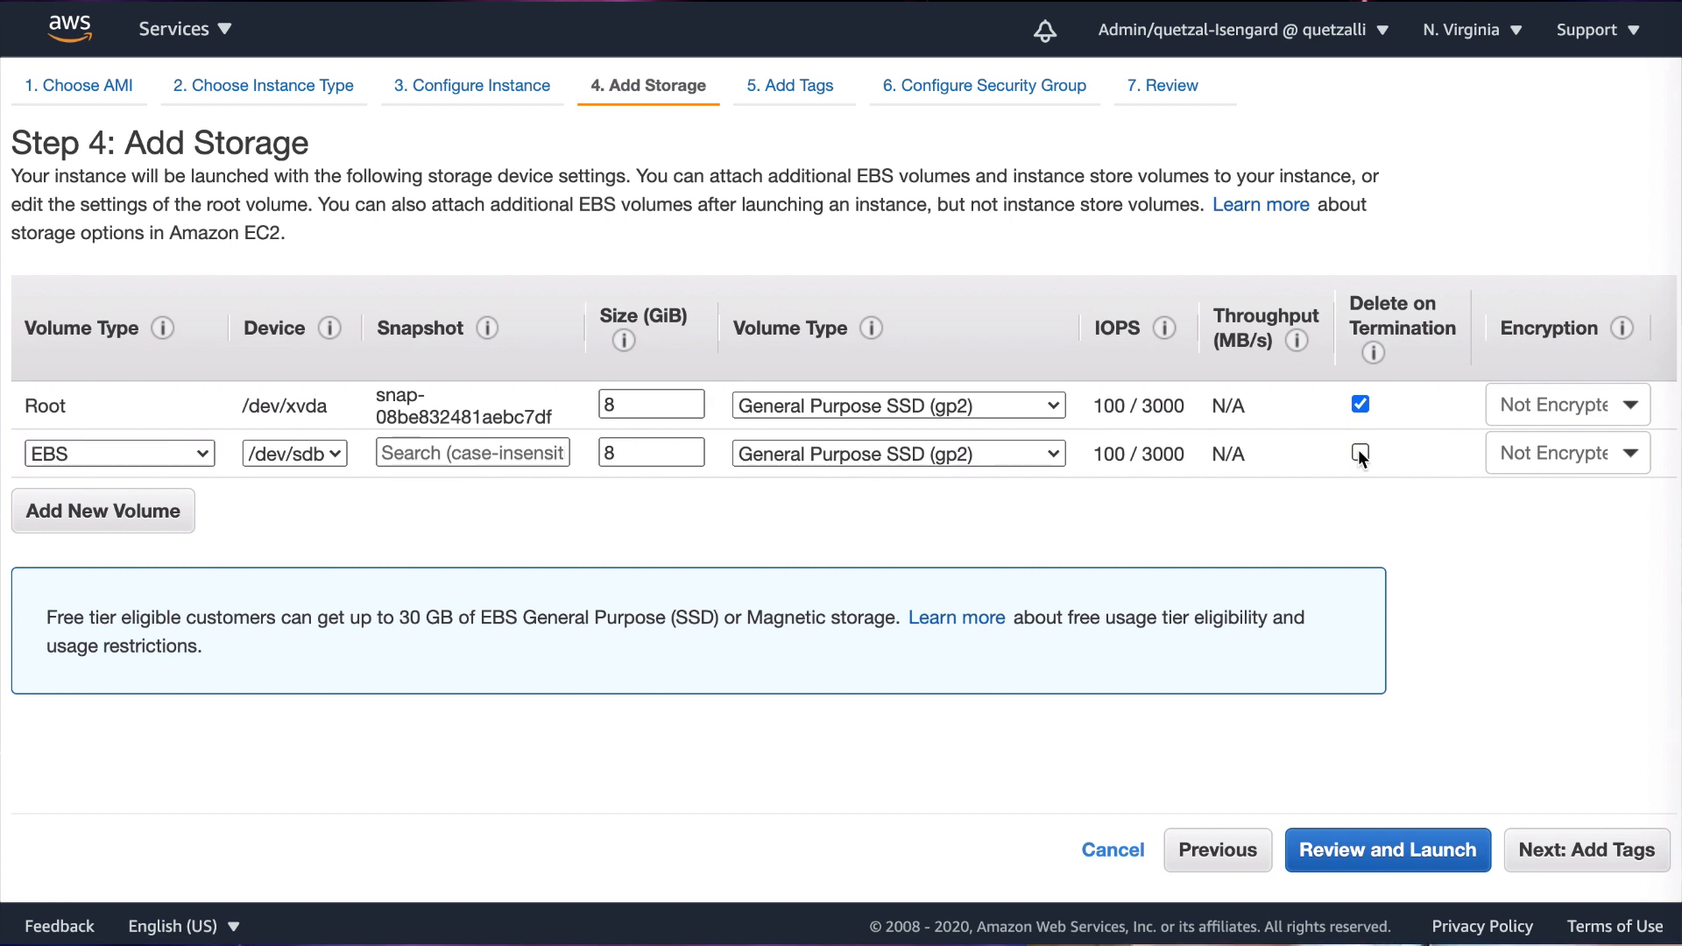
pyautogui.click(1361, 452)
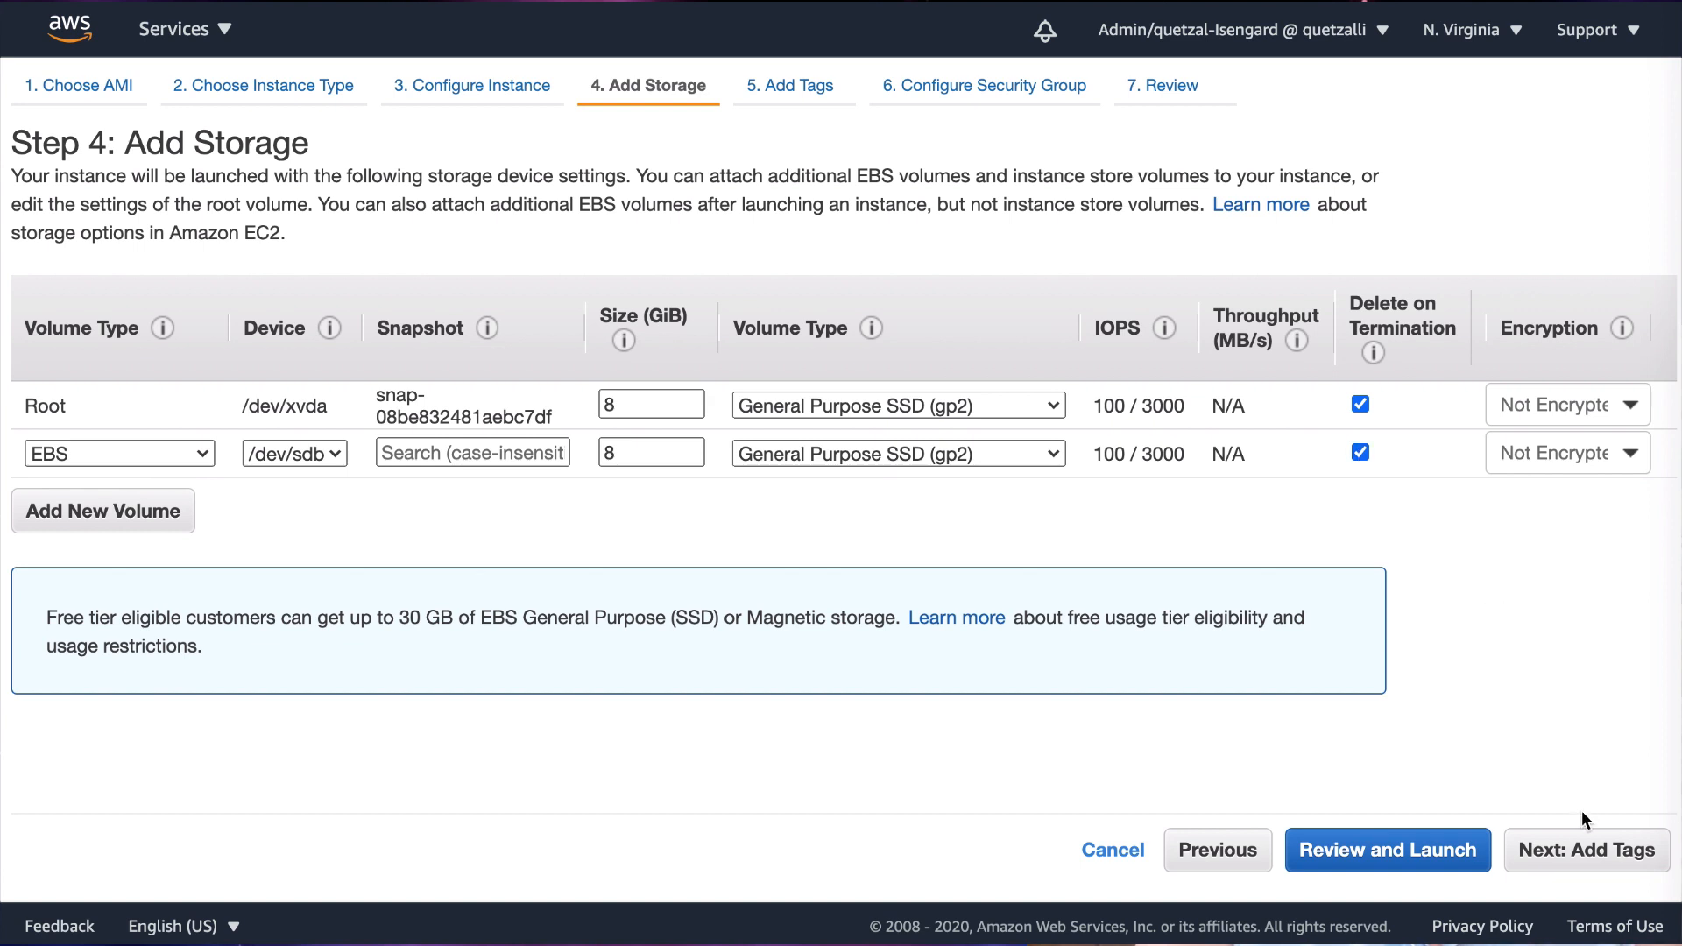
pyautogui.click(1585, 850)
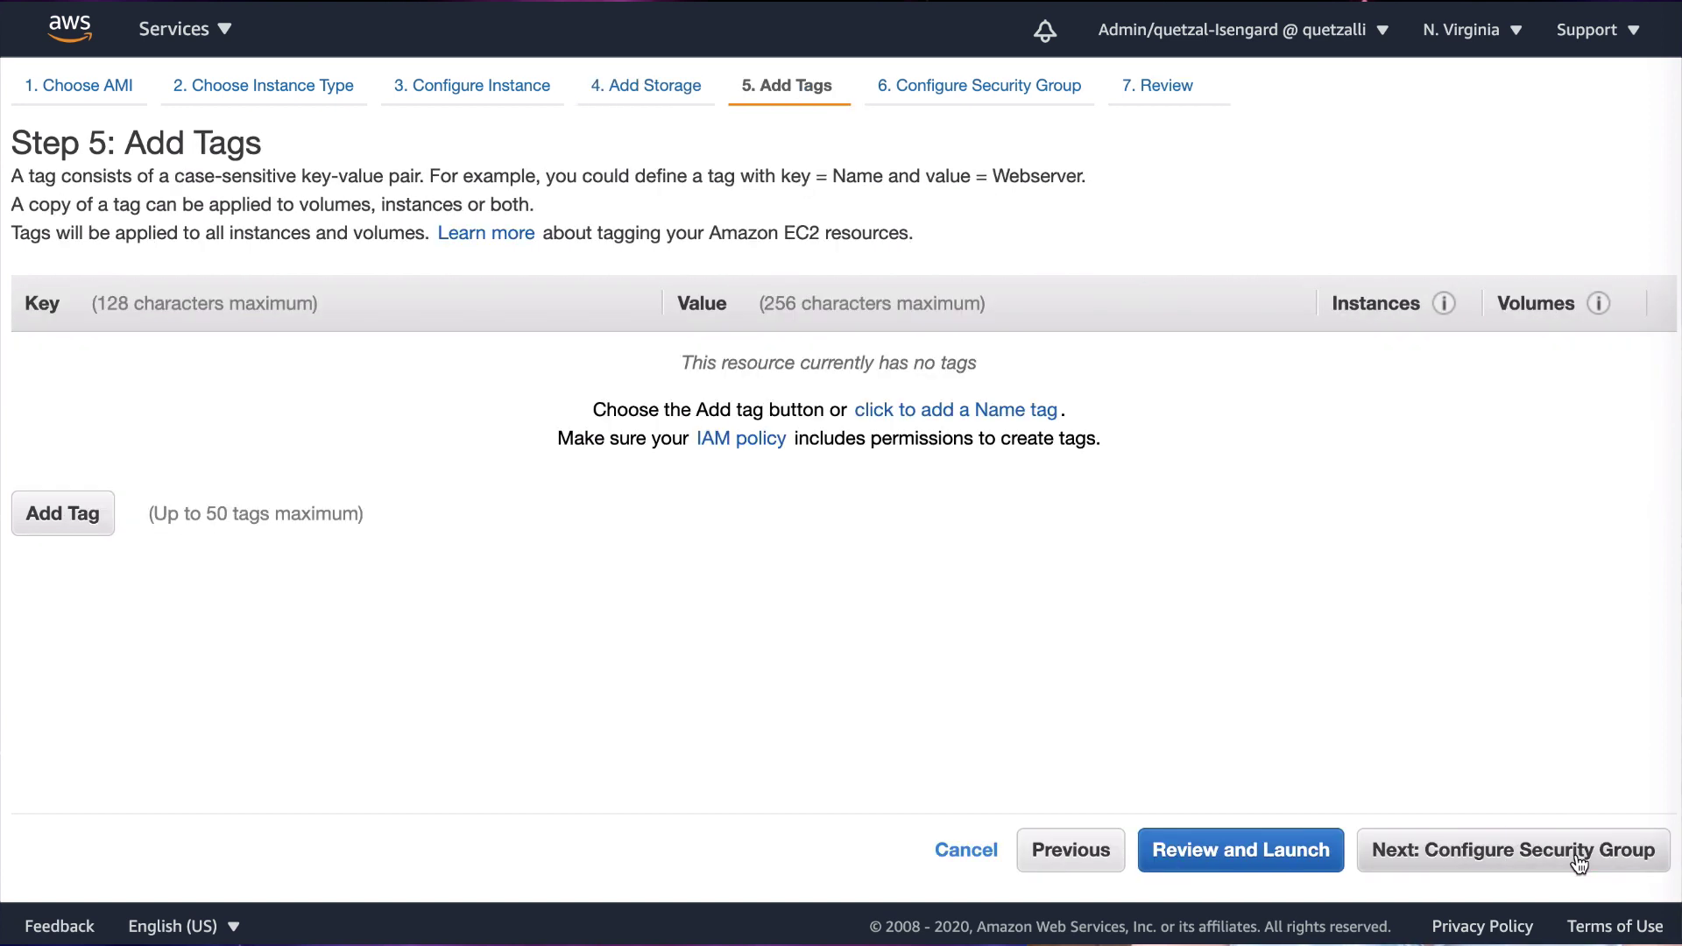
# Add a tag with key 'server' and value 'Web Server 1', then advance to security groups
pyautogui.click(62, 513)
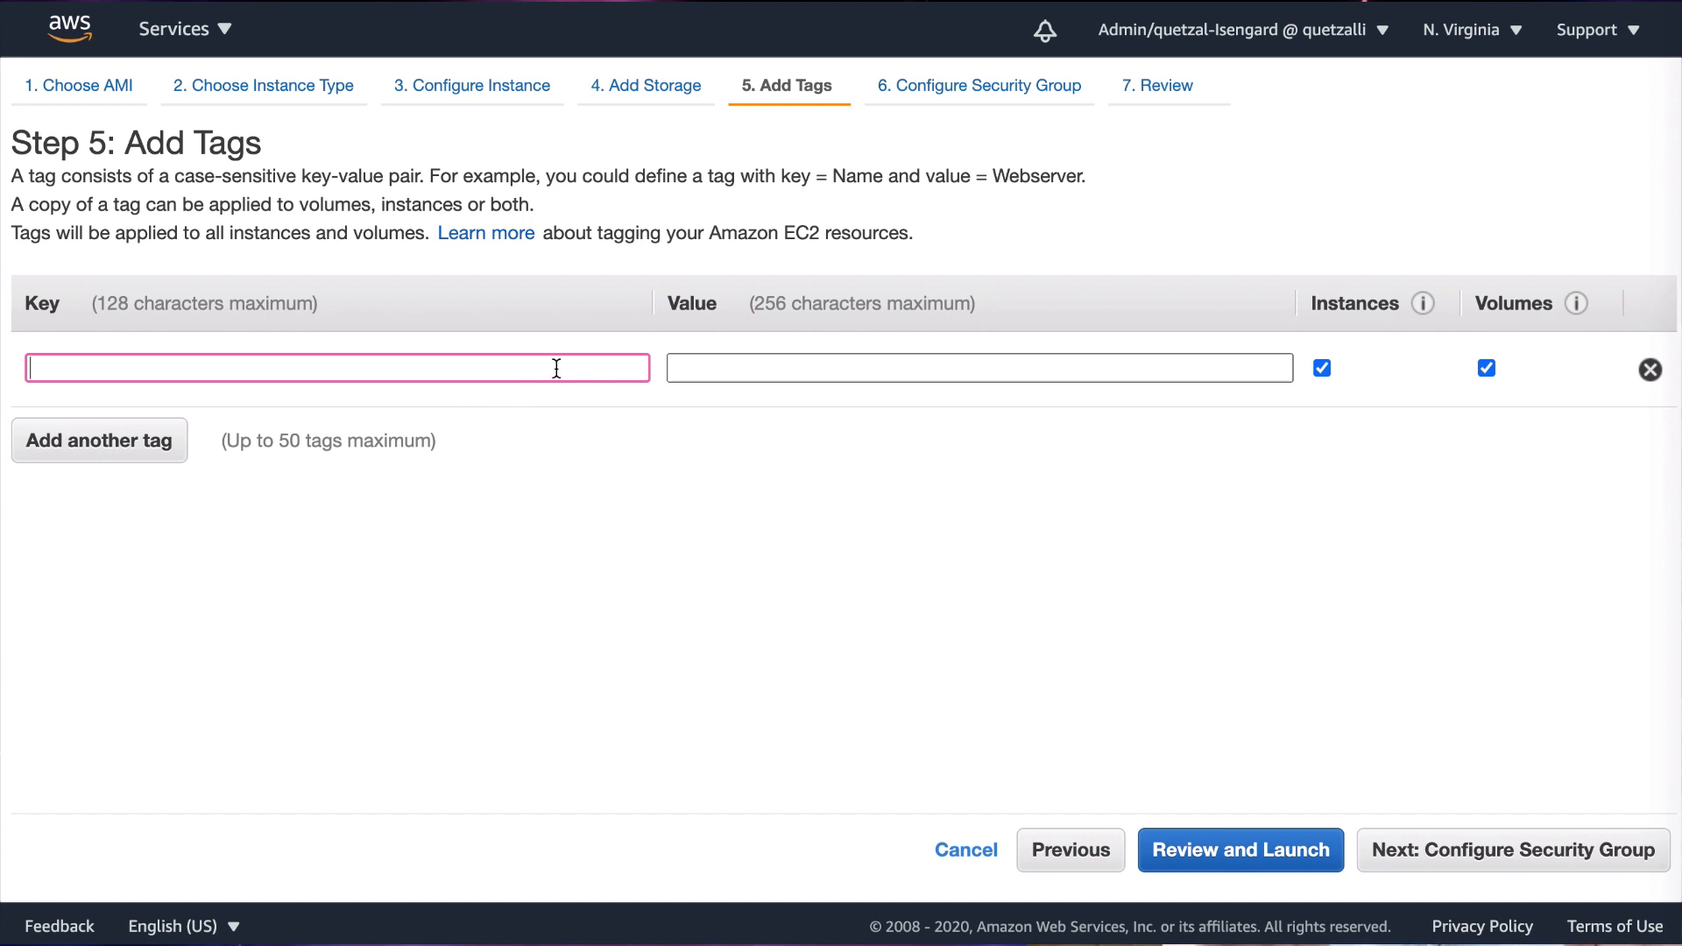
pyautogui.write('server')
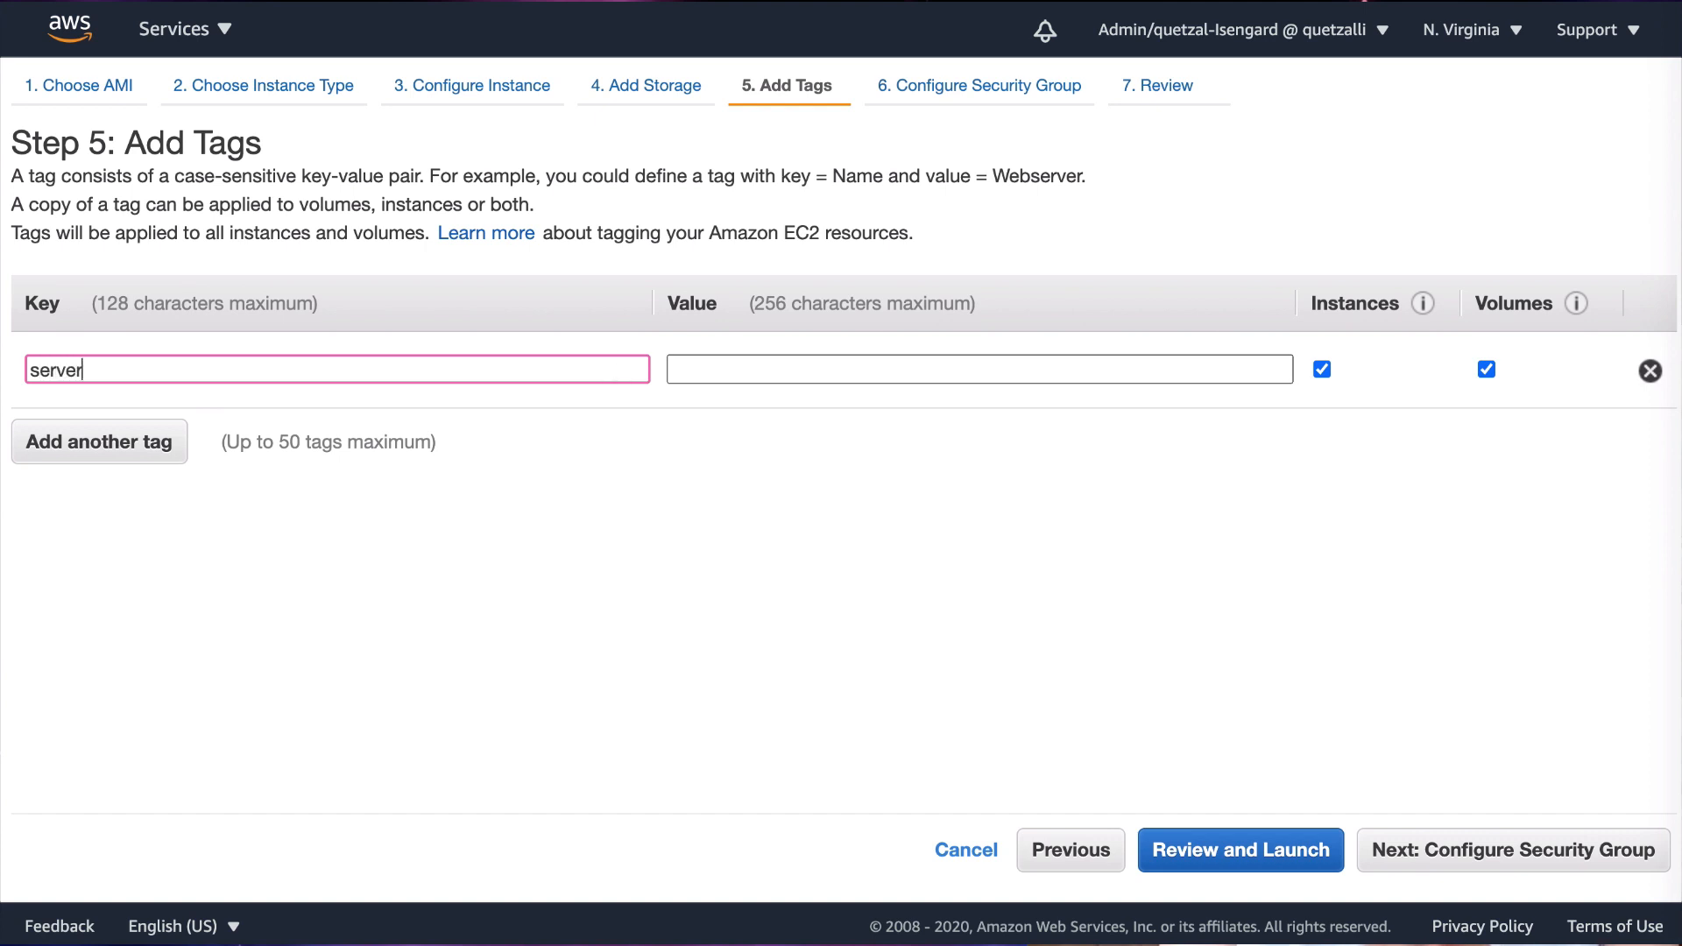
pyautogui.click(979, 368)
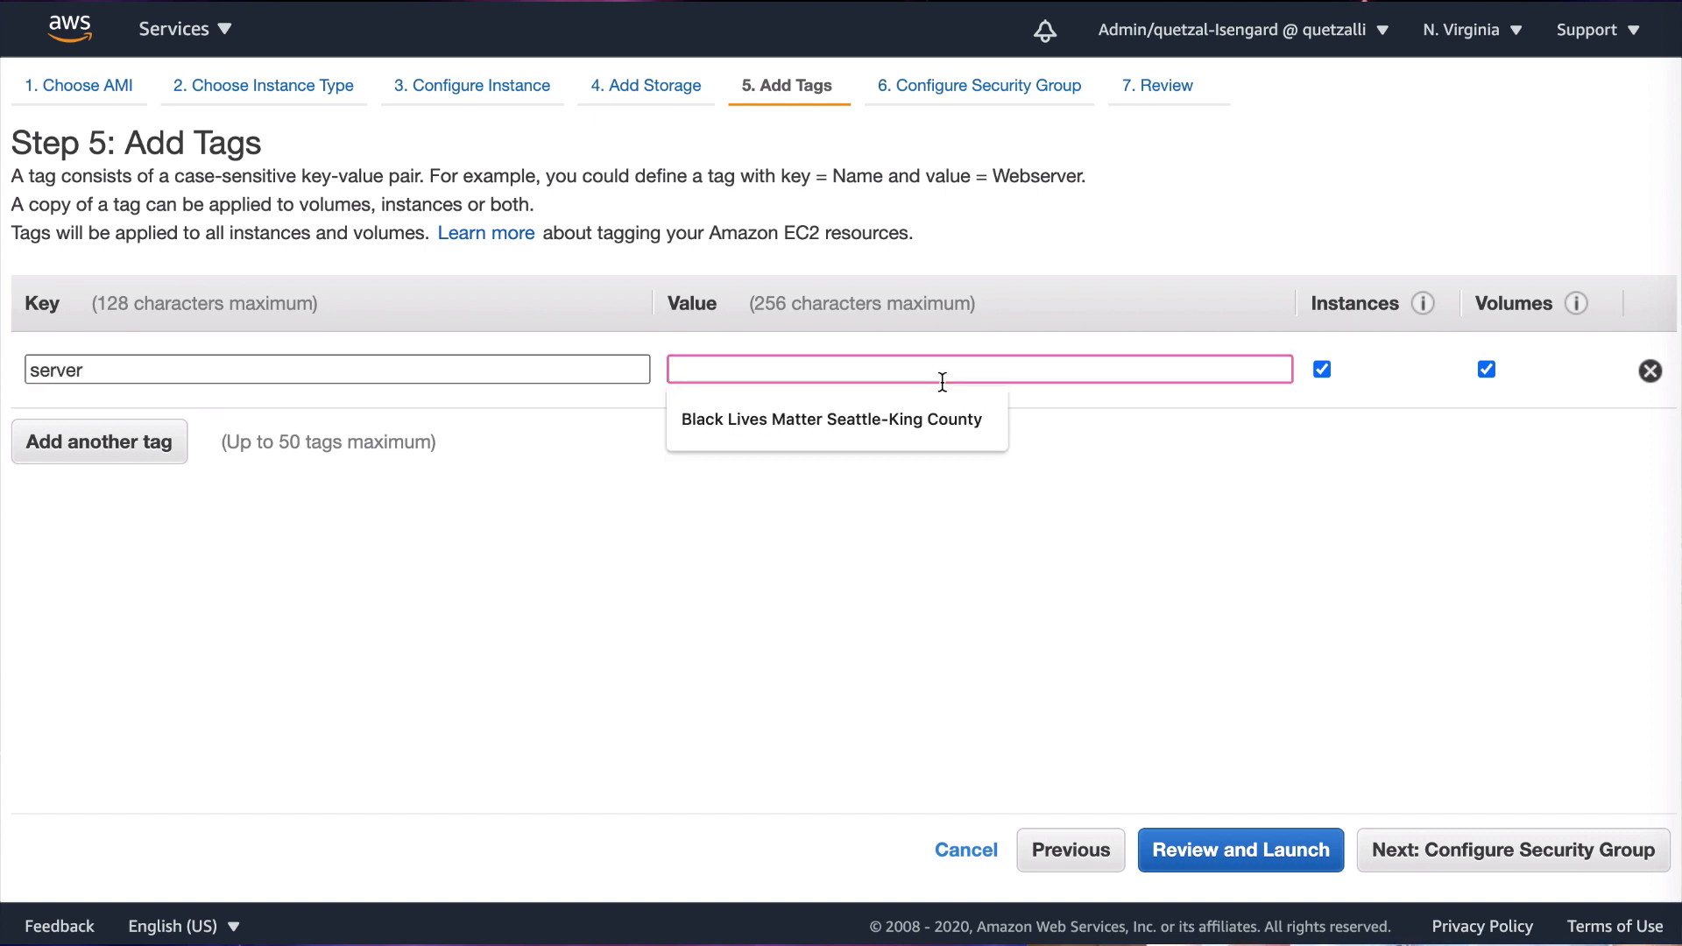
pyautogui.write('server')
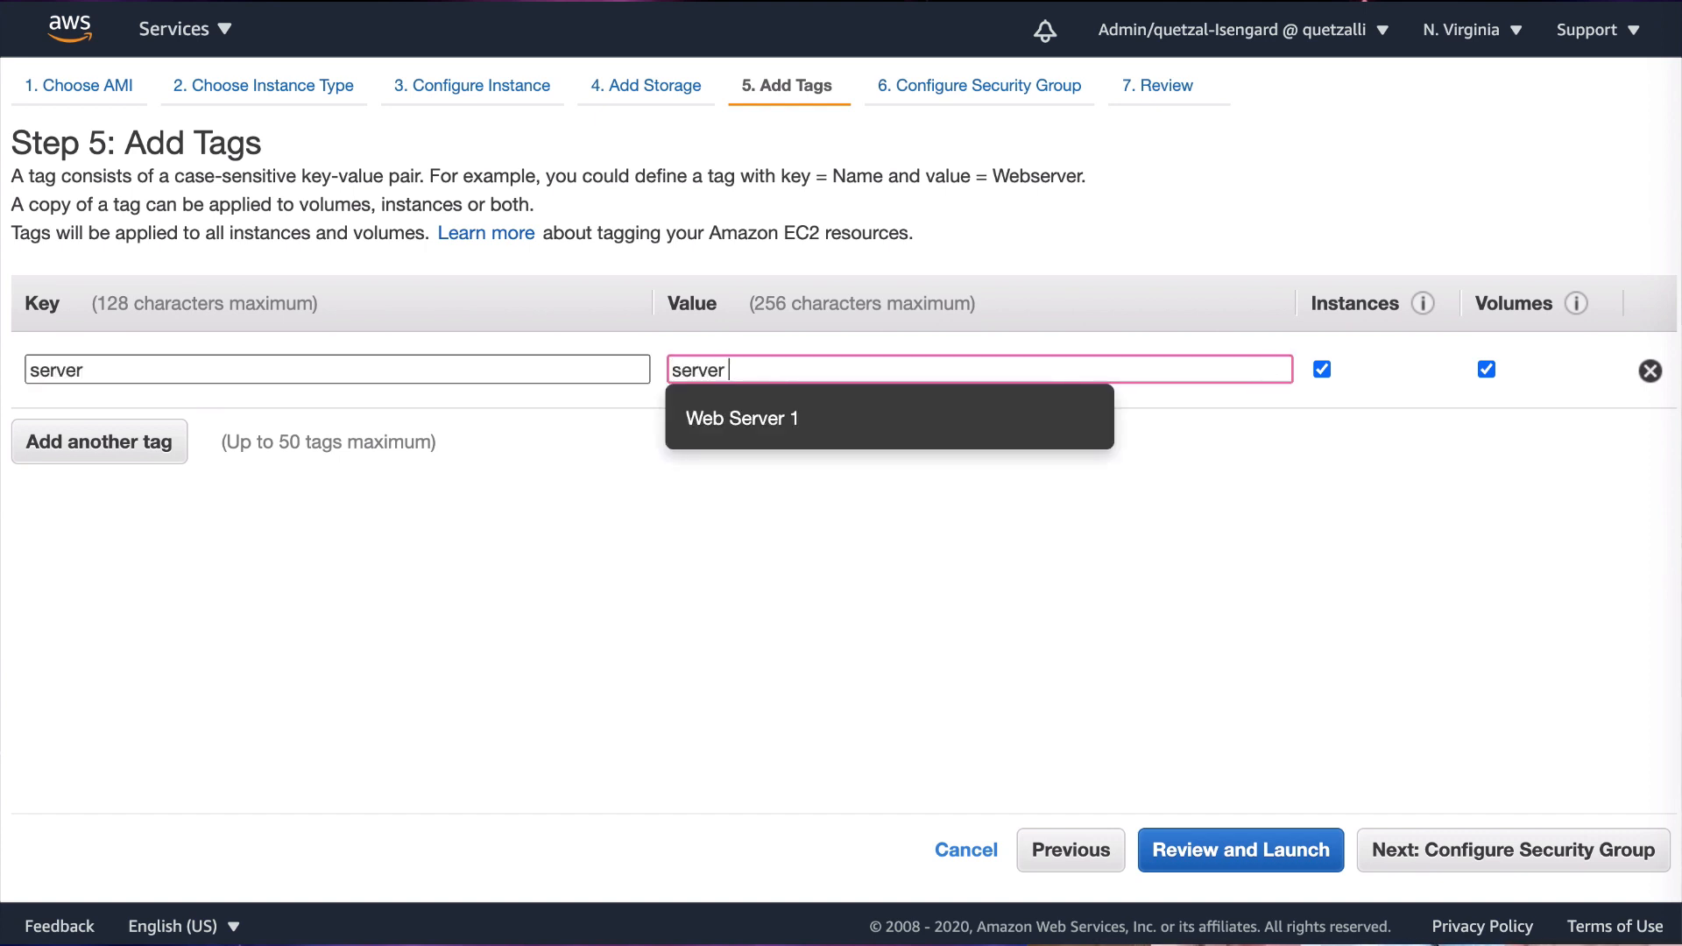
pyautogui.click(740, 417)
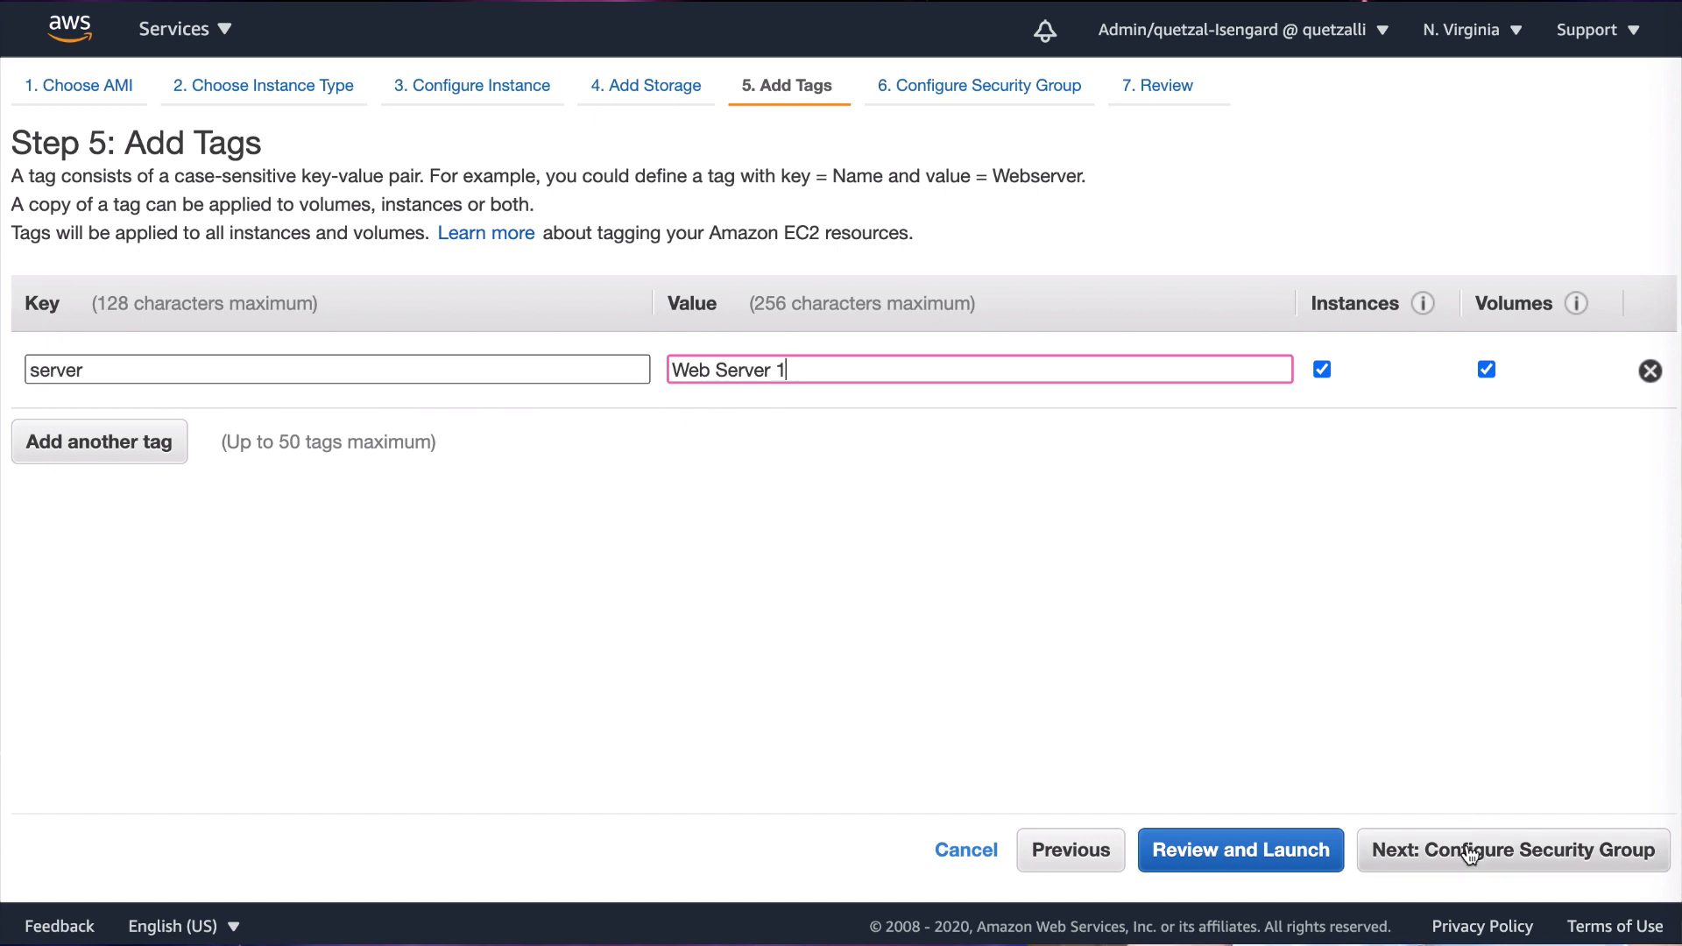
pyautogui.click(1515, 850)
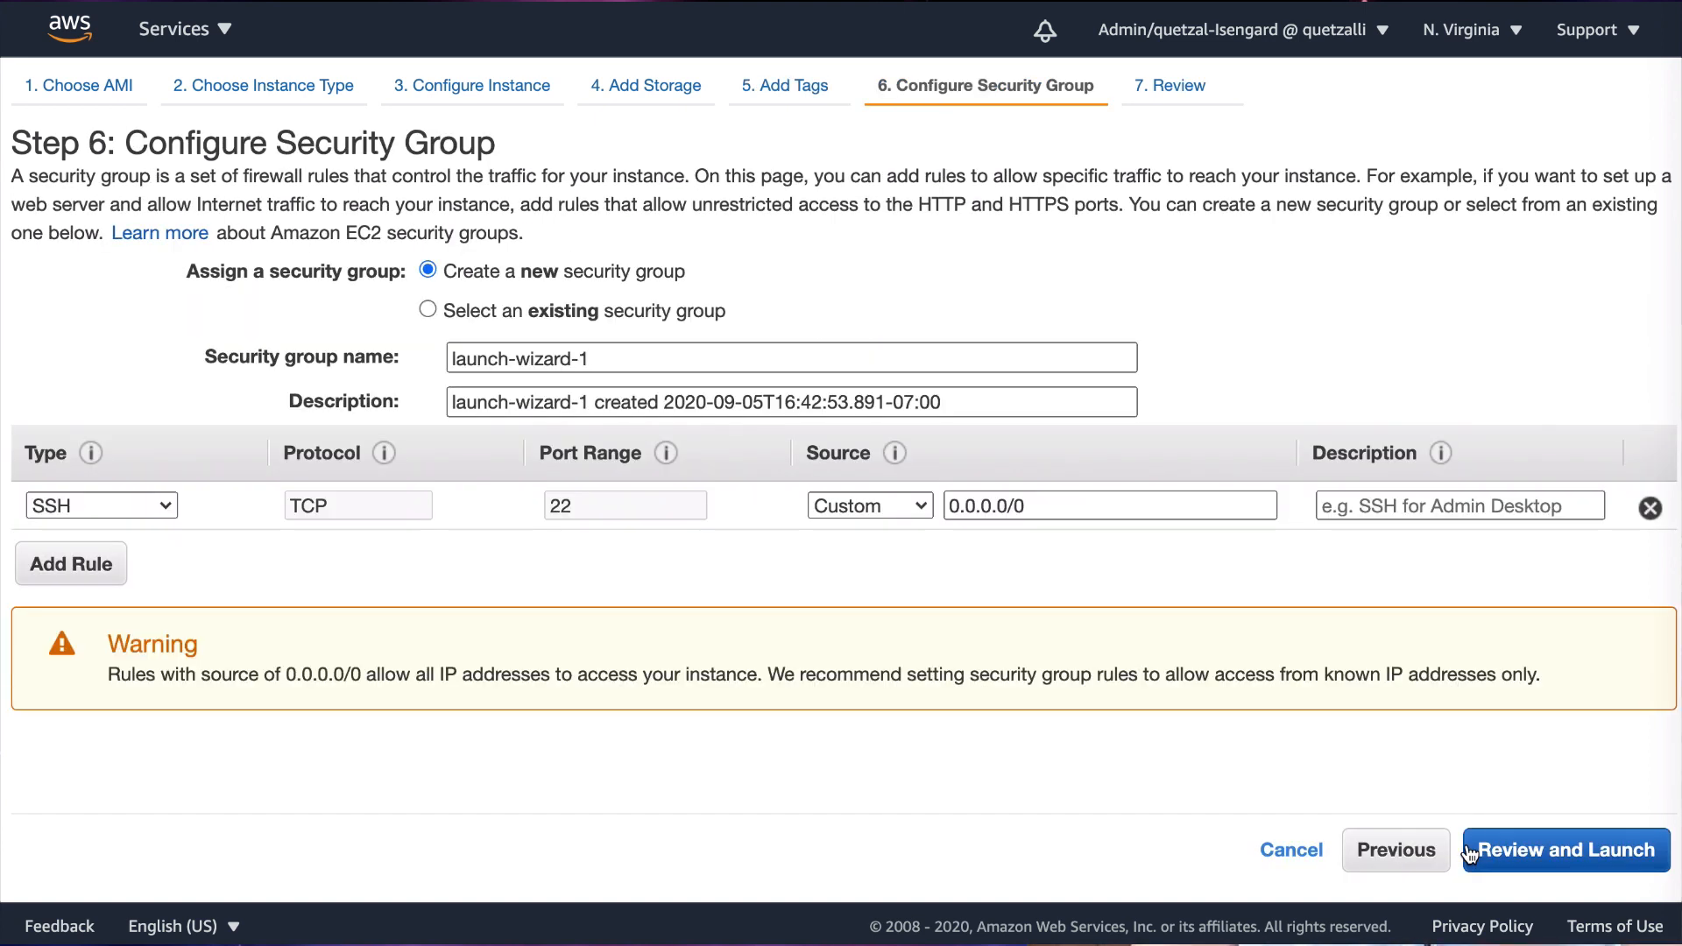
pyautogui.moveTo(1085, 586)
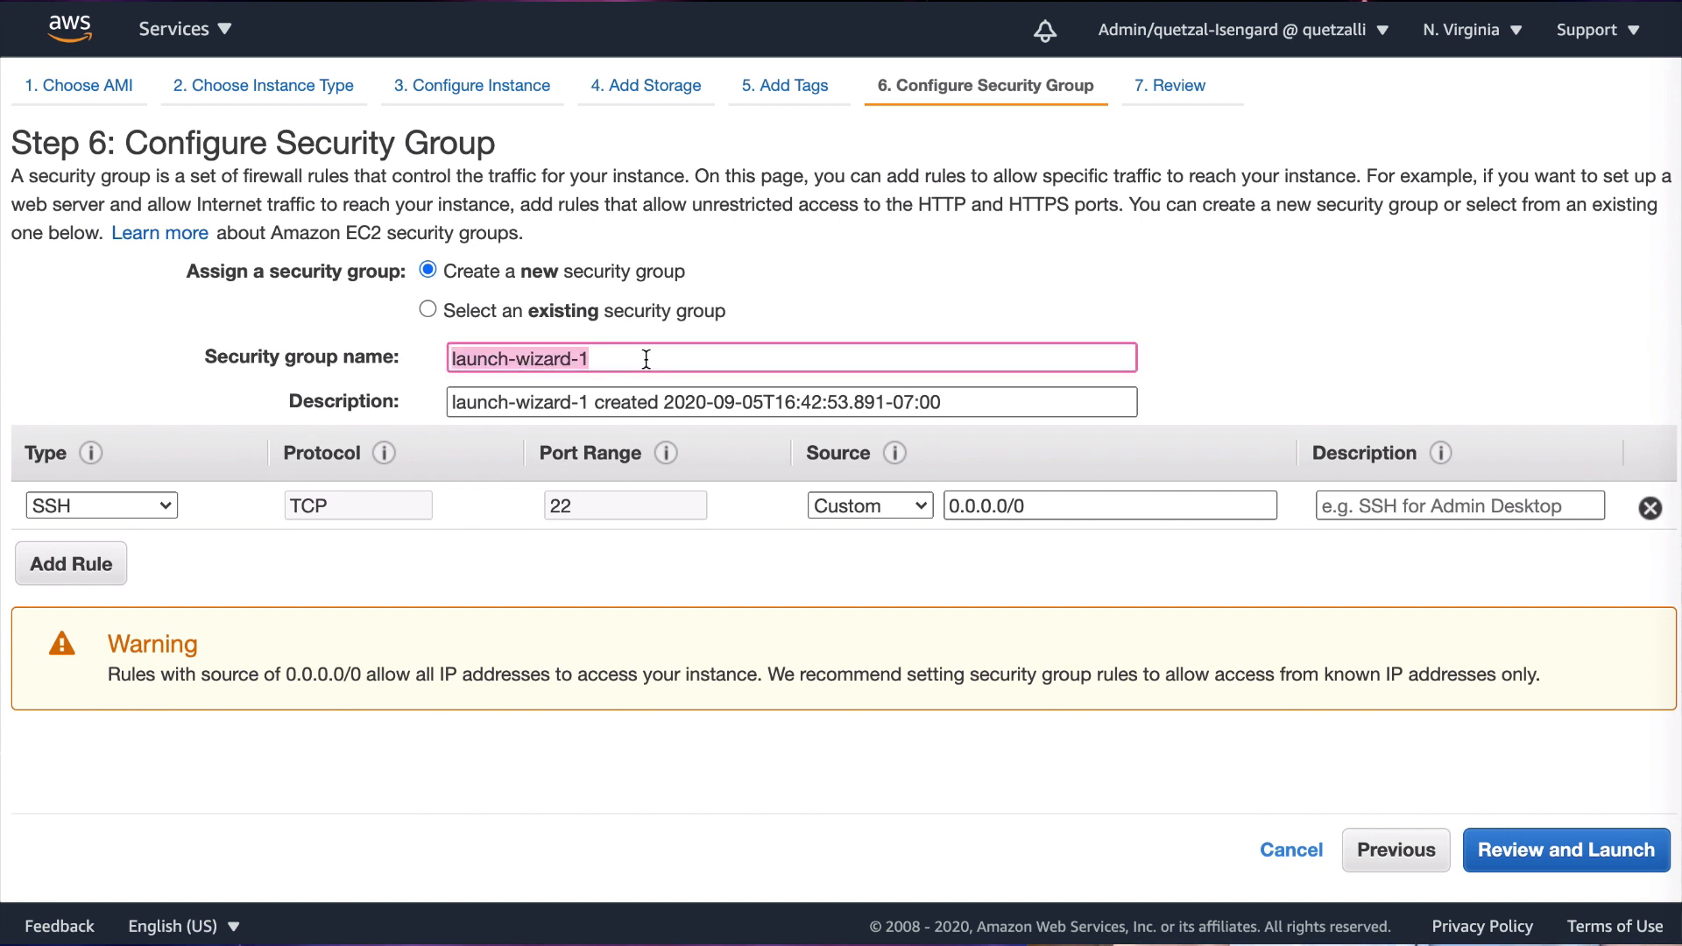
# Name the group 'Beautiful security group', change the SSH rule to HTTP, then review and launch
pyautogui.write('Beat')
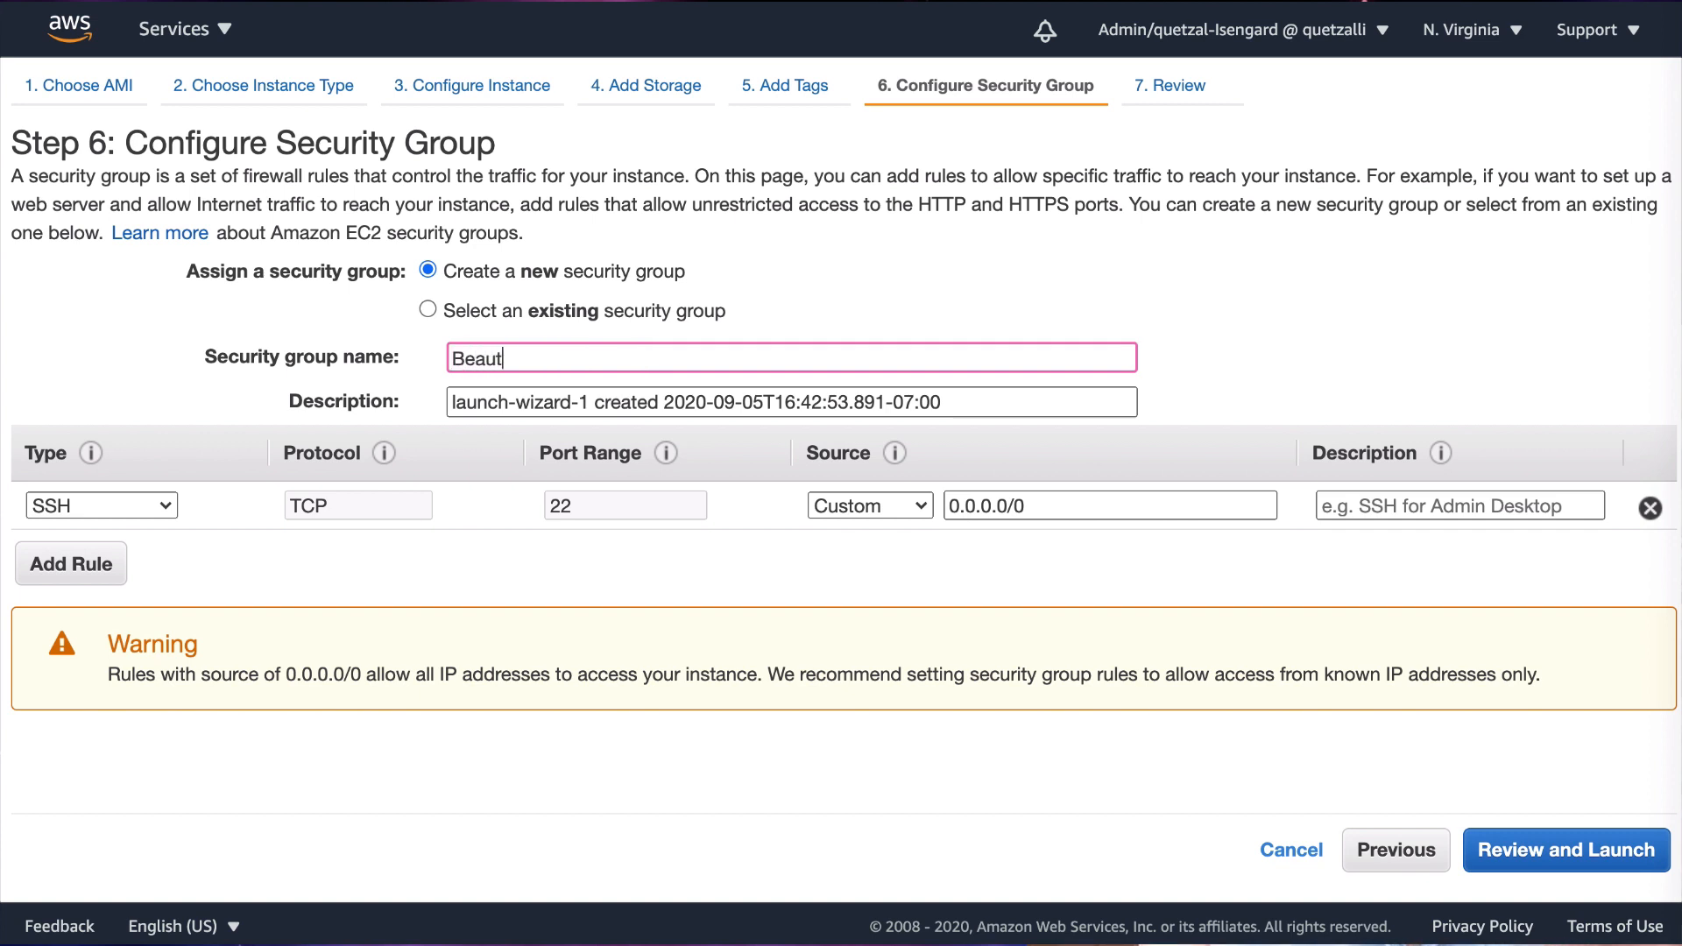
pyautogui.write('iful name')
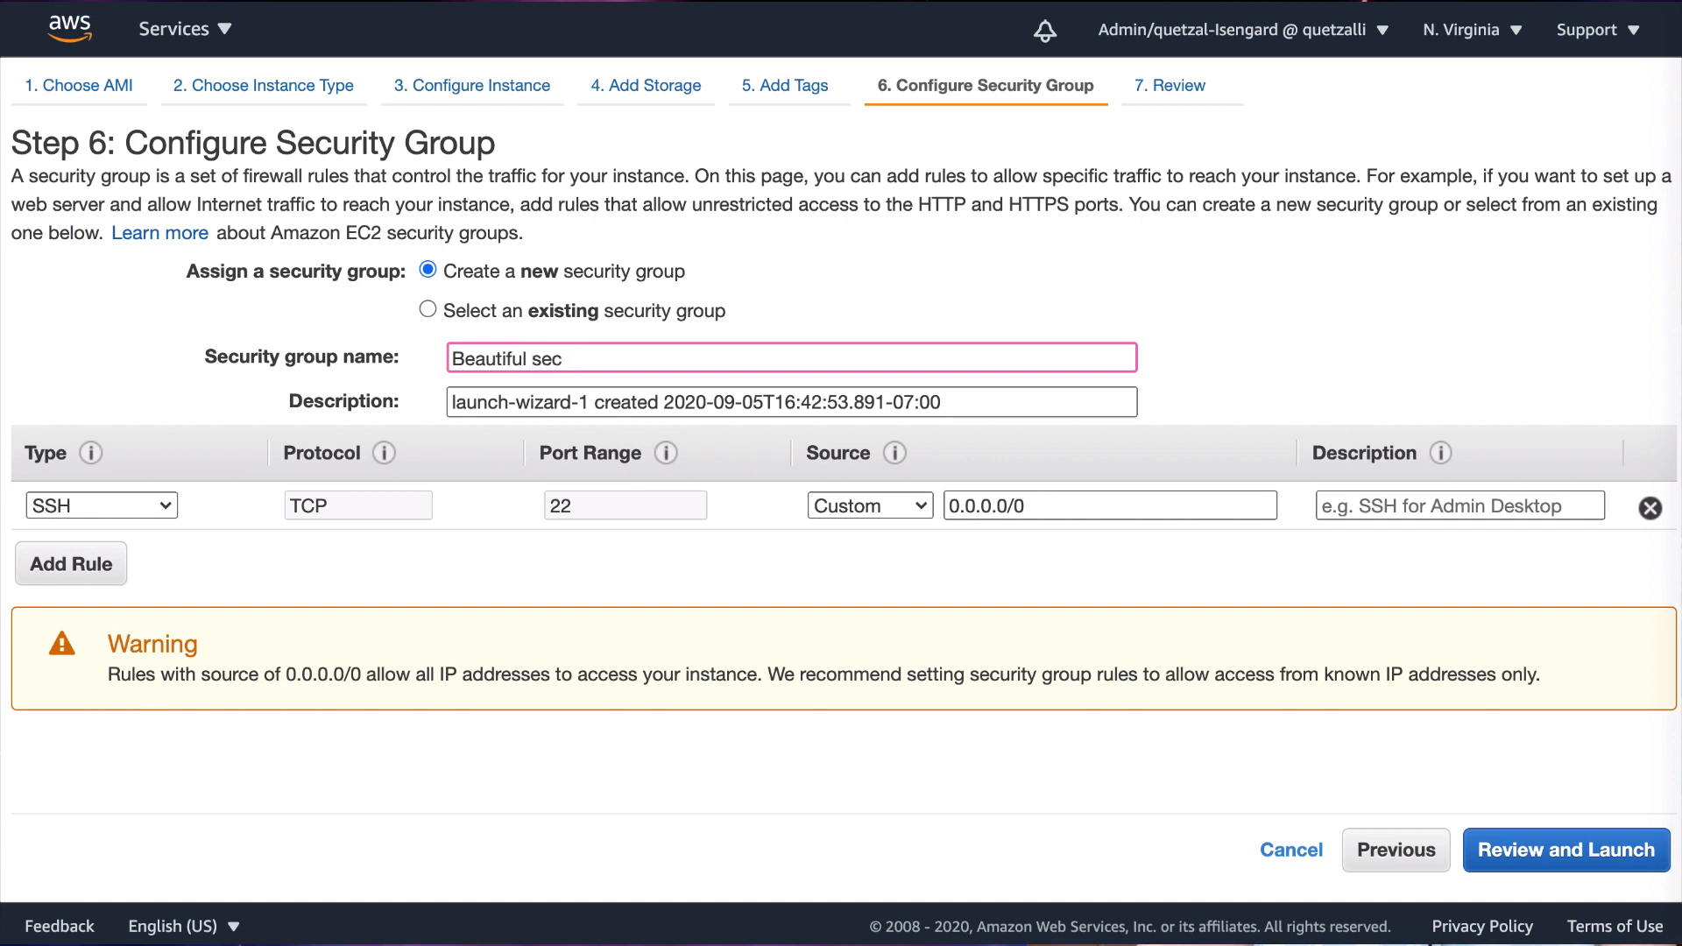
pyautogui.write('urity group')
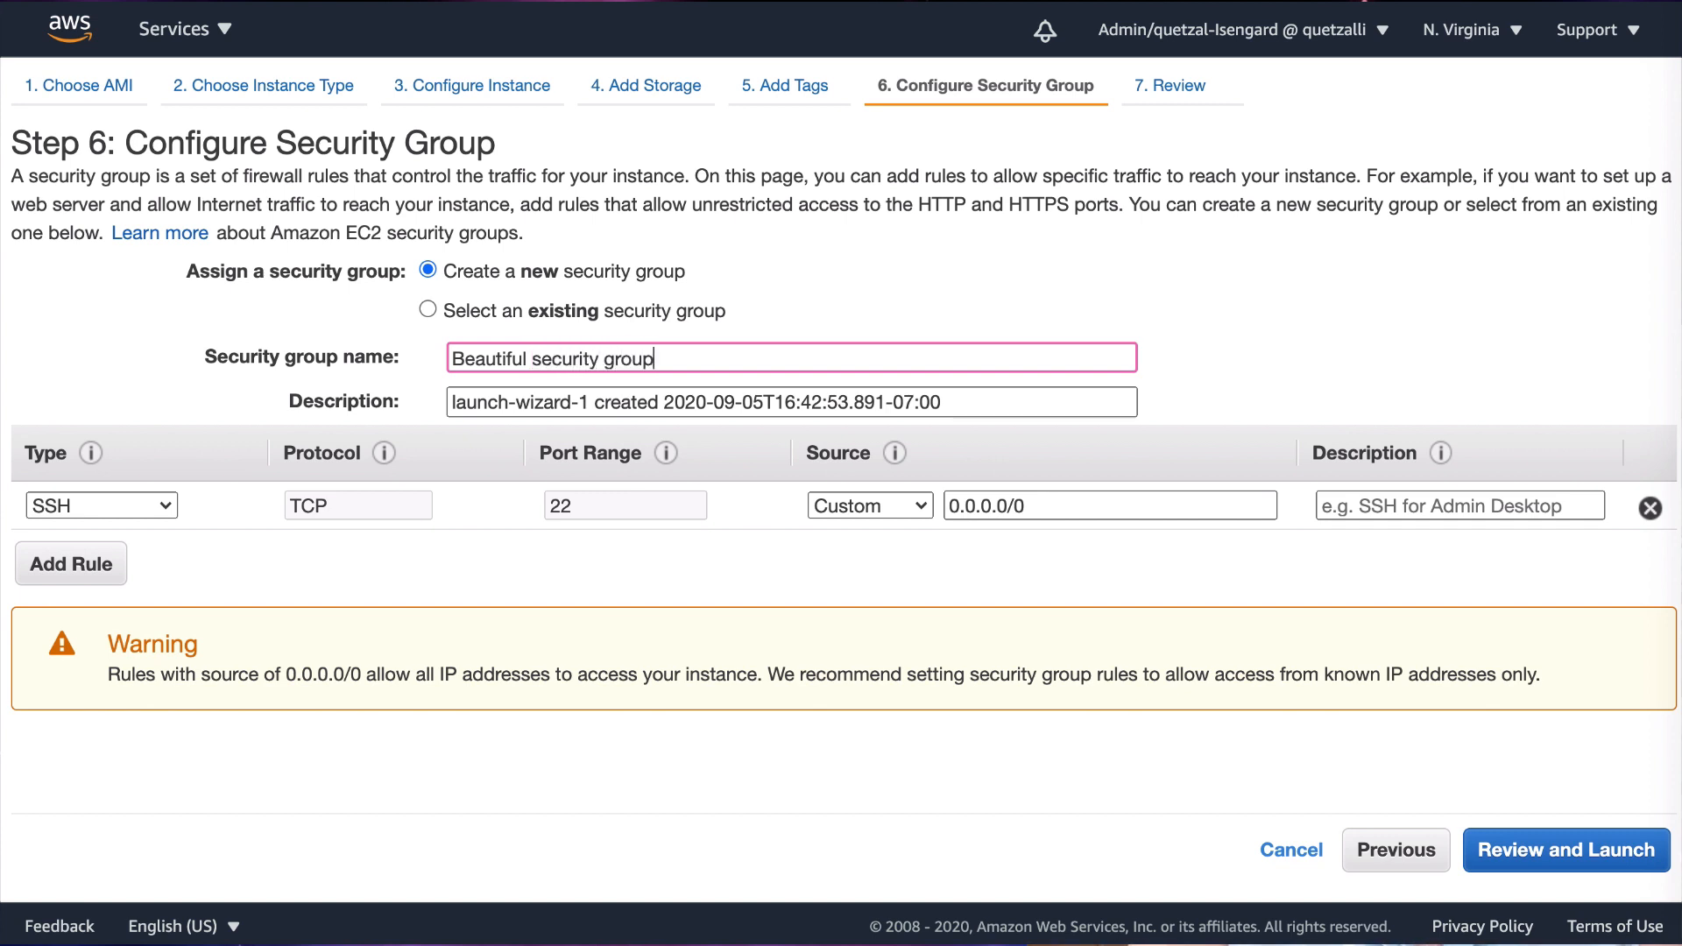
pyautogui.click(100, 506)
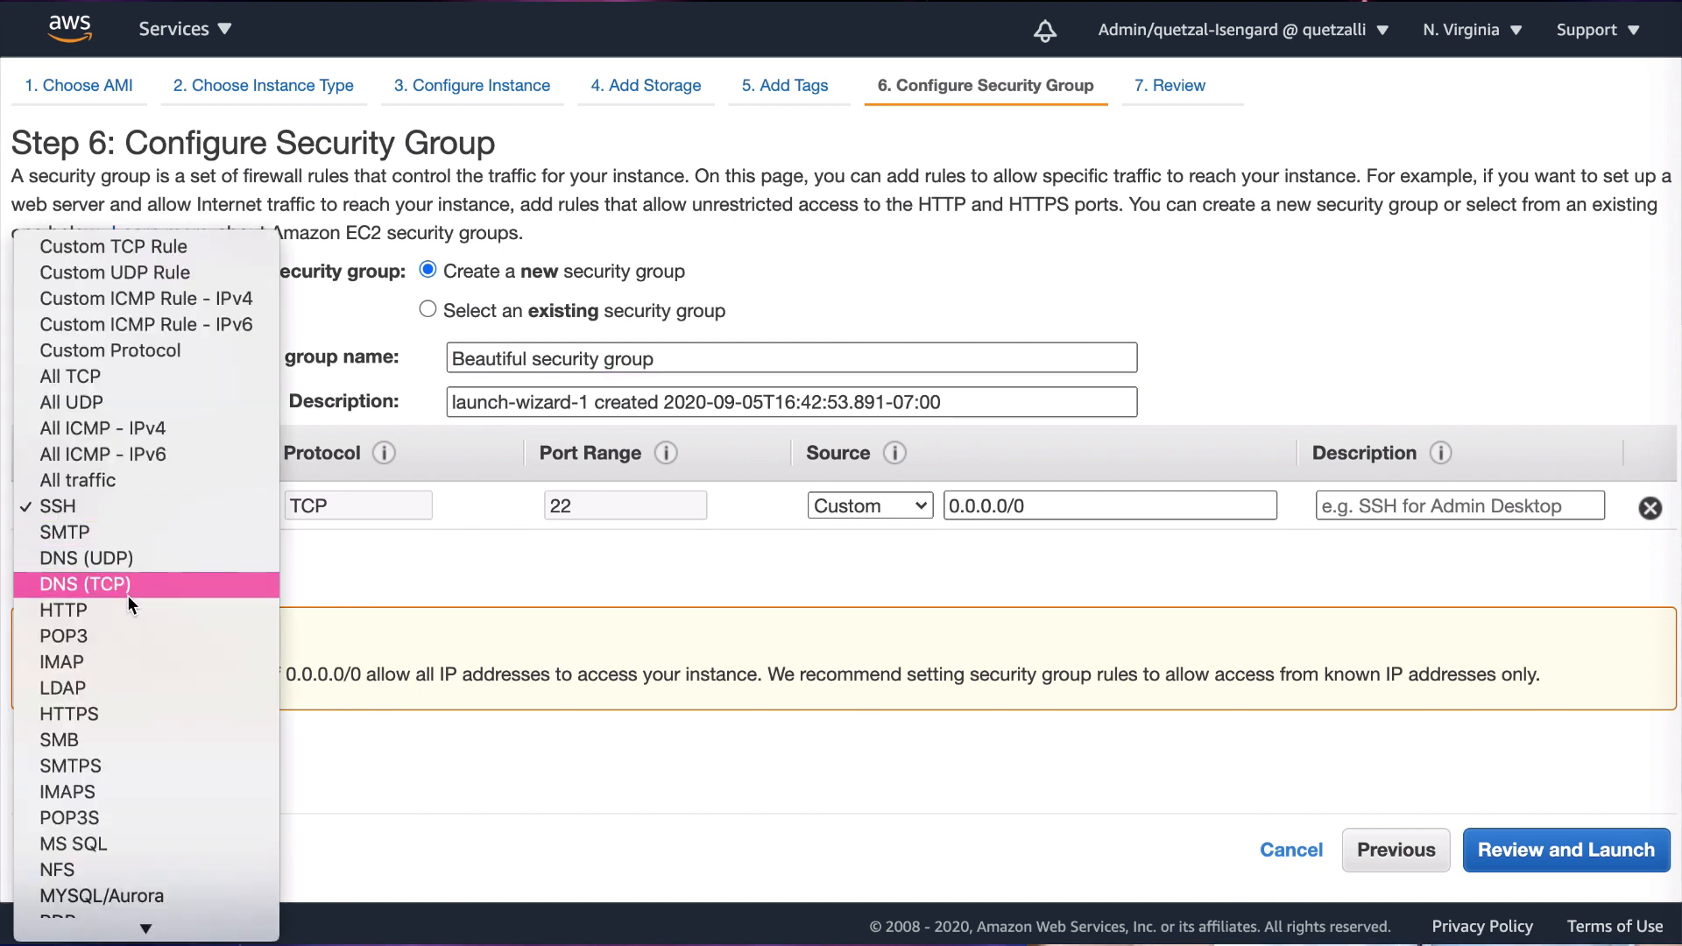
pyautogui.click(62, 610)
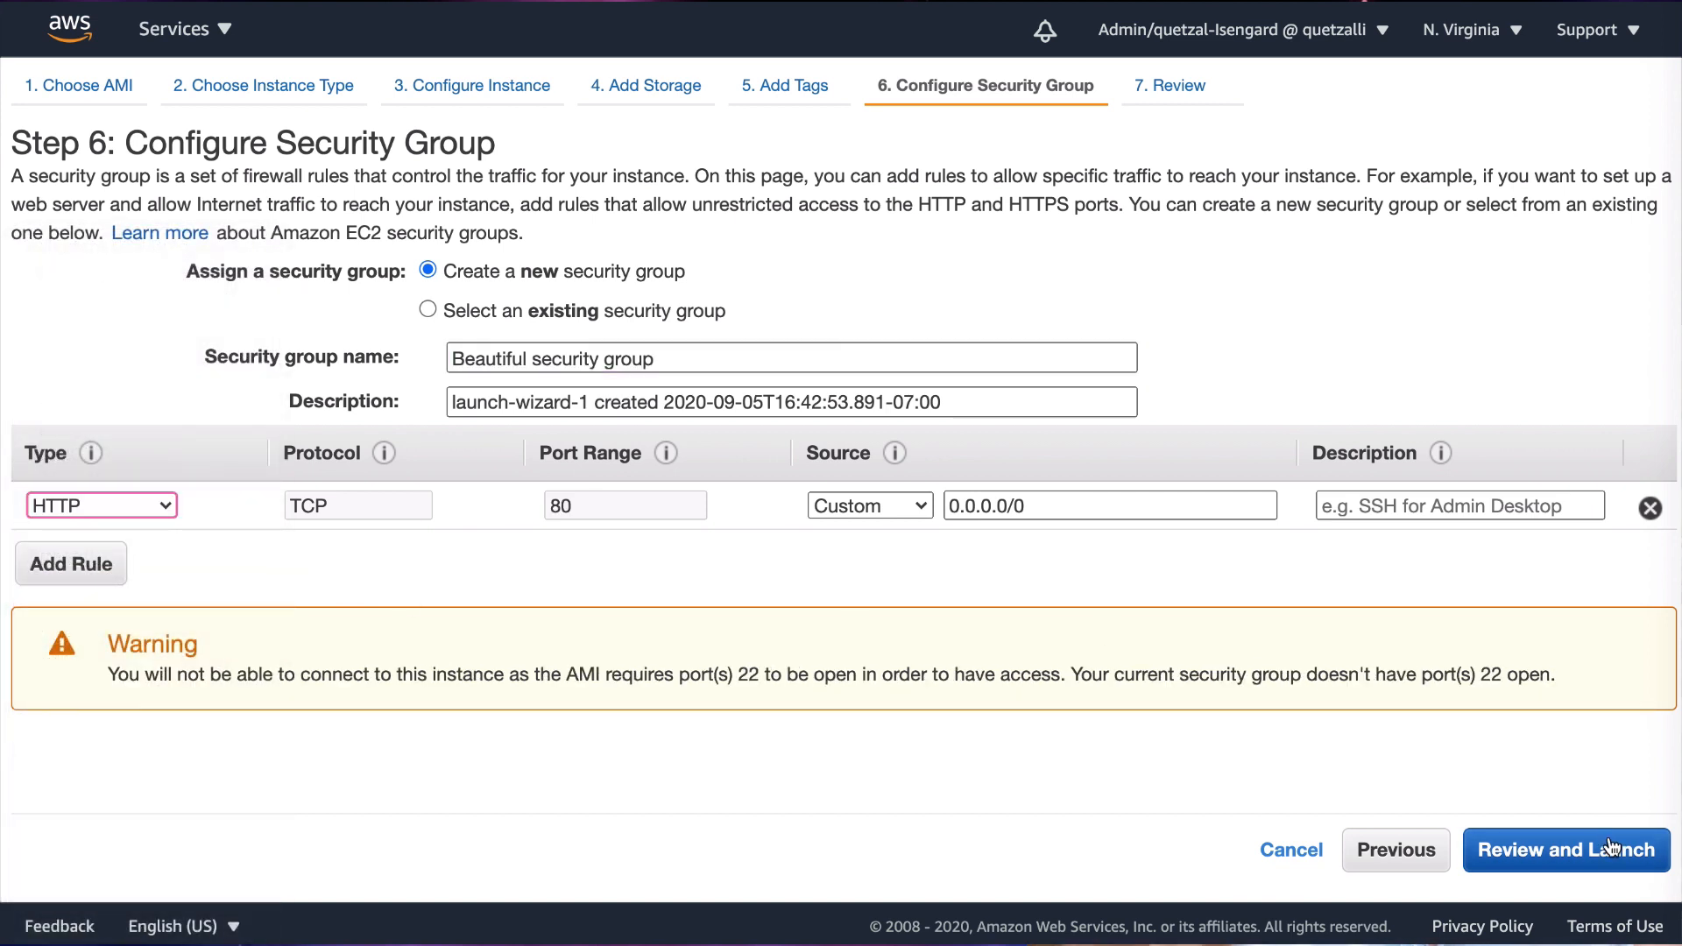
pyautogui.click(1565, 850)
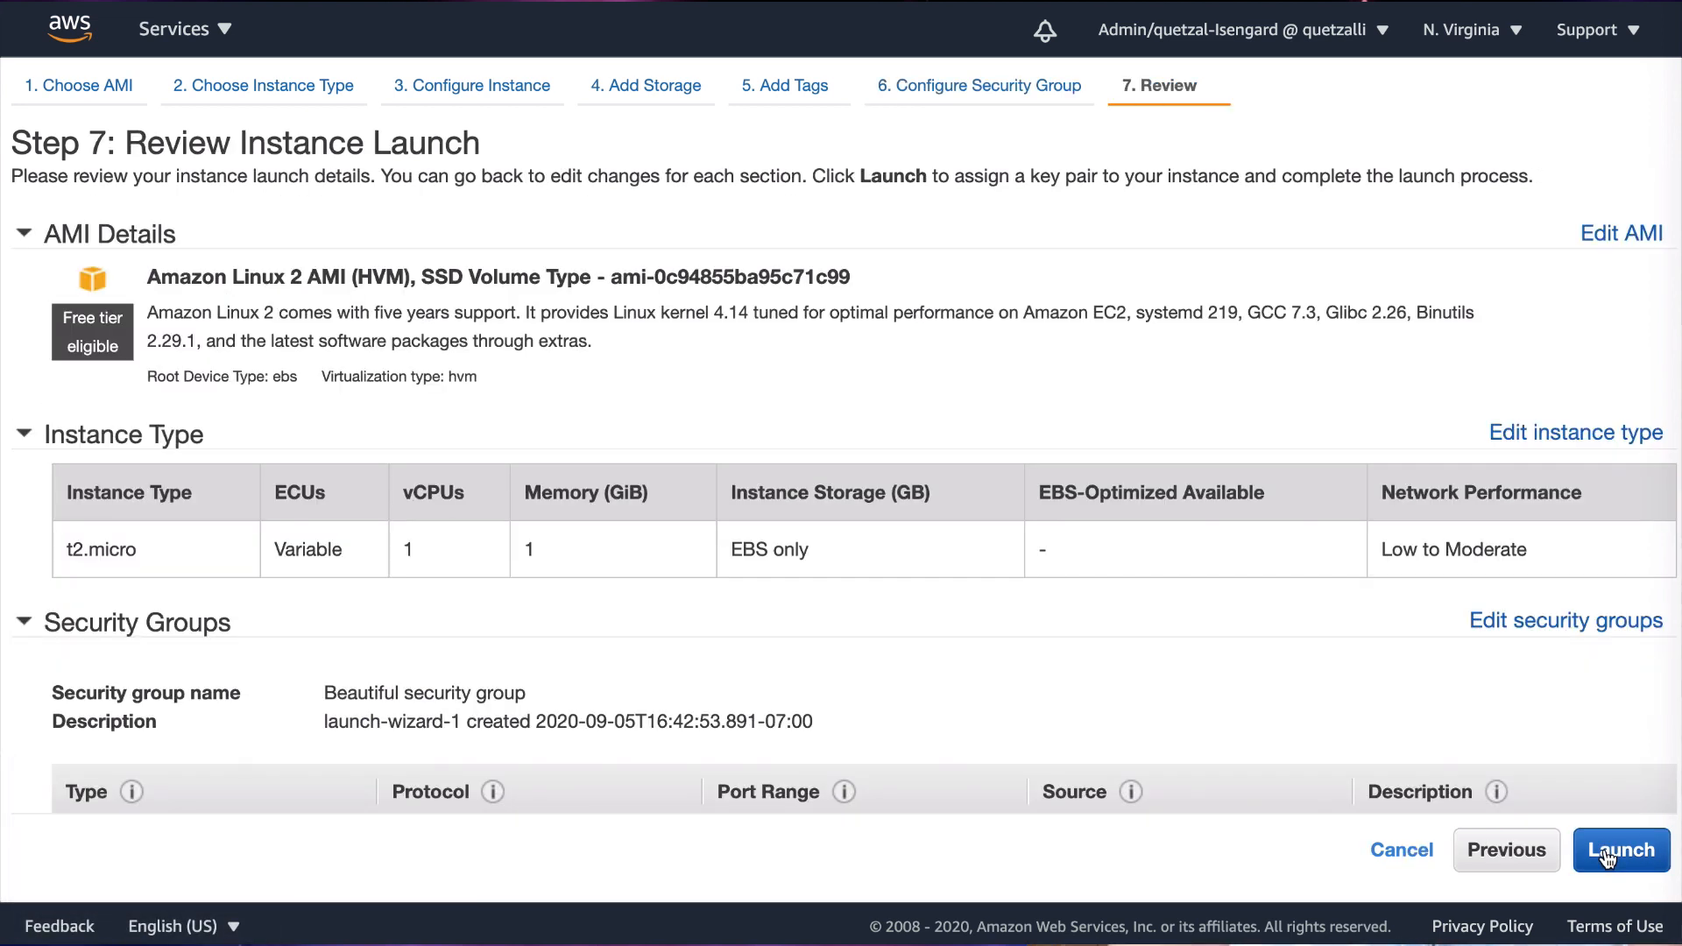
pyautogui.click(1621, 850)
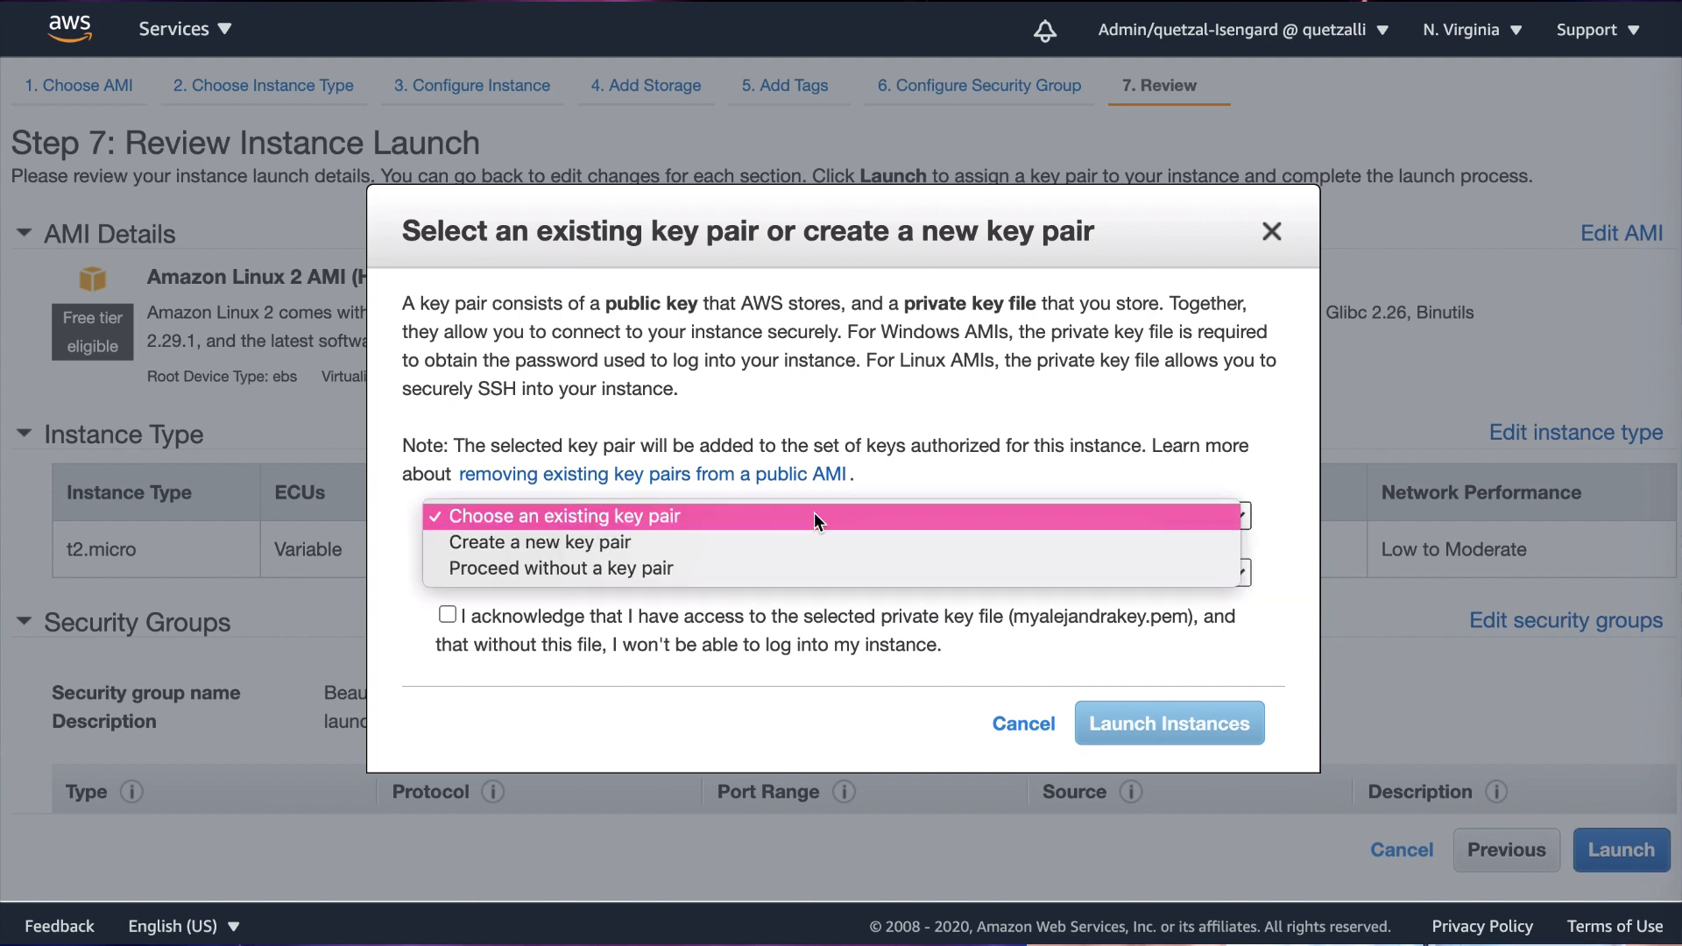
pyautogui.moveTo(794, 567)
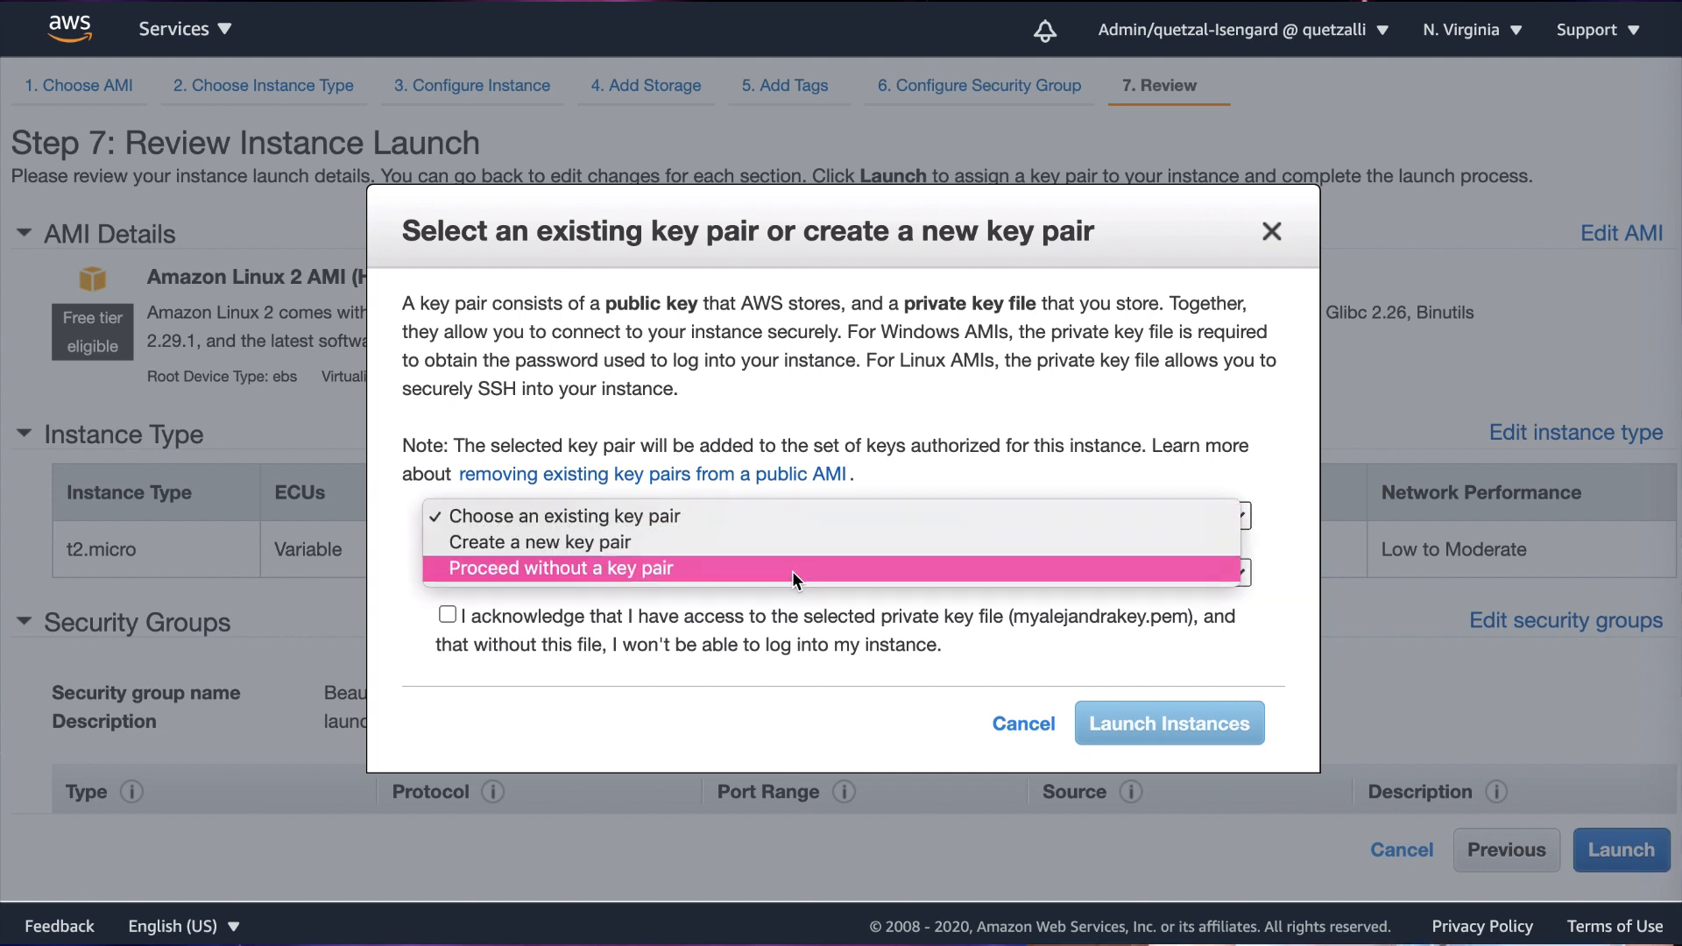
# Pick 'Create a new key pair' from the key pair dropdown
pyautogui.click(558, 516)
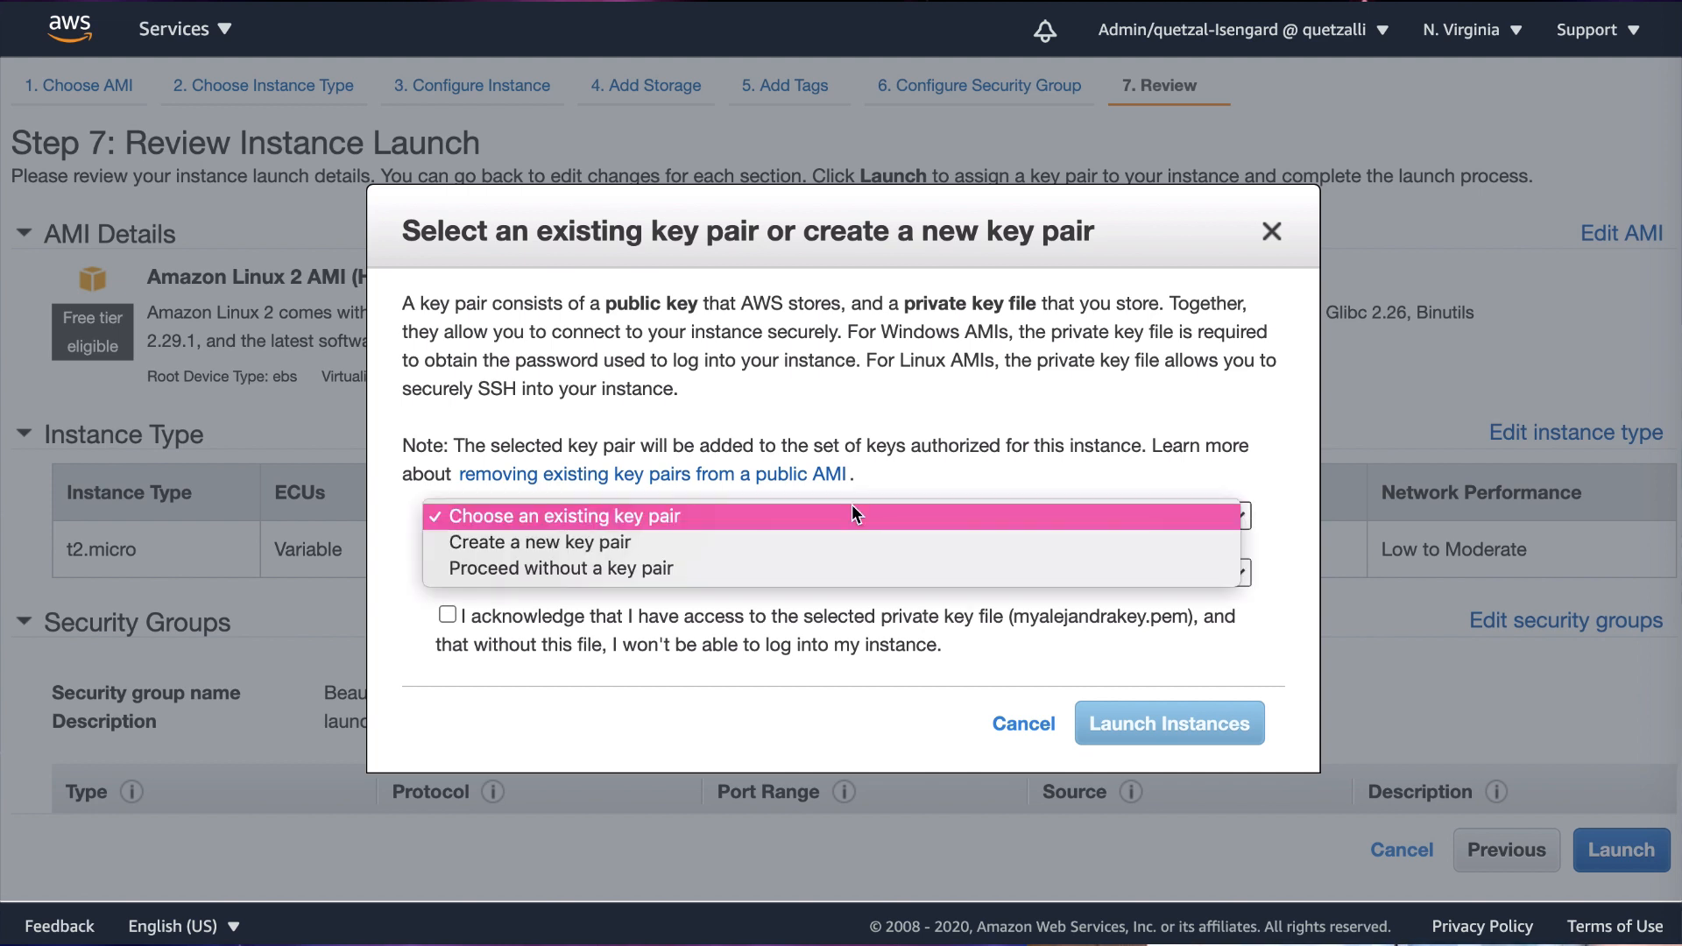
pyautogui.moveTo(773, 542)
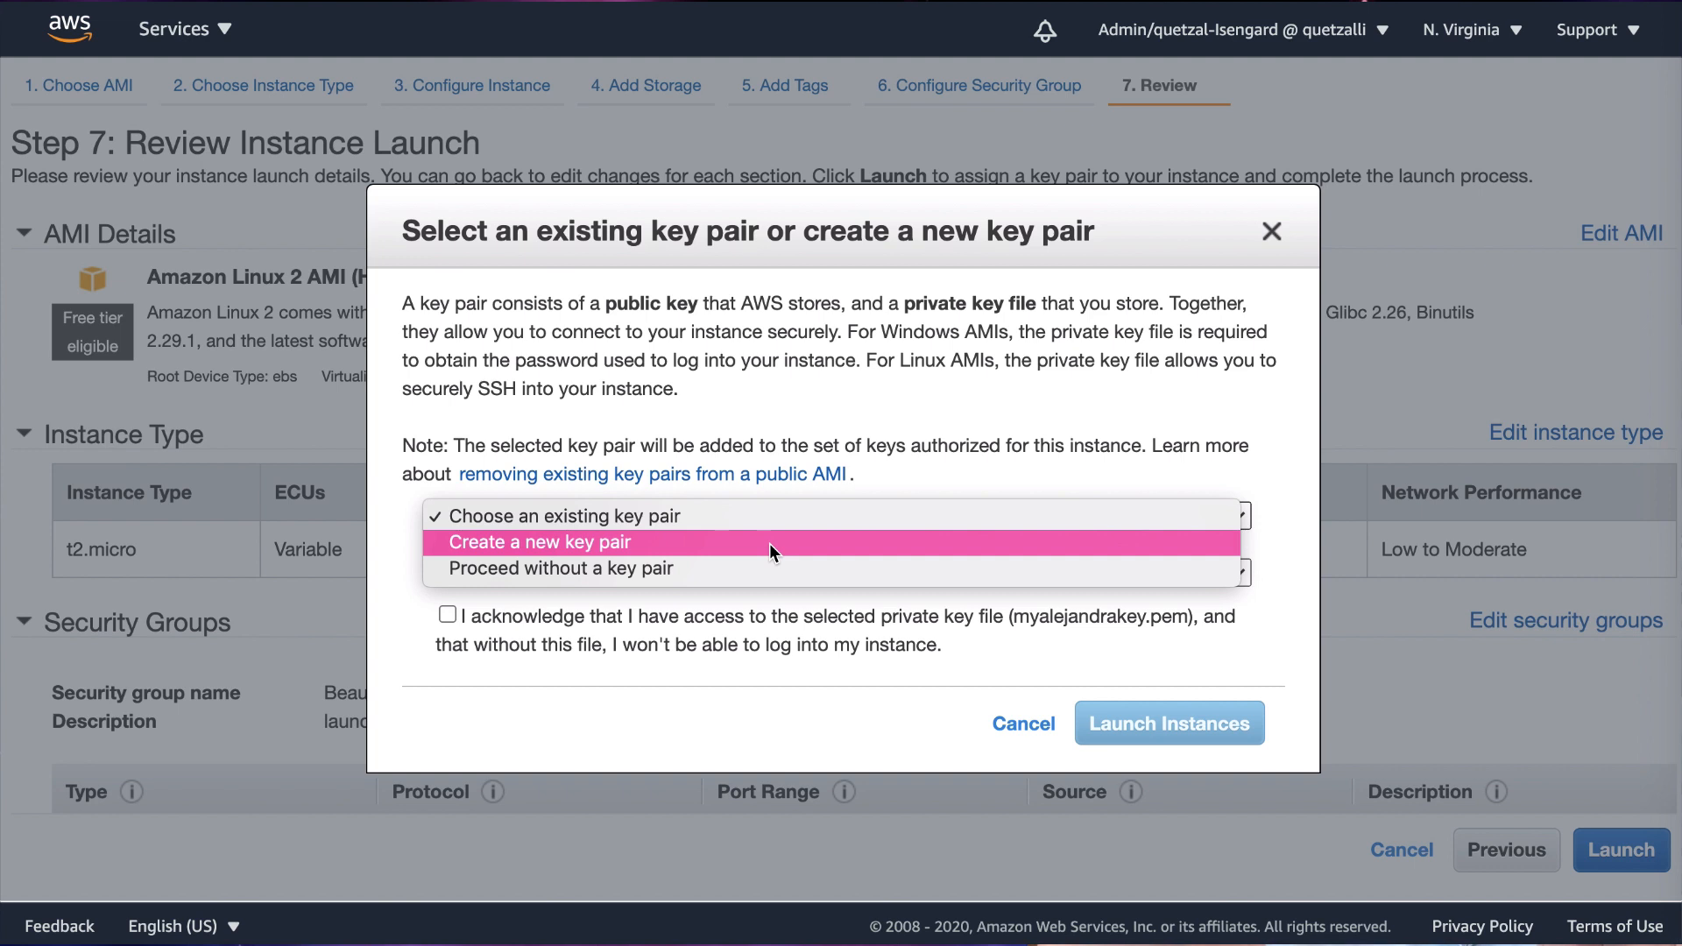
pyautogui.click(538, 542)
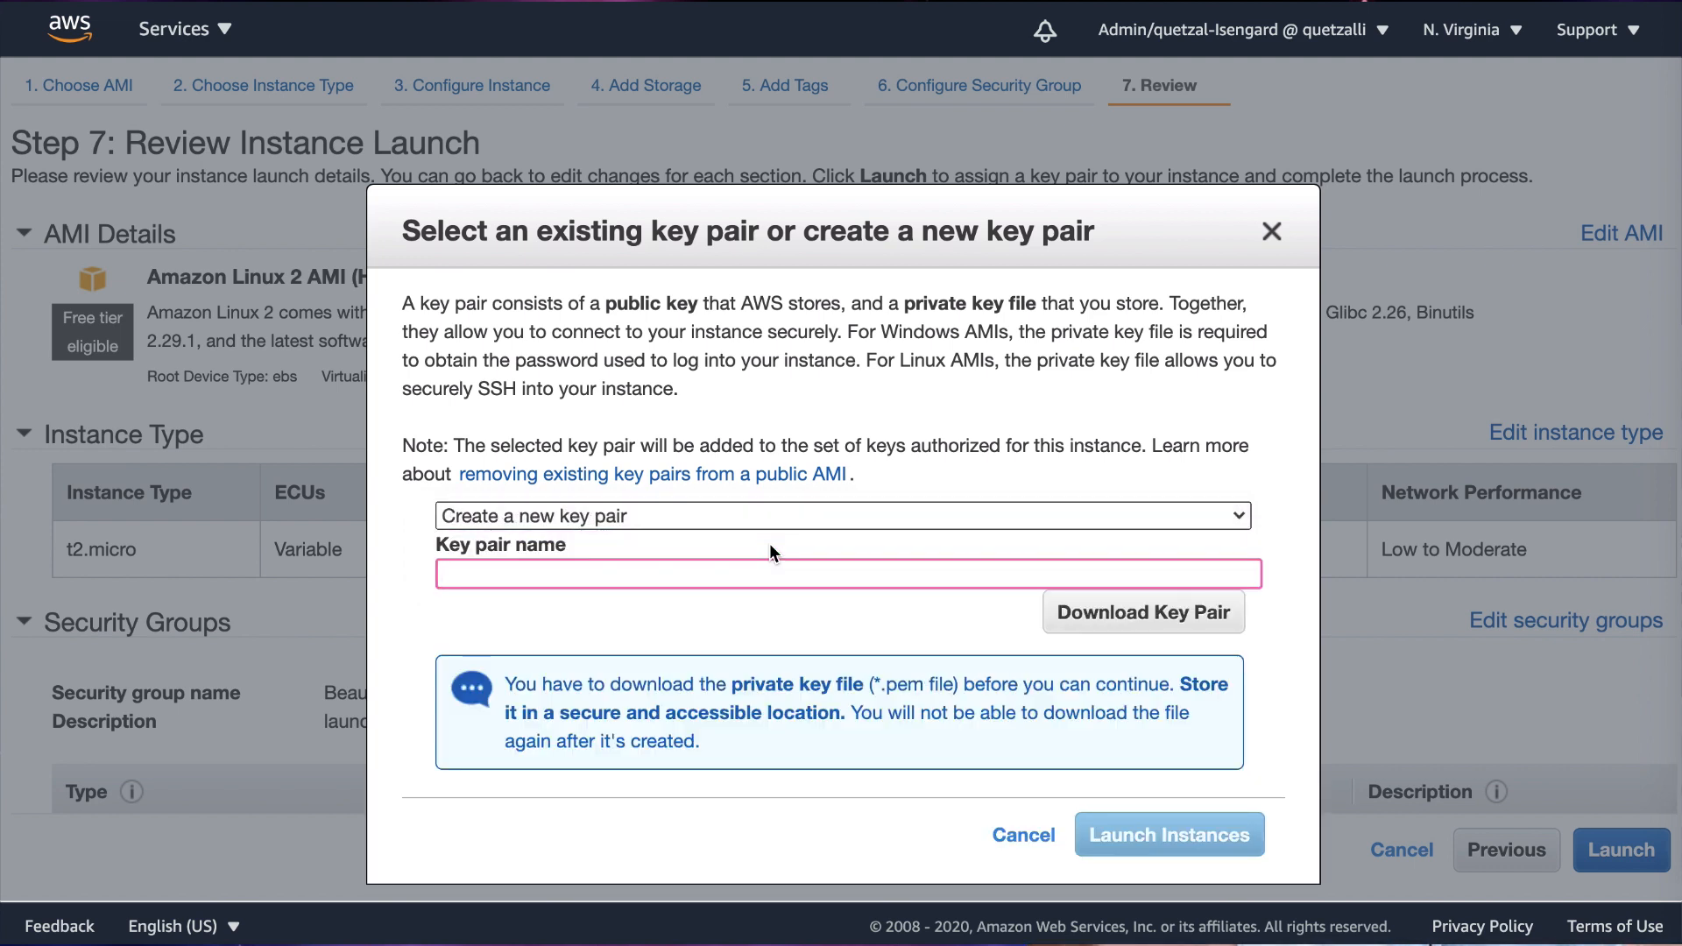
# Name the key pair 'keypairone', download its private key file, and launch the instance
pyautogui.write('keypair')
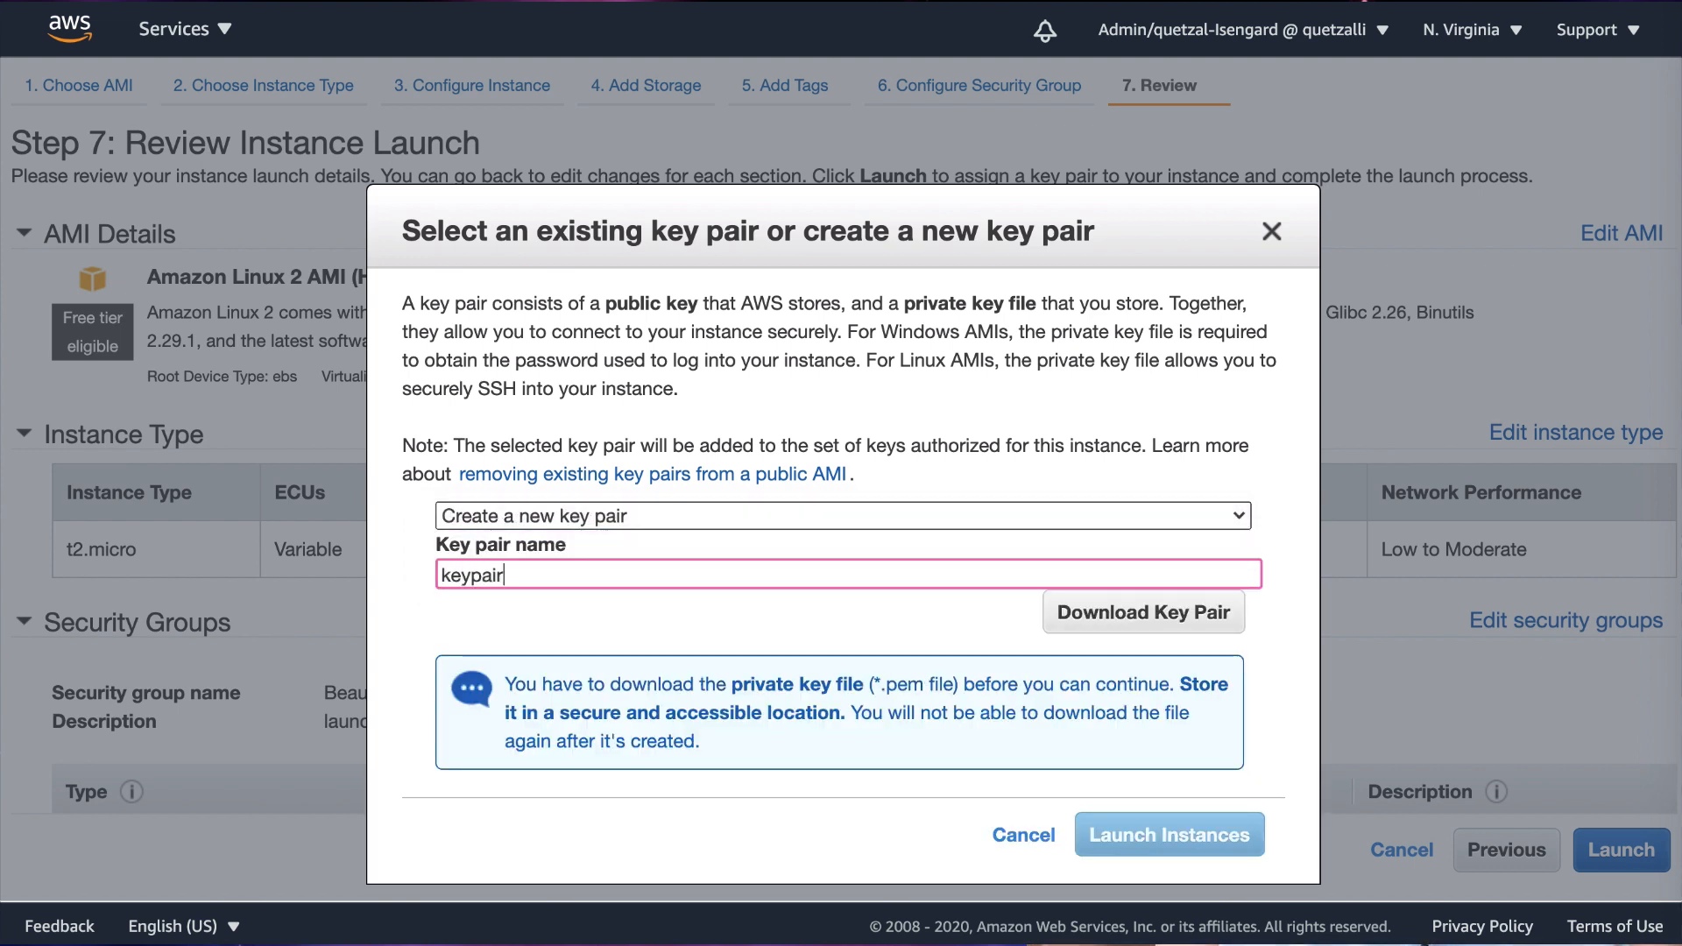
pyautogui.write('one')
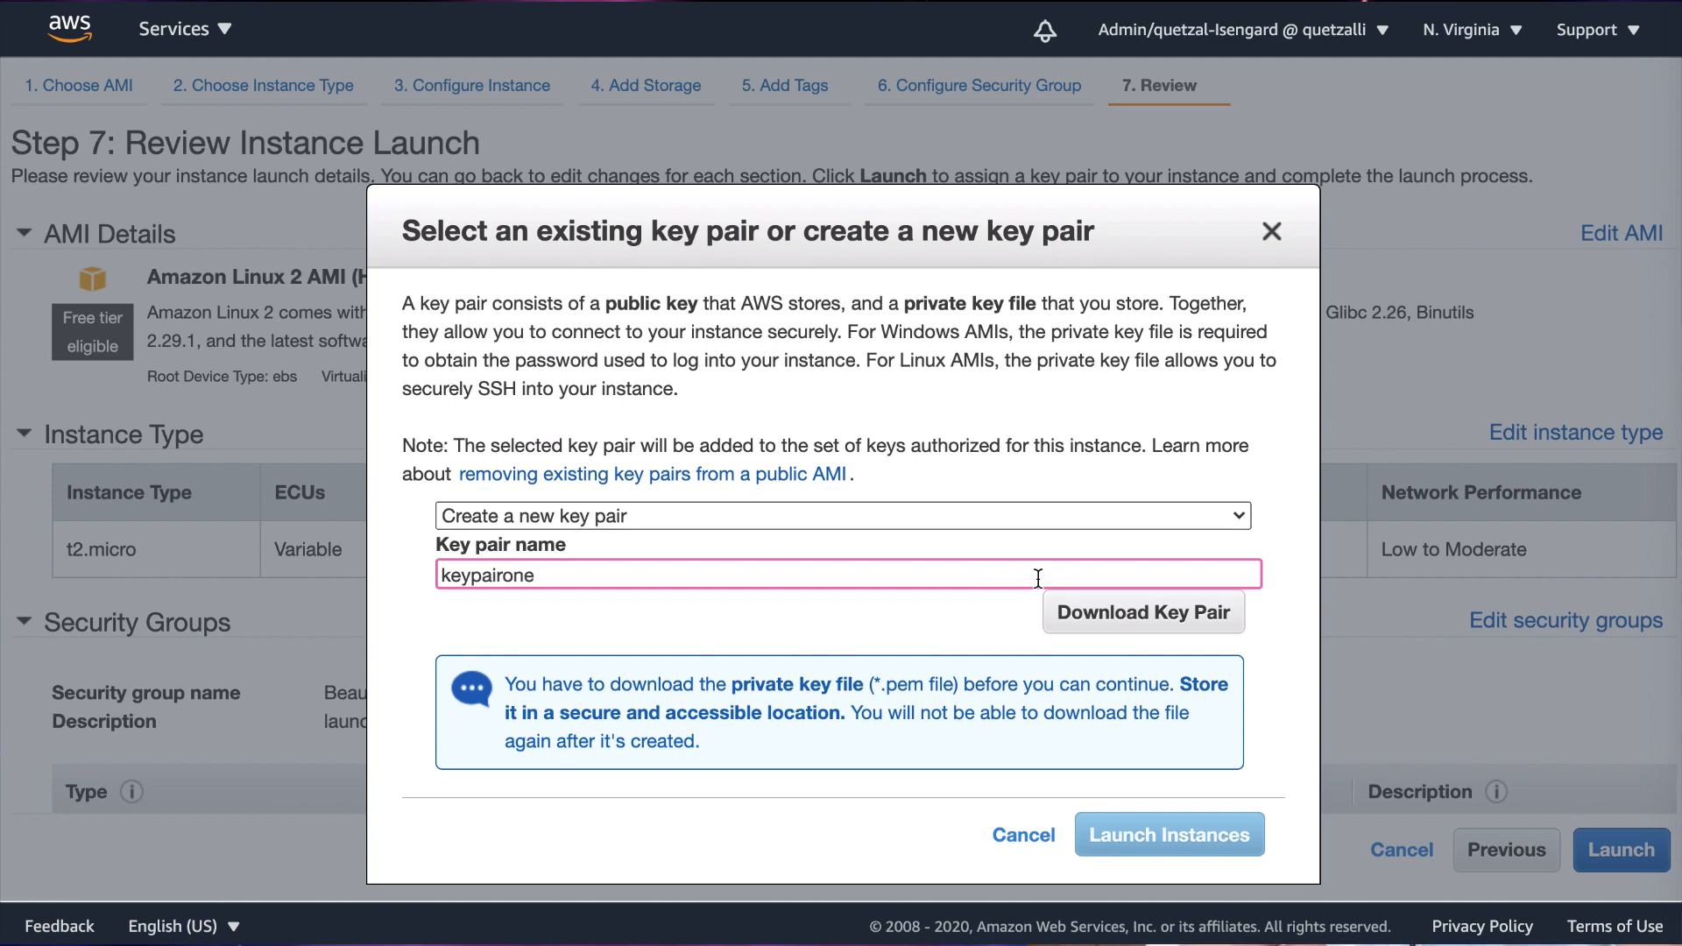
pyautogui.click(1142, 611)
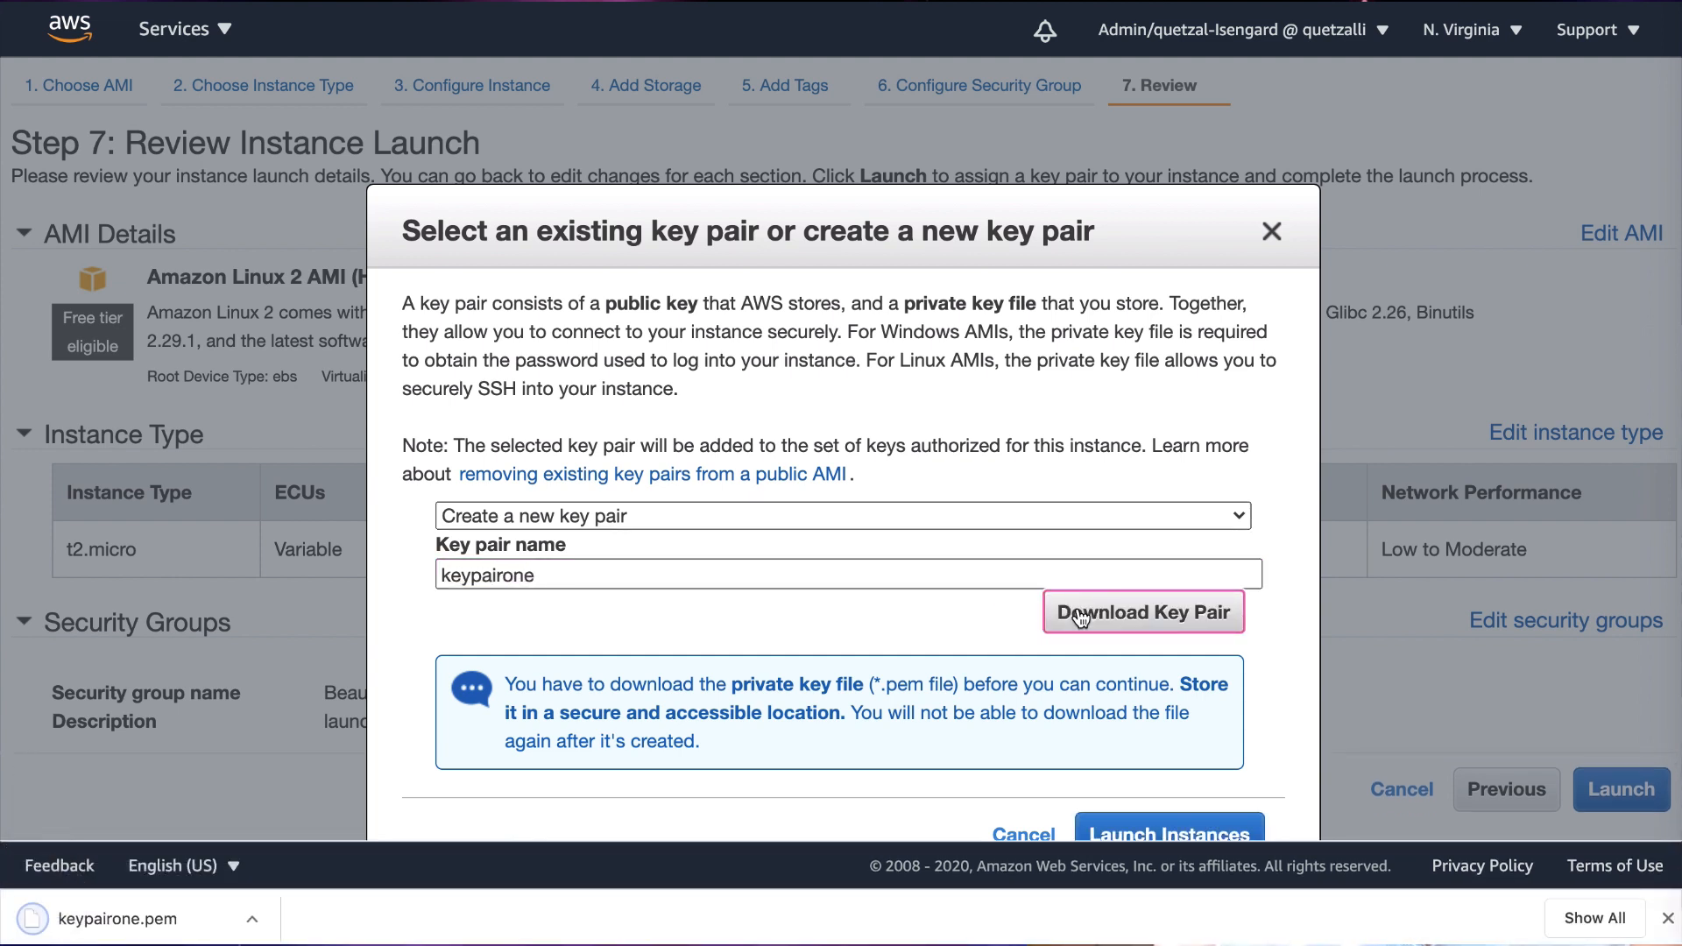
pyautogui.click(255, 918)
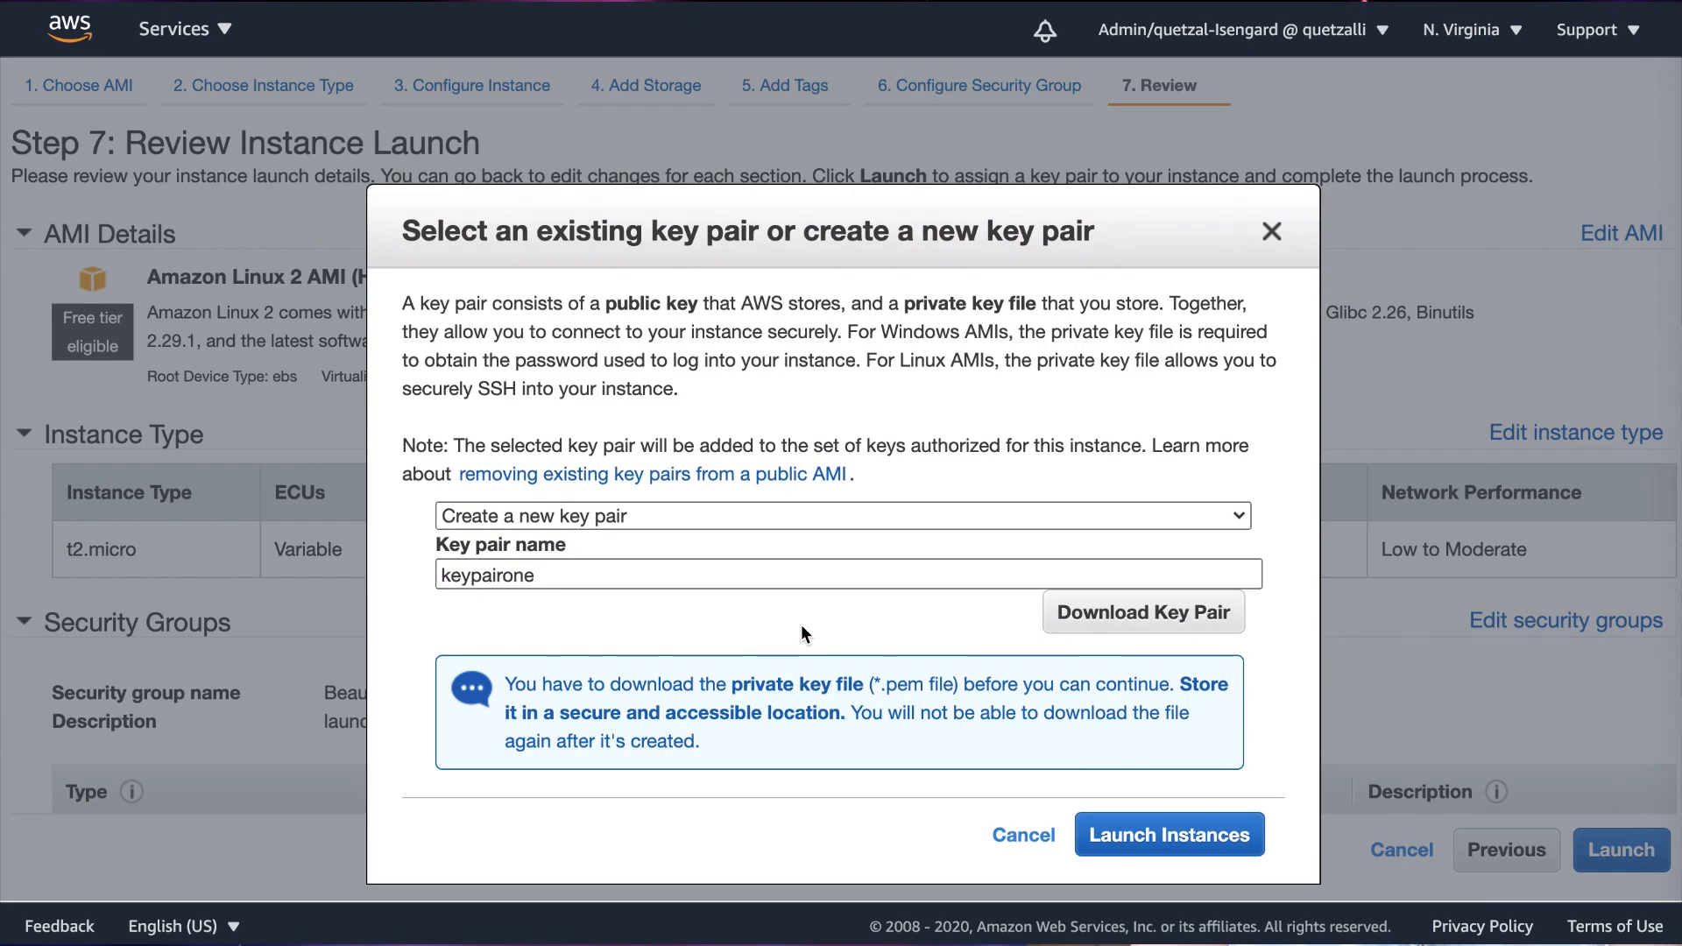
pyautogui.moveTo(1155, 759)
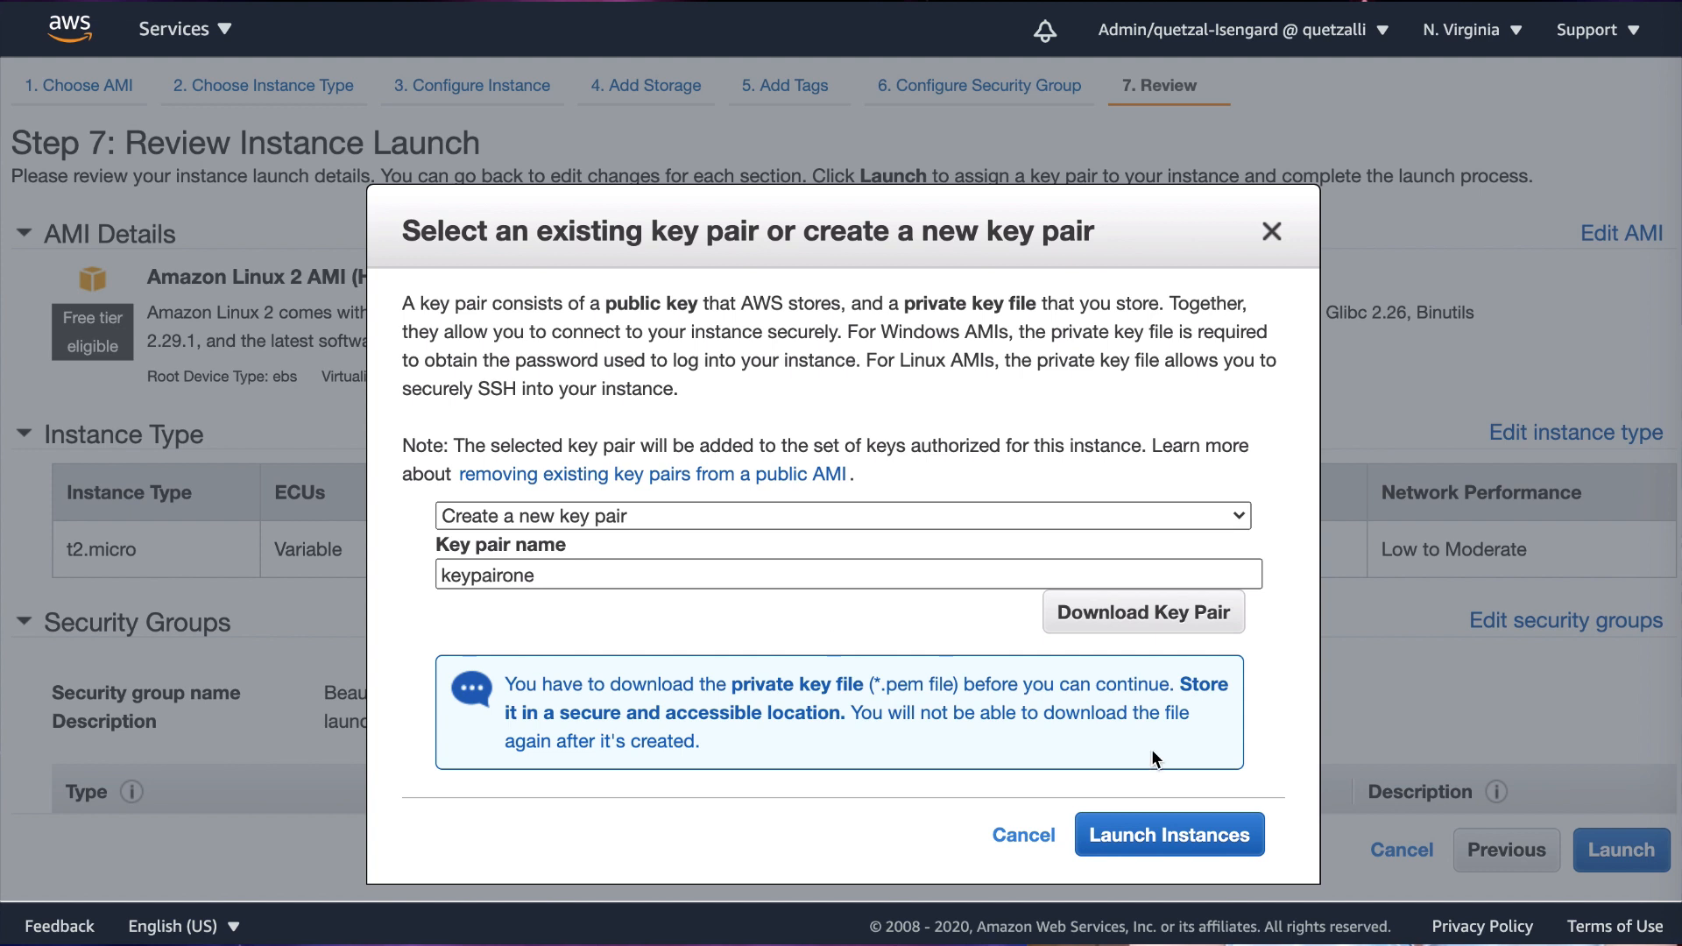
pyautogui.moveTo(1153, 832)
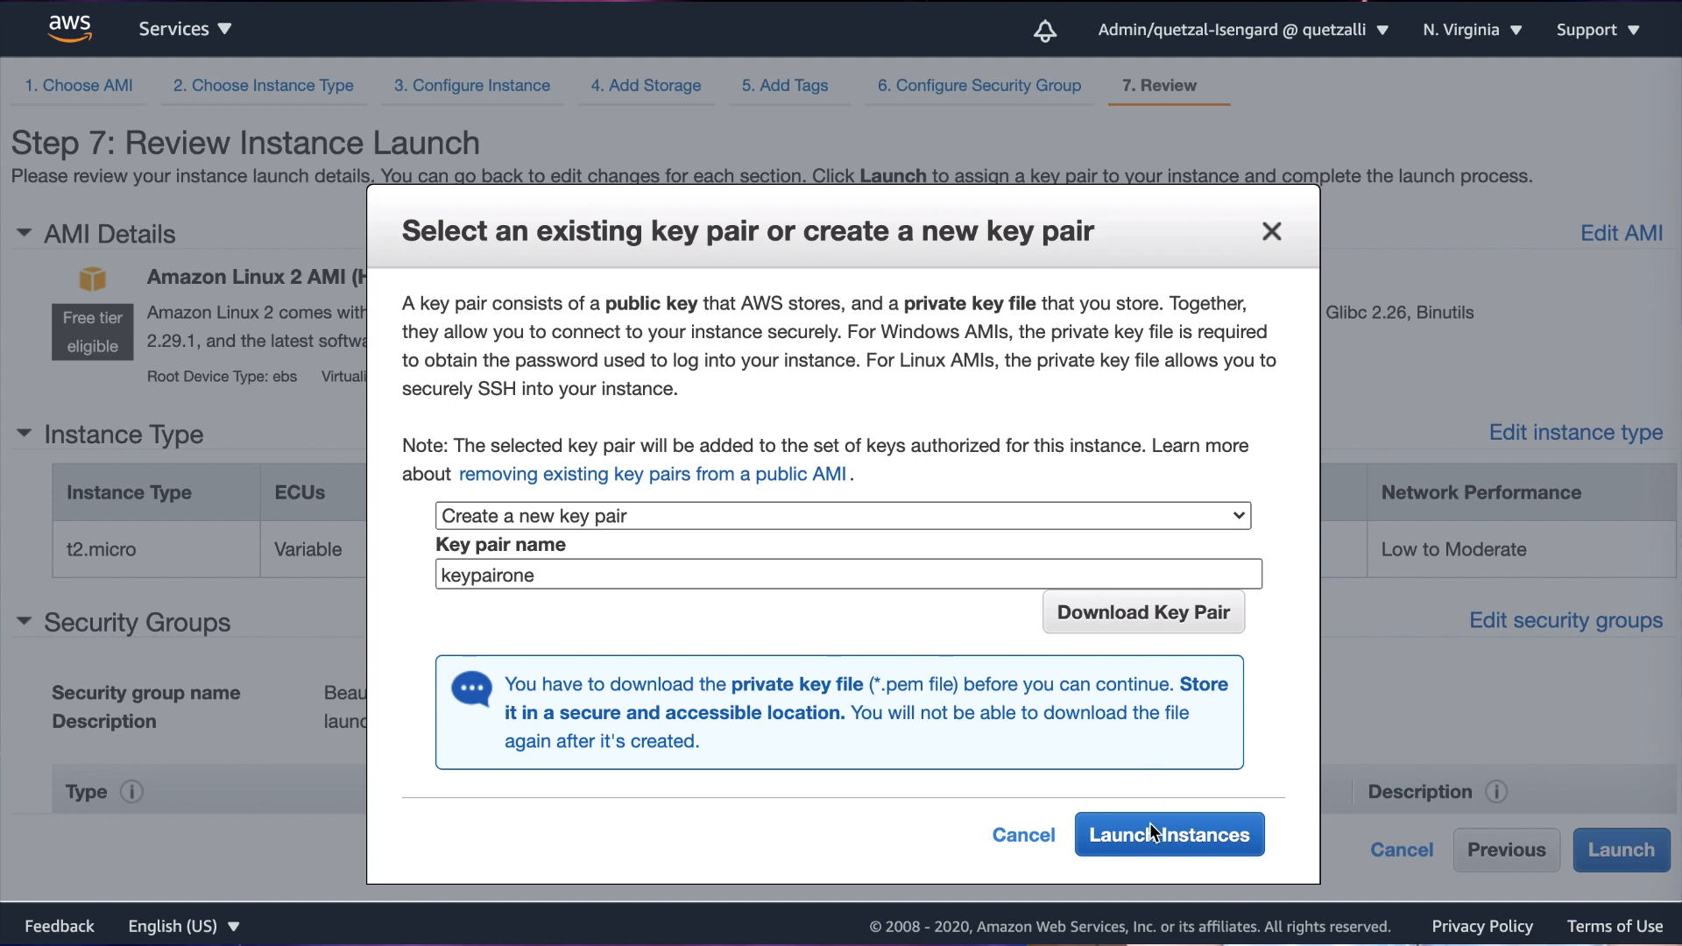
pyautogui.click(1168, 835)
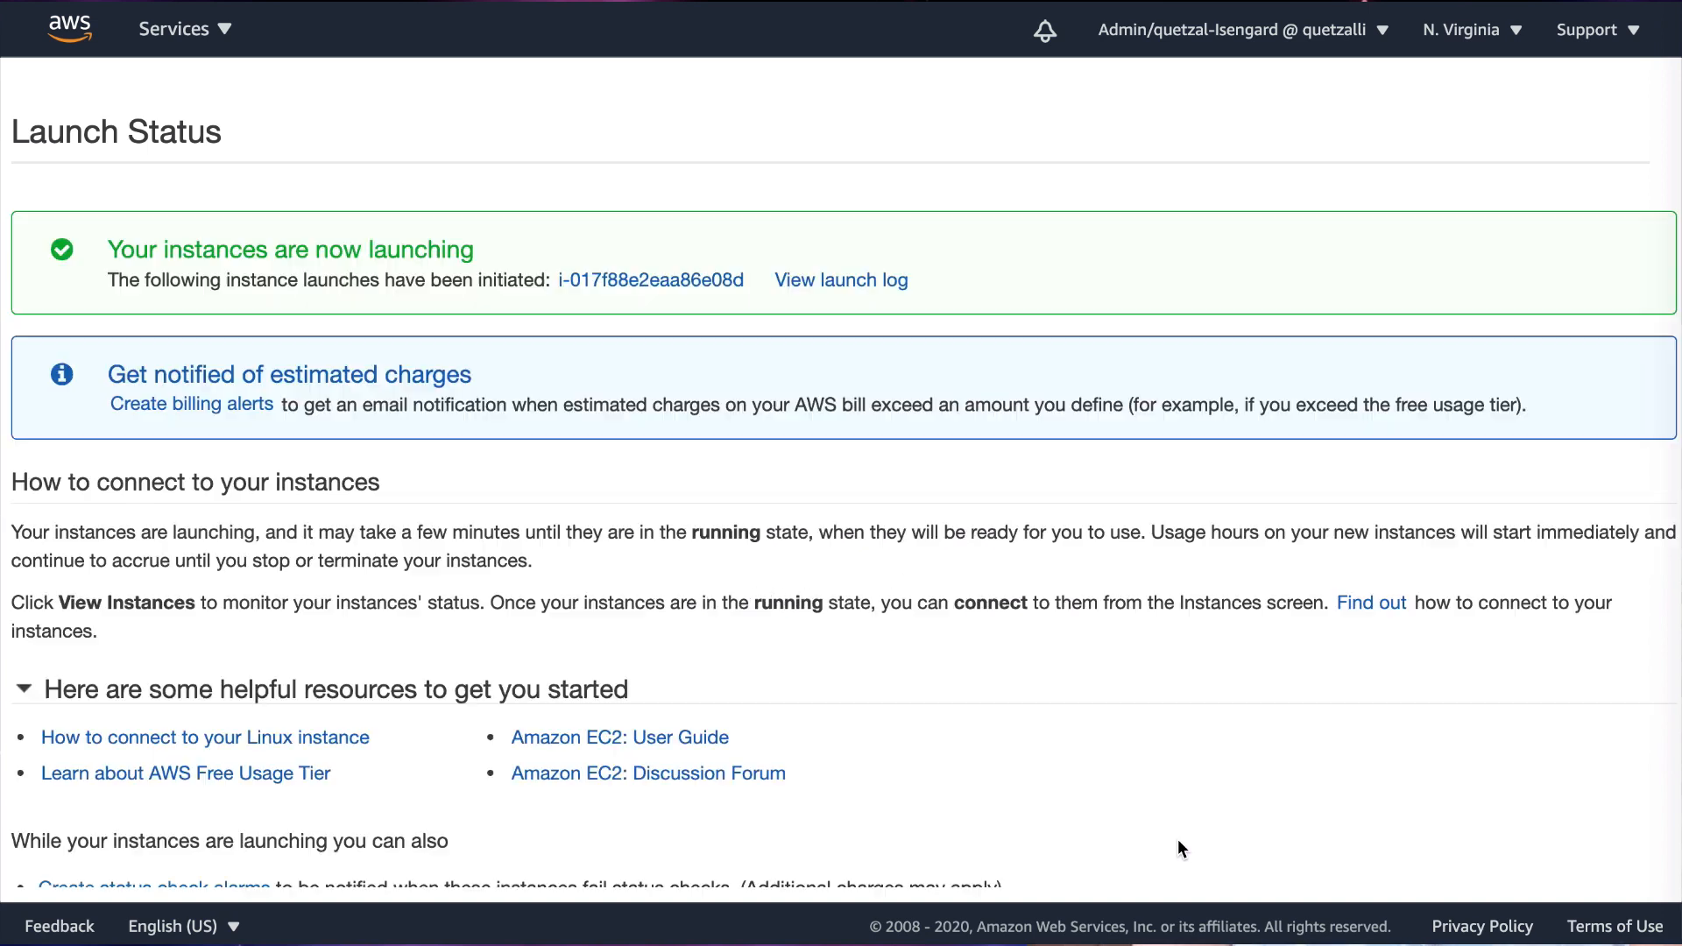
pyautogui.moveTo(582, 261)
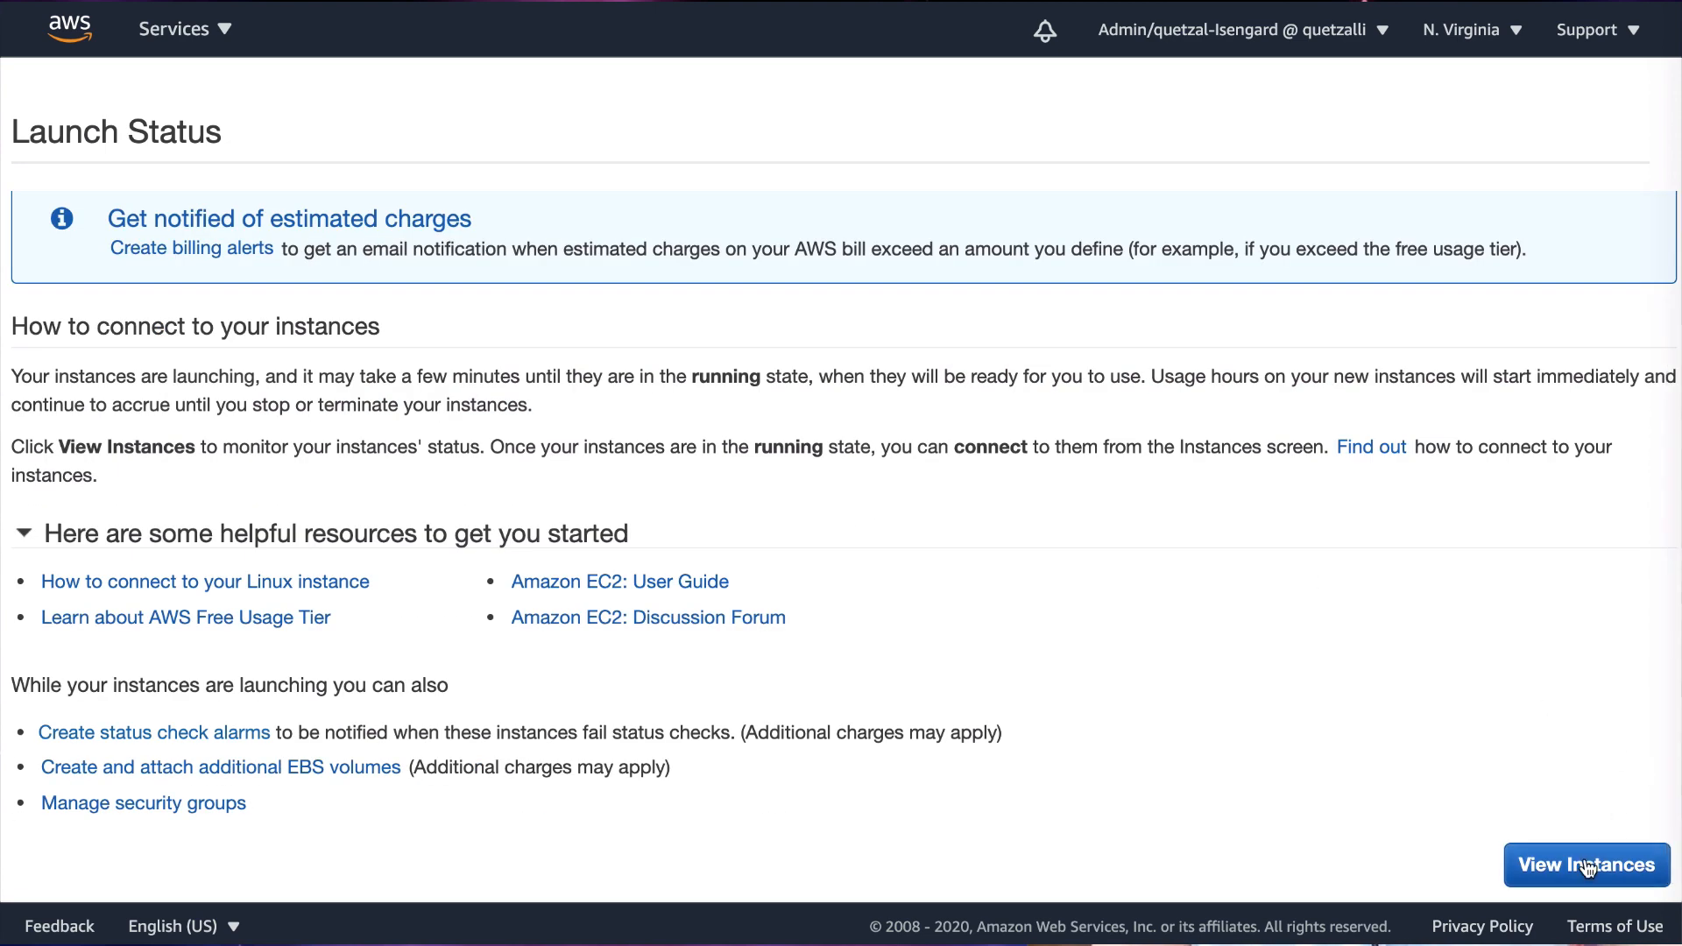
# View the instances list showing the new t2.micro instance pending
pyautogui.click(1586, 865)
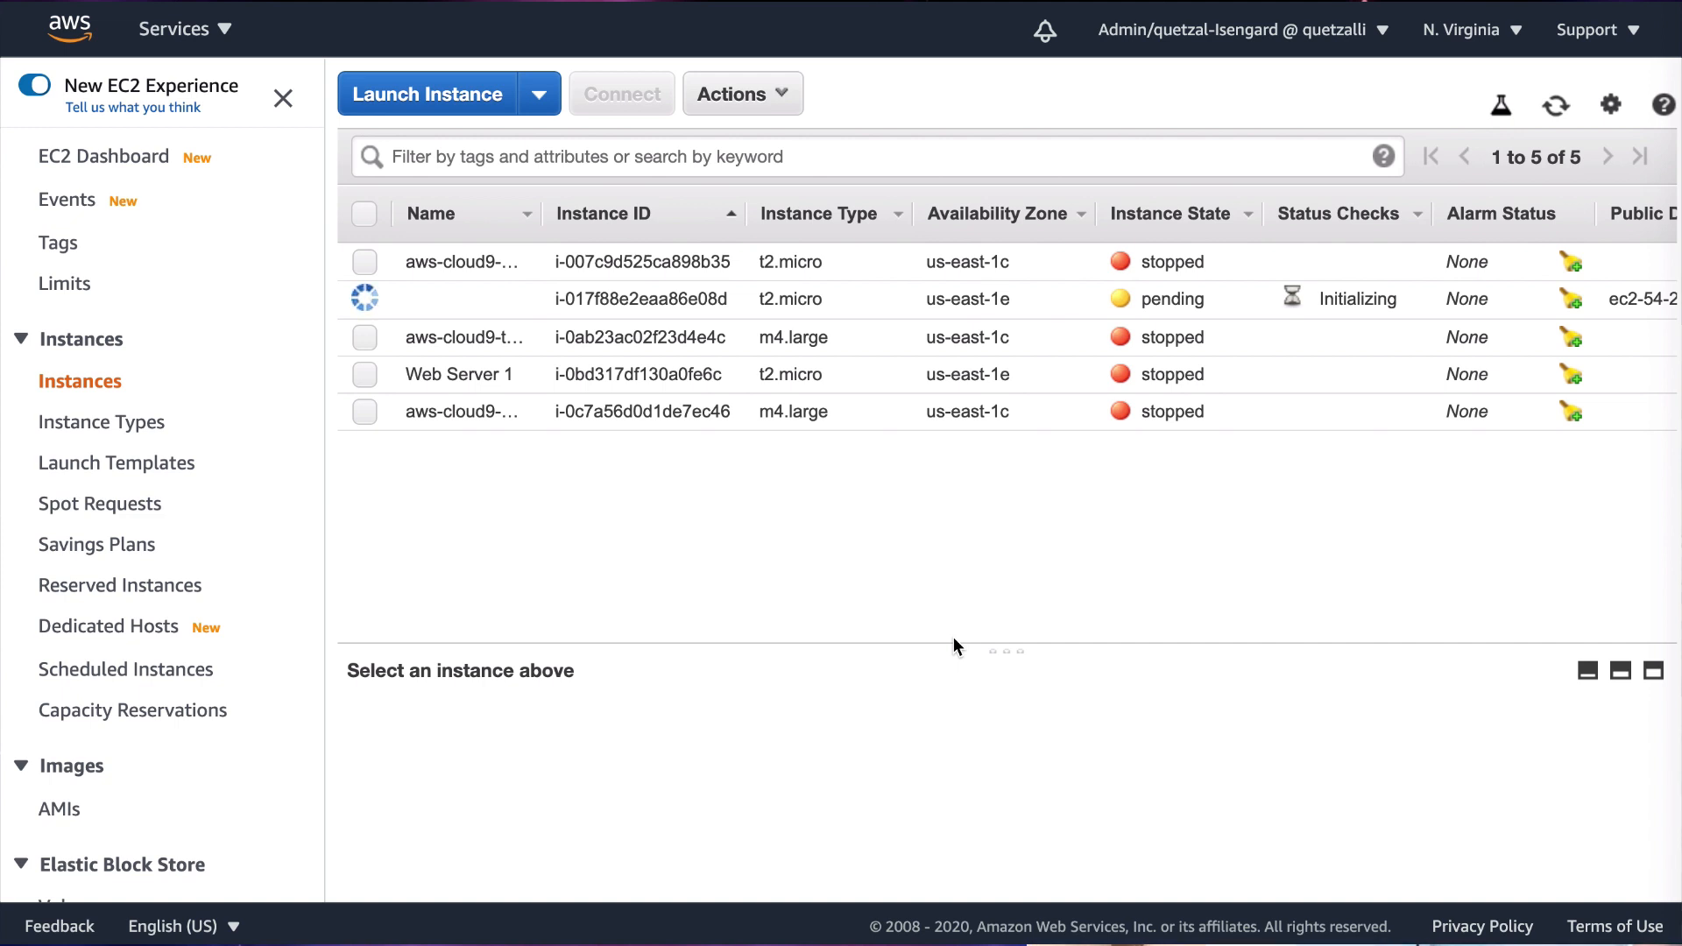
pyautogui.moveTo(962, 576)
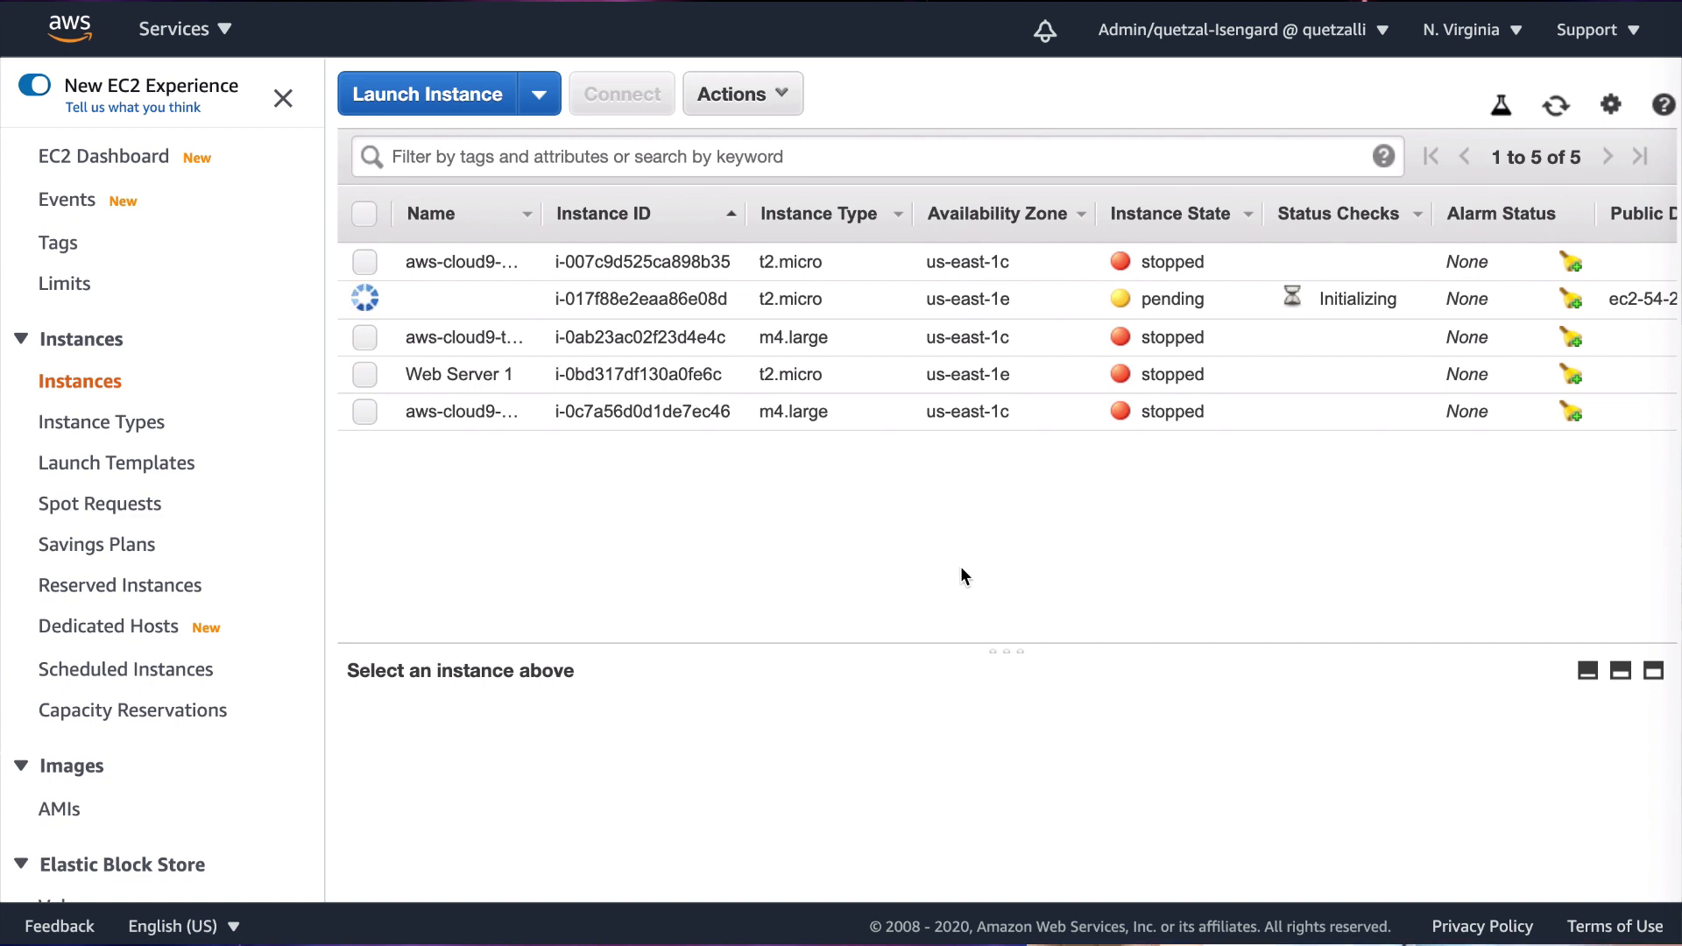